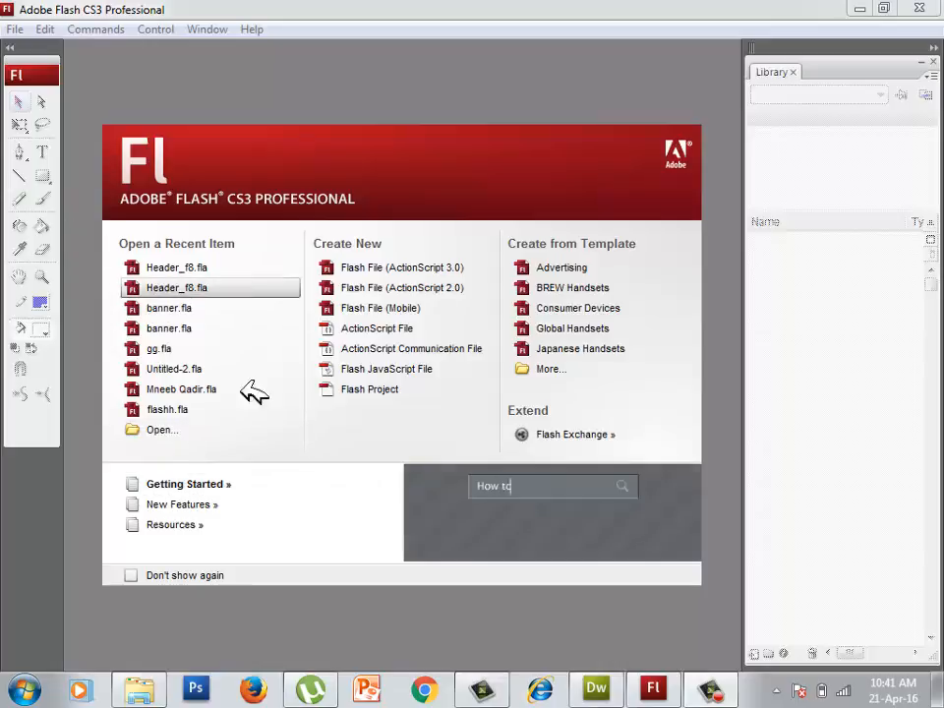
Step: Create a new blank Flash File document via File > New, confirming the New Document dialog
{"action": "left_click", "coordinate": [622, 486]}
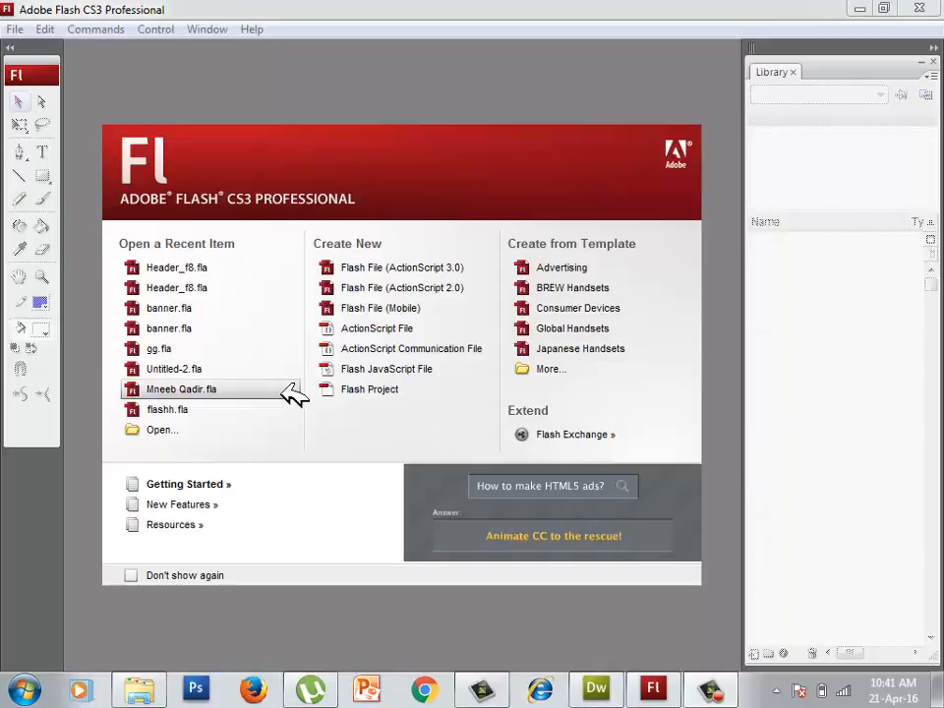
{"action": "left_click", "coordinate": [15, 29]}
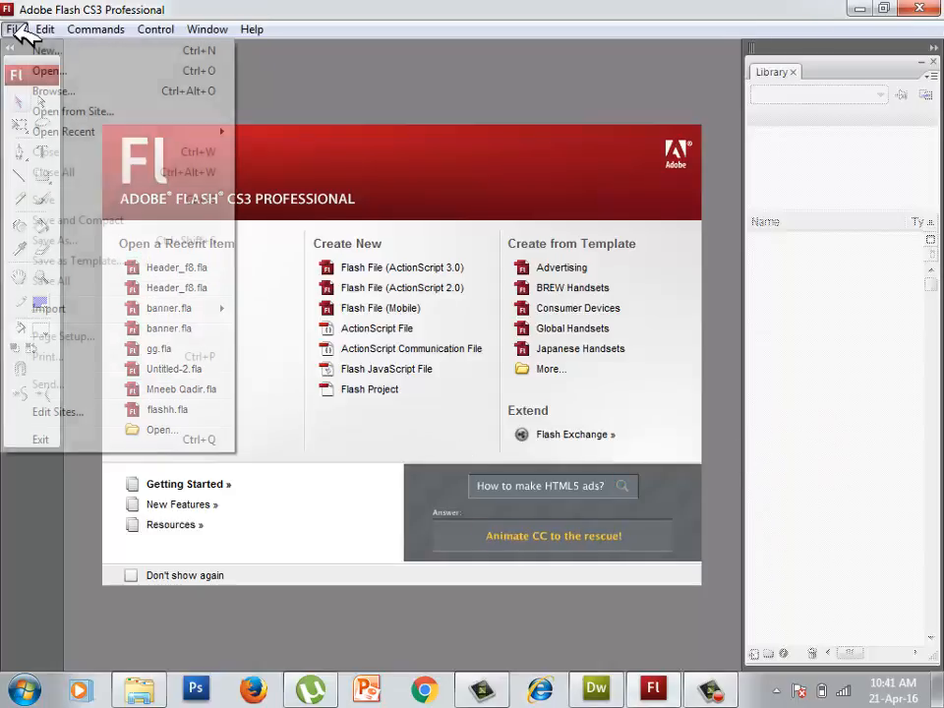
{"action": "left_click", "coordinate": [47, 51]}
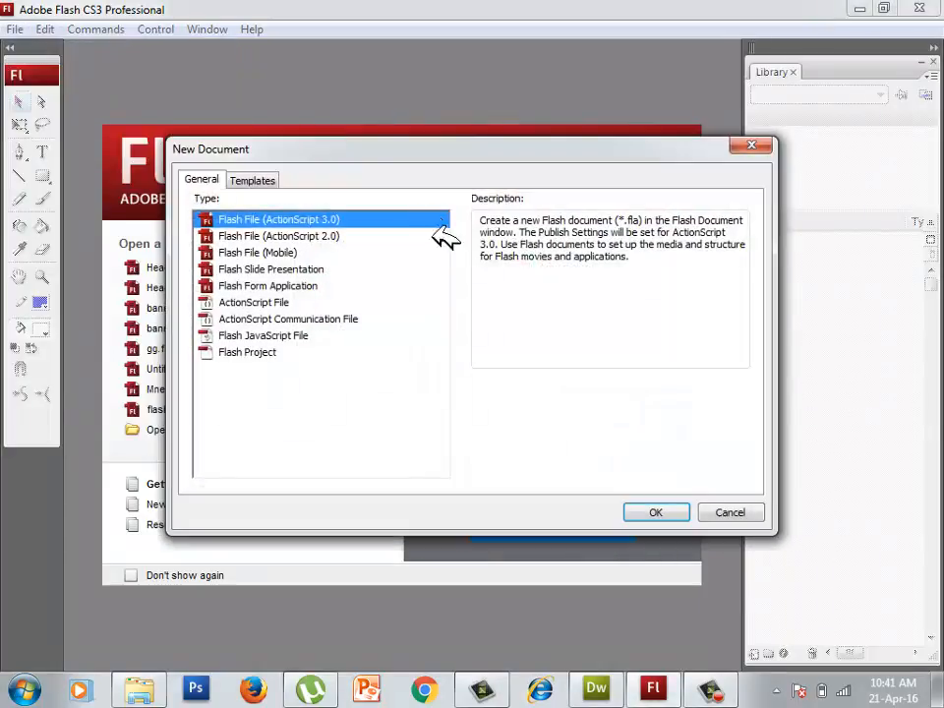
{"action": "left_click", "coordinate": [658, 512]}
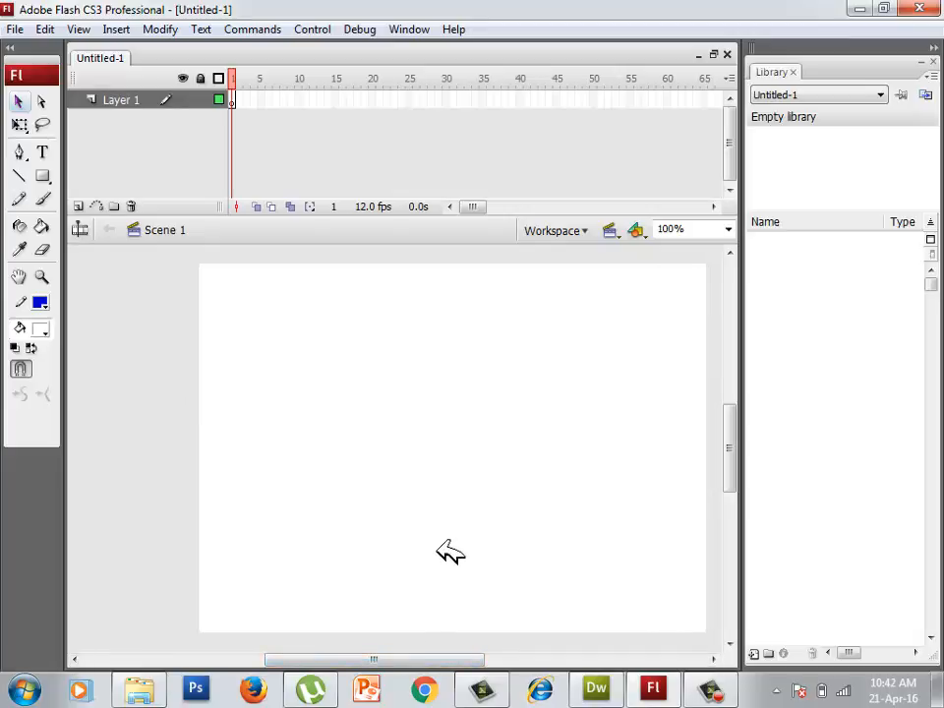
{"action": "mouse_move", "coordinate": [83, 202]}
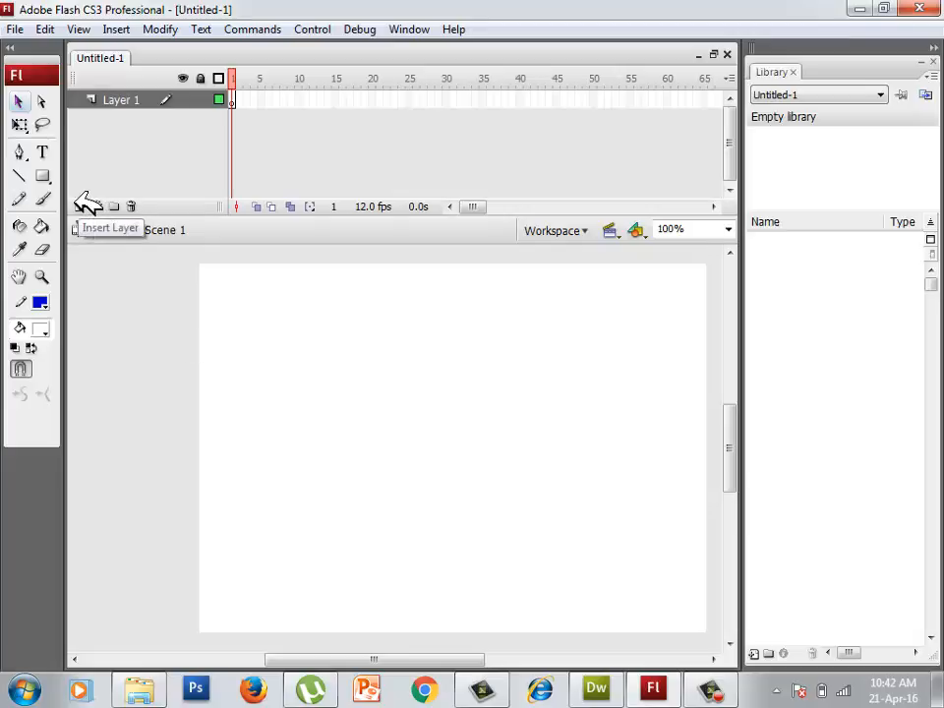
Step: Insert Layer 2 above Layer 1, reselect Layer 1 and keep Scene 1 active
{"action": "left_click", "coordinate": [79, 207]}
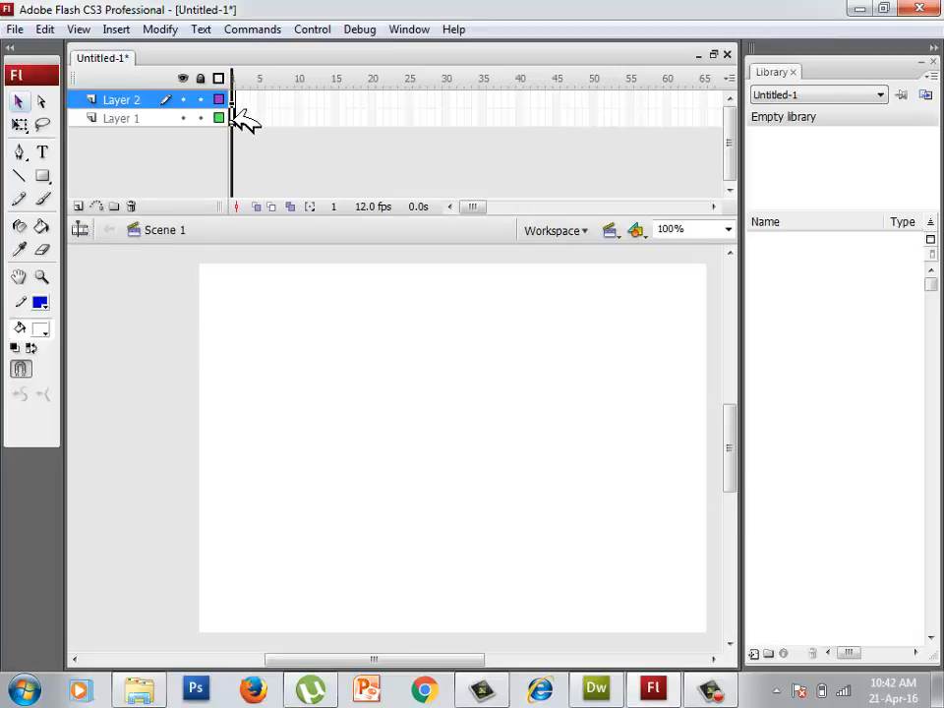
{"action": "left_click", "coordinate": [120, 118]}
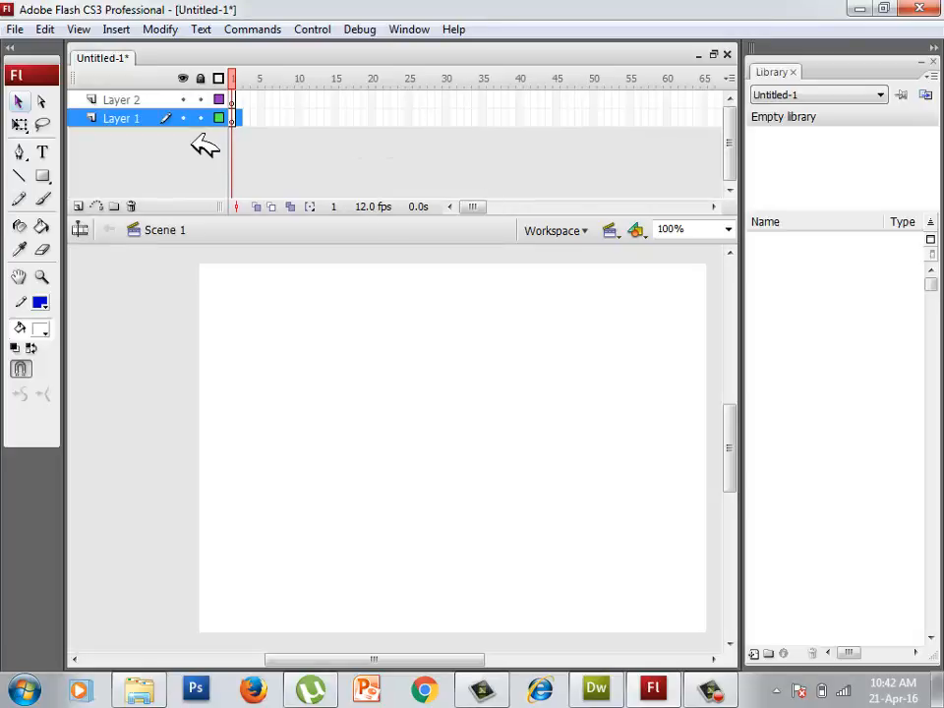
{"action": "left_click", "coordinate": [690, 207]}
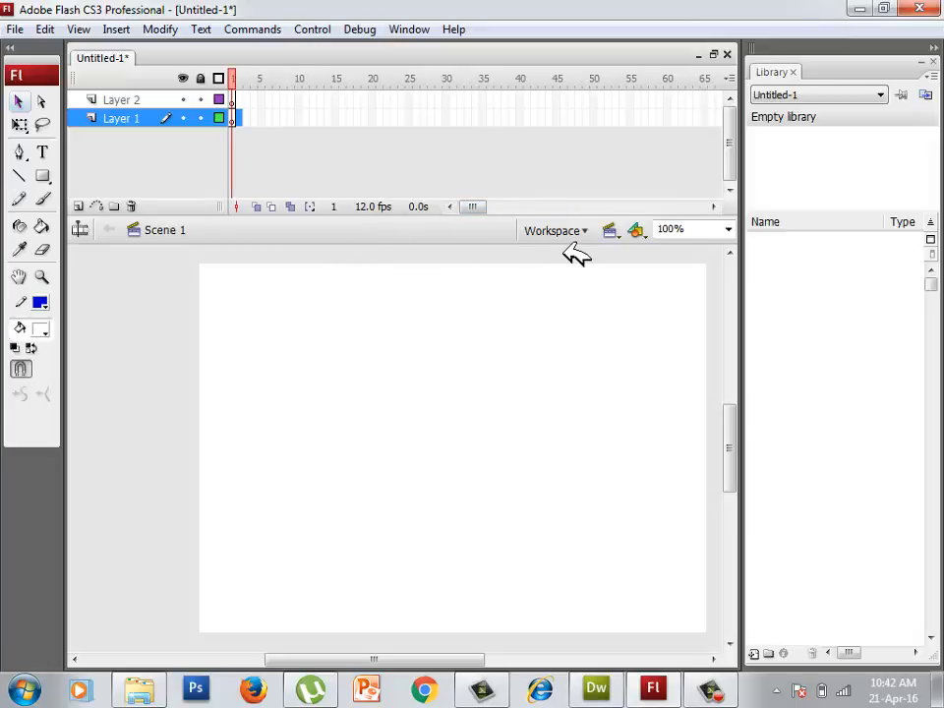
{"action": "left_click", "coordinate": [610, 228]}
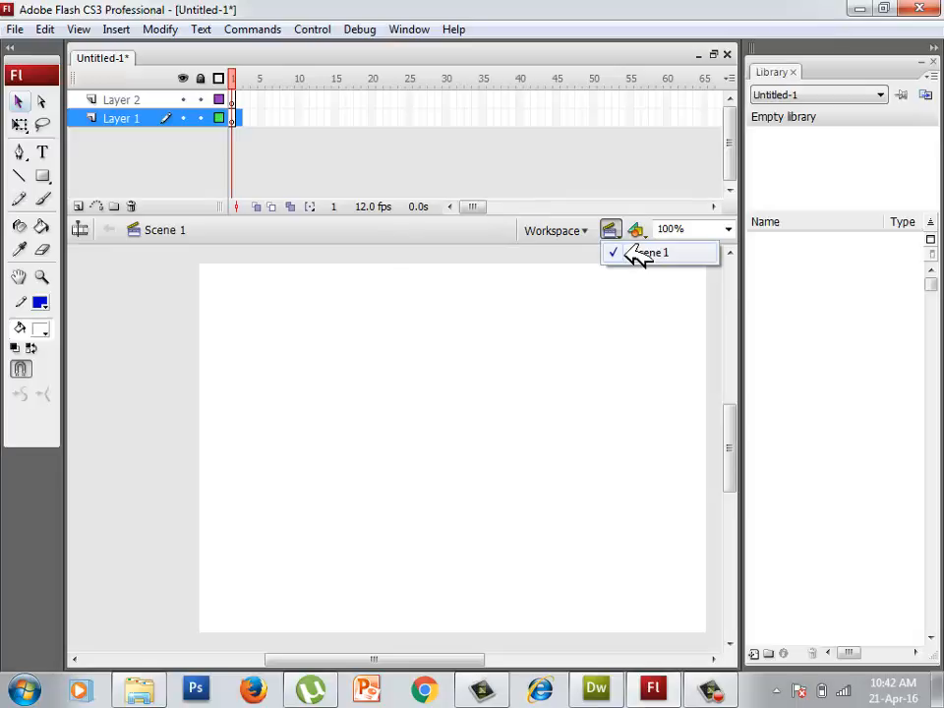
{"action": "left_click", "coordinate": [651, 252]}
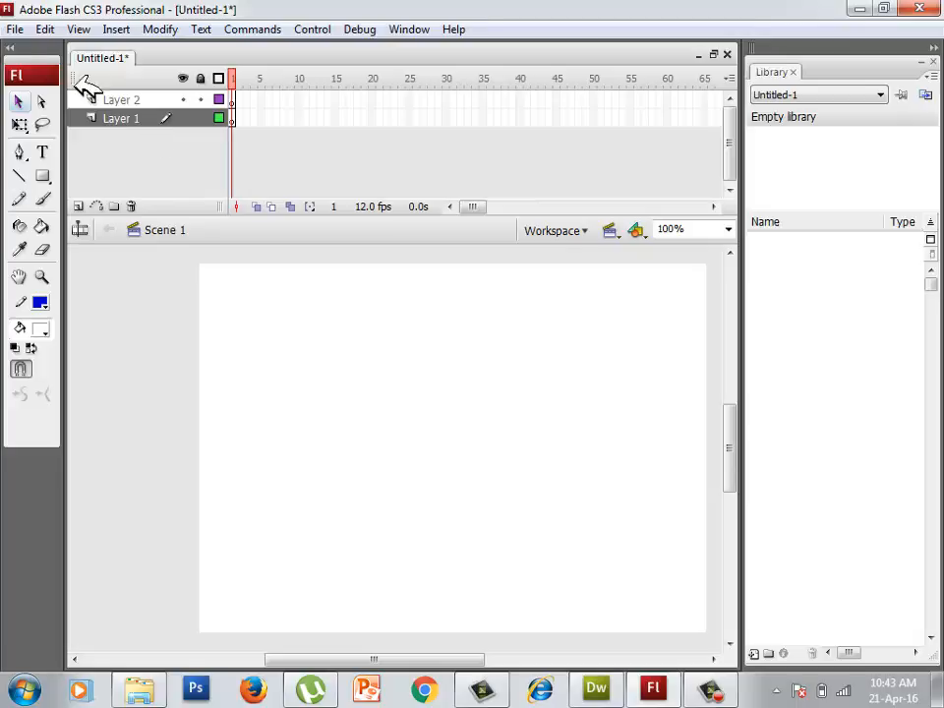
{"action": "mouse_move", "coordinate": [55, 149]}
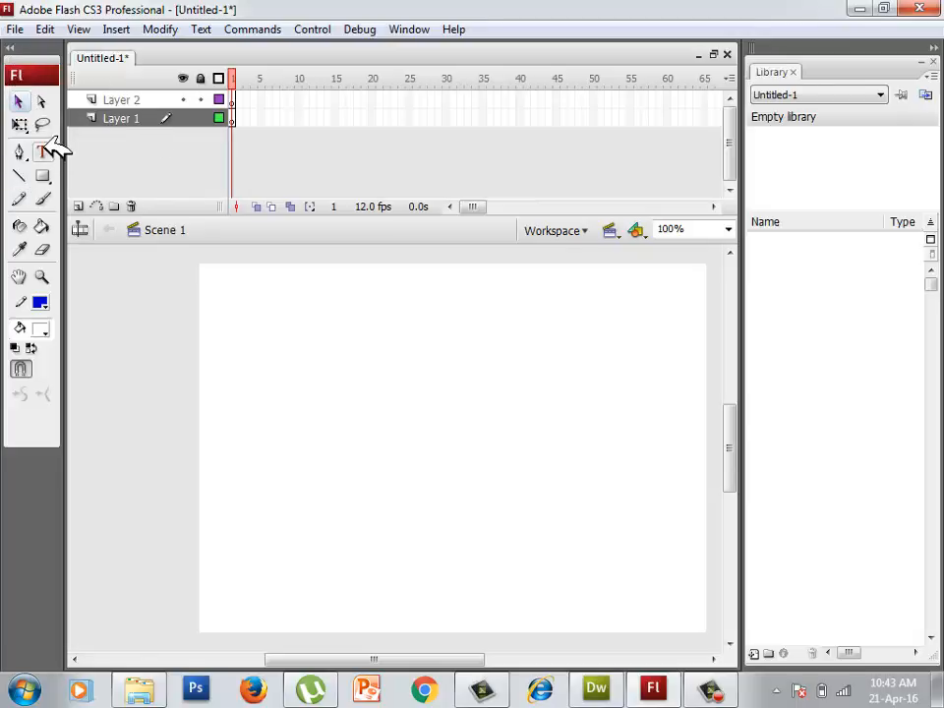
{"action": "mouse_move", "coordinate": [19, 102]}
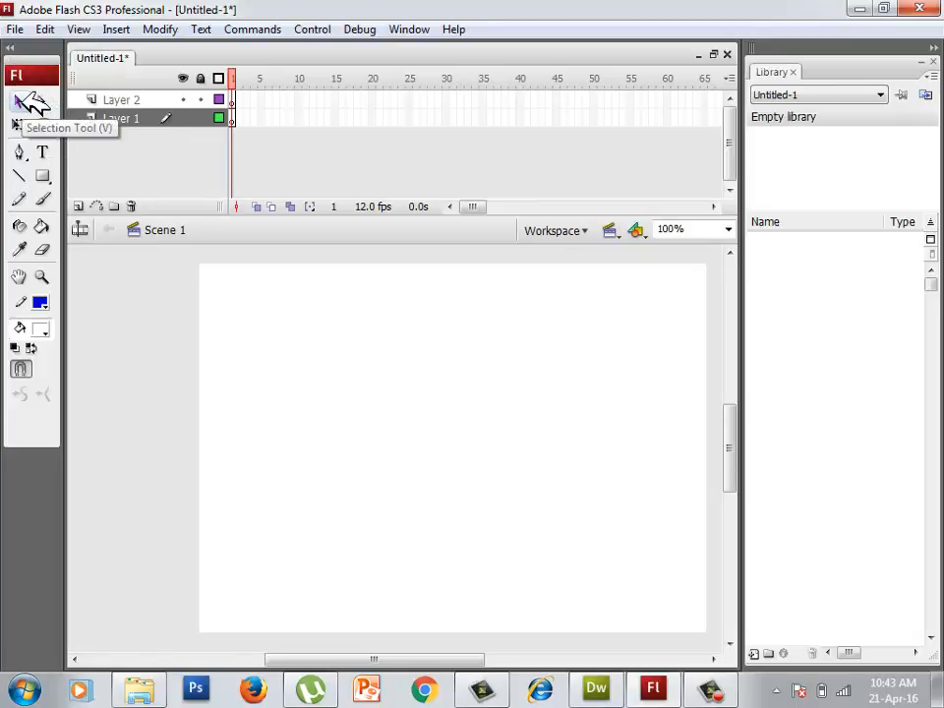
{"action": "mouse_move", "coordinate": [49, 175]}
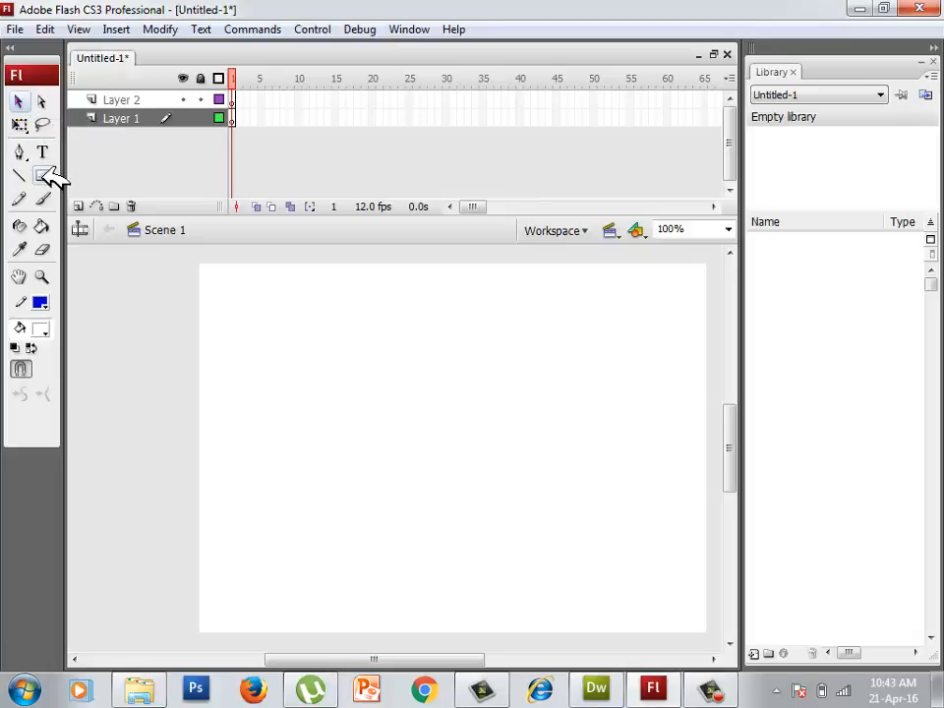
Step: Pick the Oval Tool from the Rectangle Tool flyout, leaving the stage blank
{"action": "left_click", "coordinate": [19, 176]}
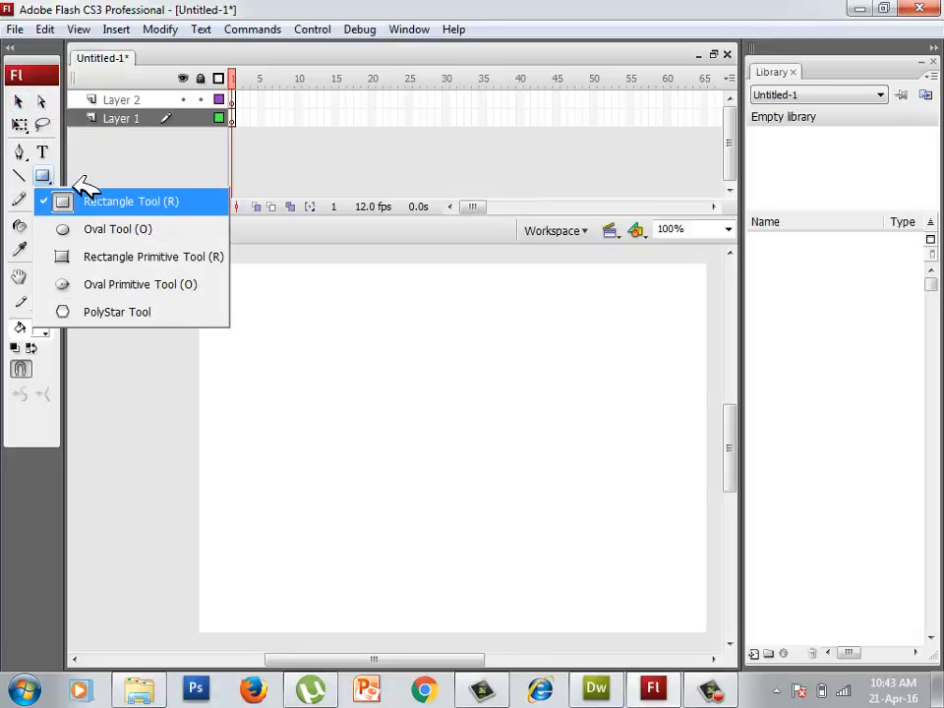
{"action": "mouse_move", "coordinate": [49, 153]}
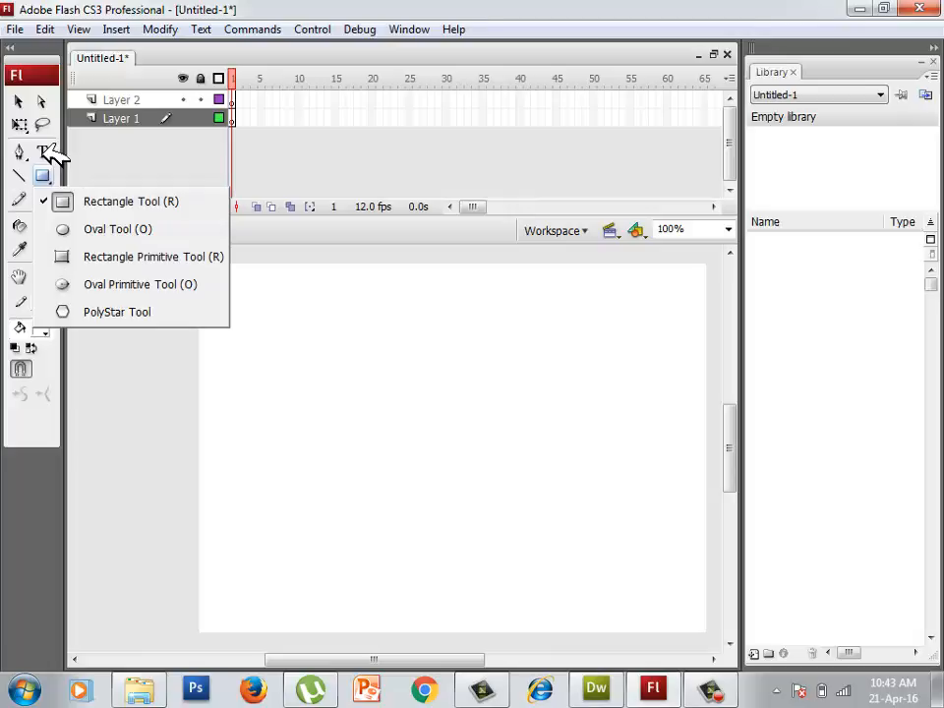
{"action": "mouse_move", "coordinate": [118, 229]}
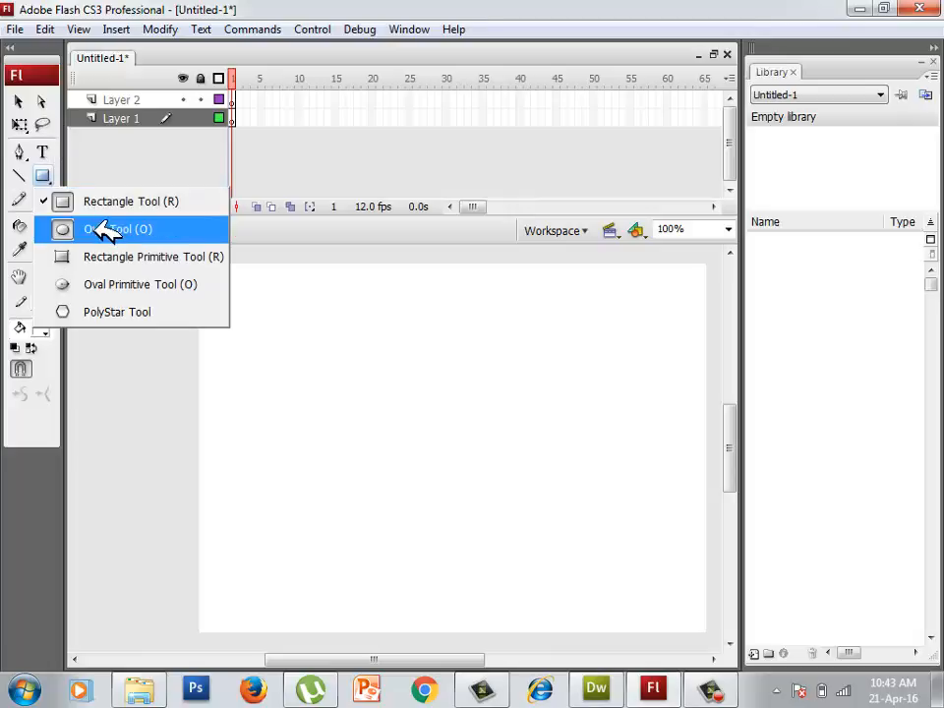
{"action": "left_click", "coordinate": [116, 228]}
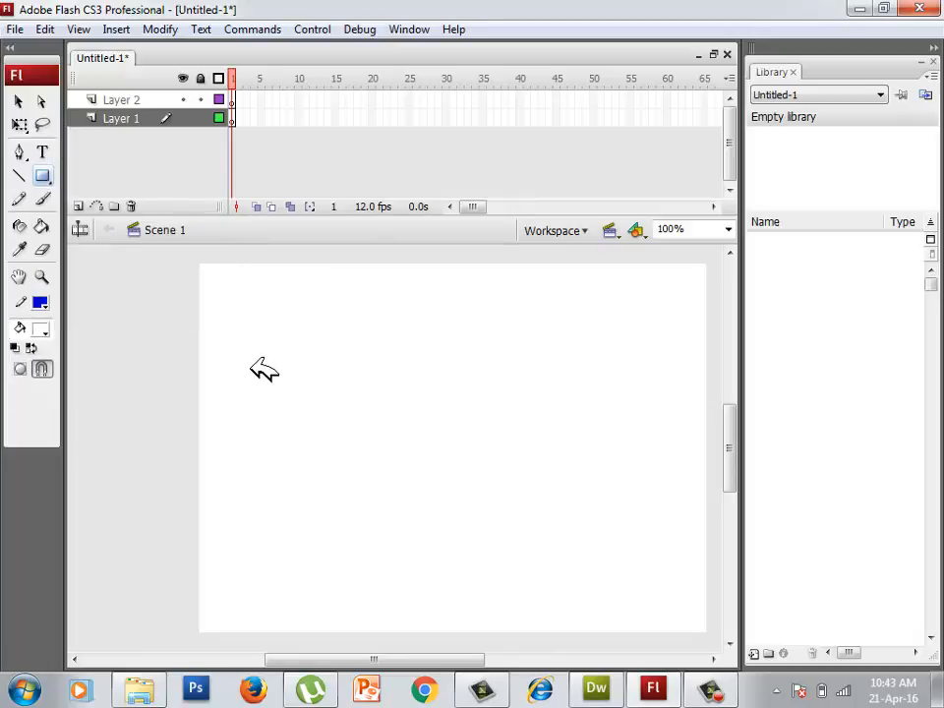
{"action": "mouse_move", "coordinate": [650, 113]}
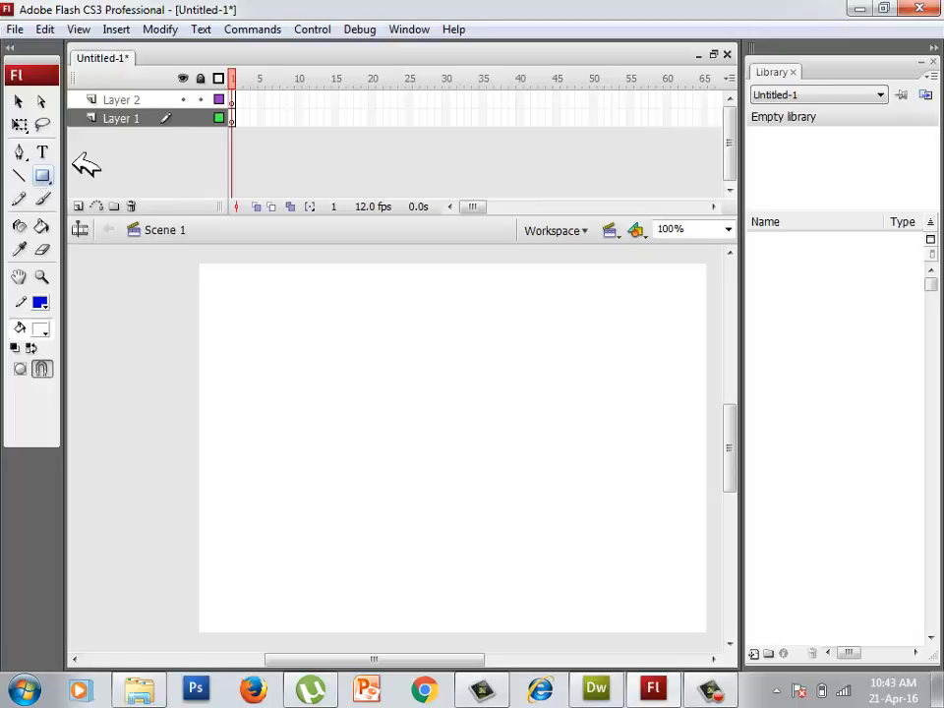
Step: Draw a blue circle with the Oval Tool and add a keyframe at frame 45 of Layer 1
{"action": "left_click", "coordinate": [43, 177]}
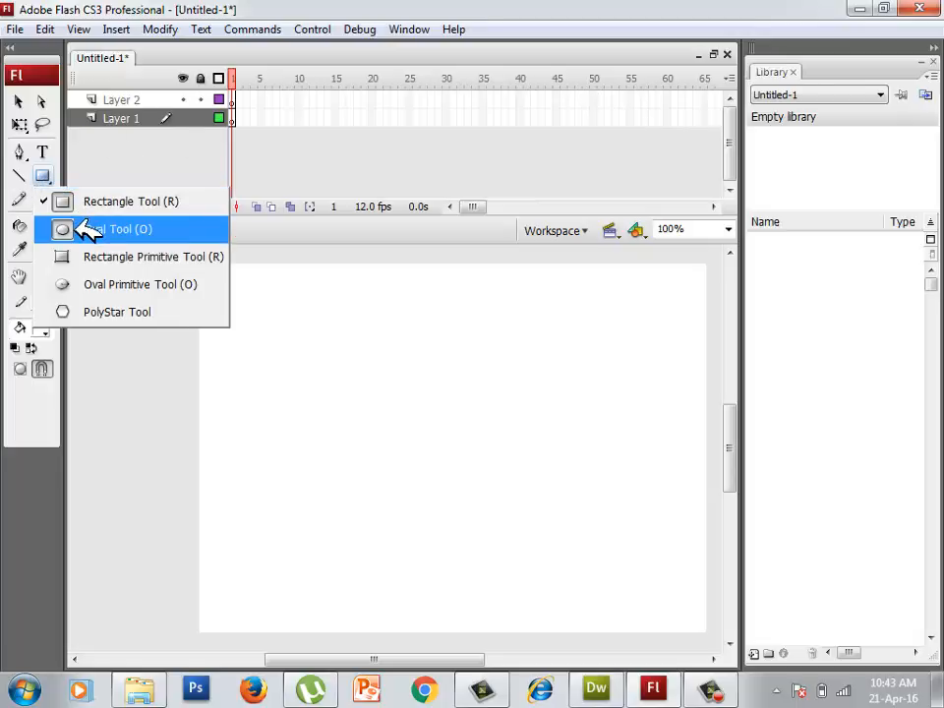
{"action": "left_click", "coordinate": [116, 228]}
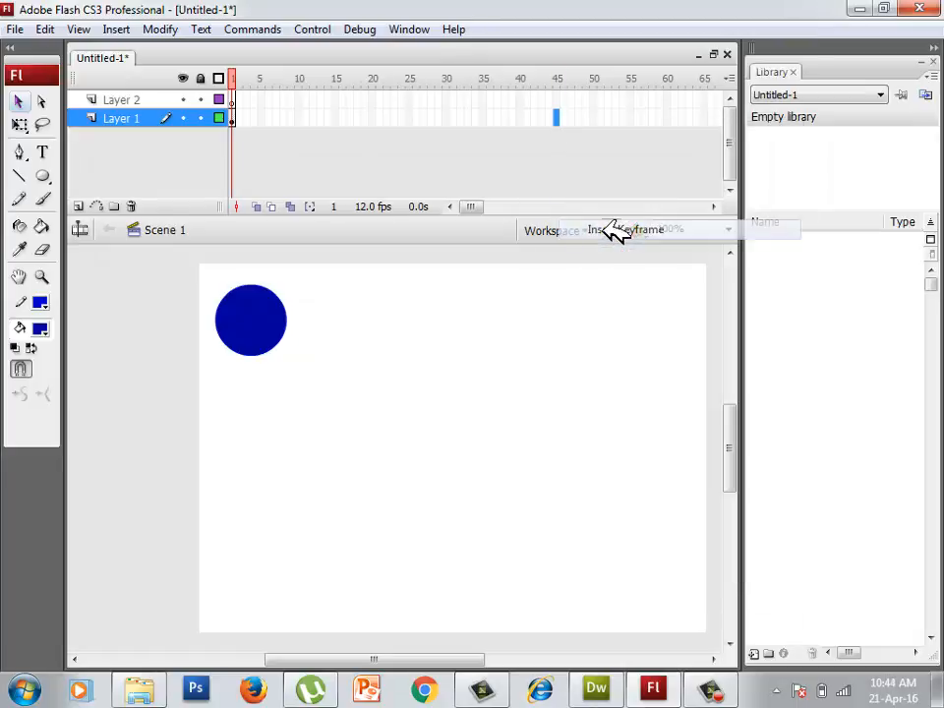
{"action": "right_click", "coordinate": [535, 118]}
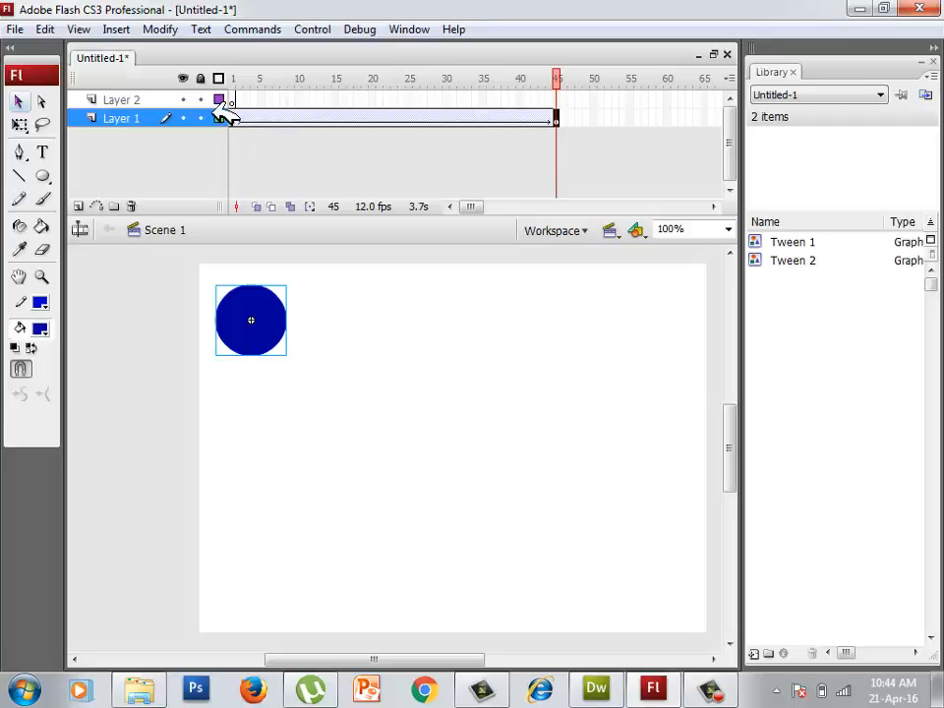
{"action": "left_click", "coordinate": [297, 79]}
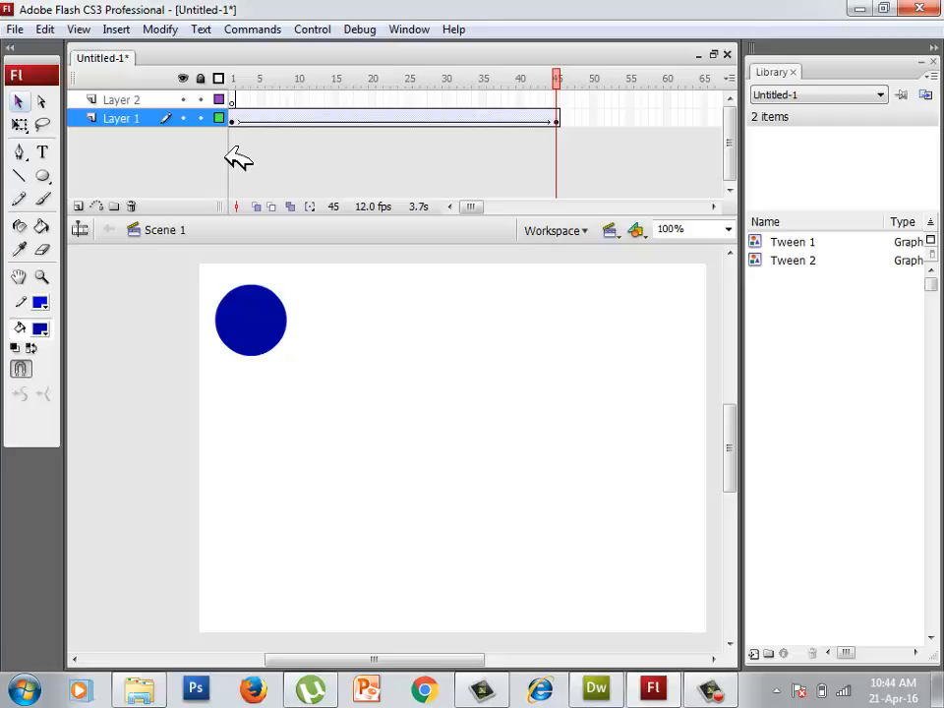
Step: Motion-tween the circle so it ends at the lower right of the stage on the last keyframe
{"action": "left_click", "coordinate": [251, 319]}
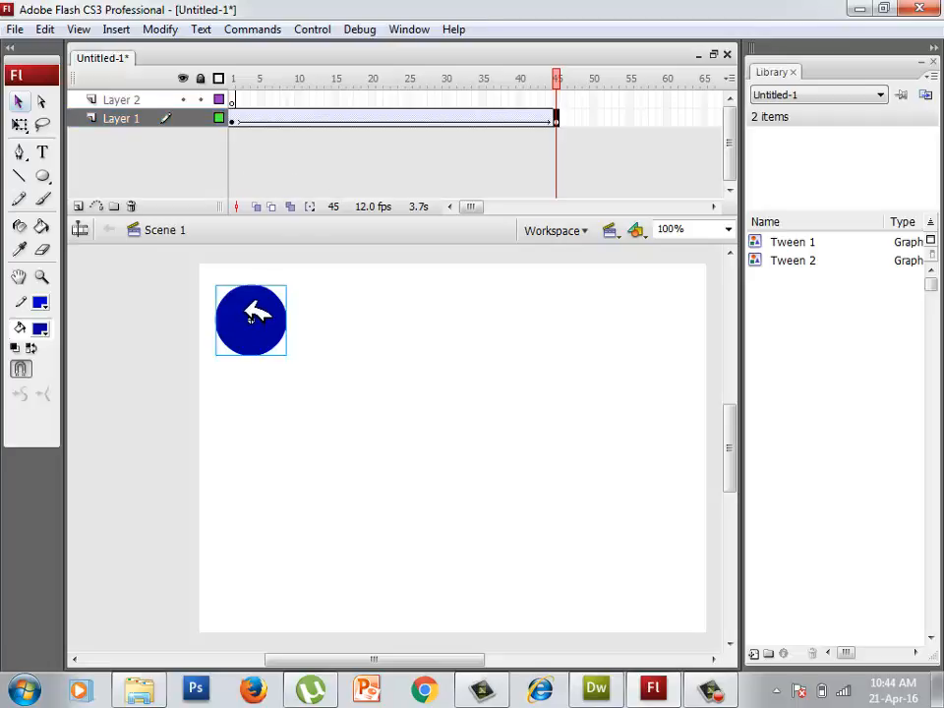
{"action": "left_click_drag", "start_coordinate": [252, 319], "coordinate": [551, 512]}
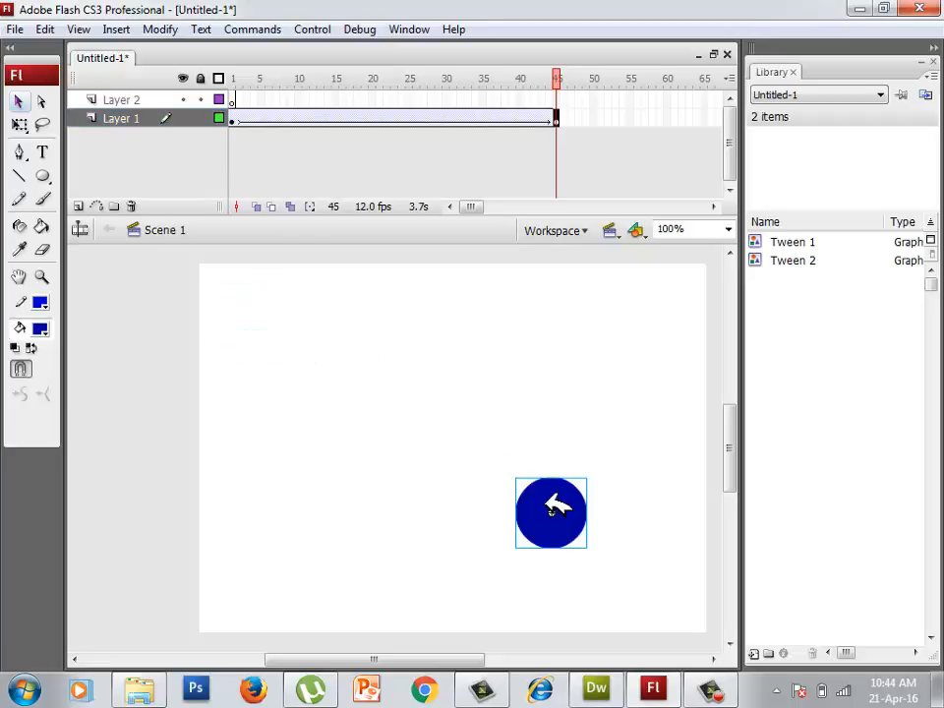
{"action": "left_click", "coordinate": [366, 79]}
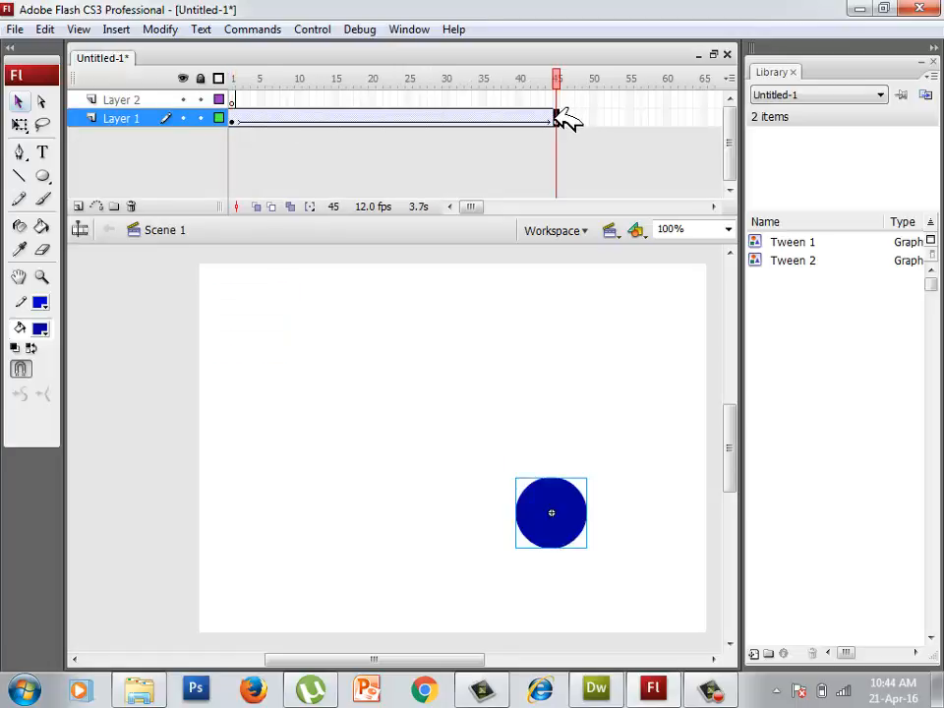
{"action": "mouse_move", "coordinate": [429, 326]}
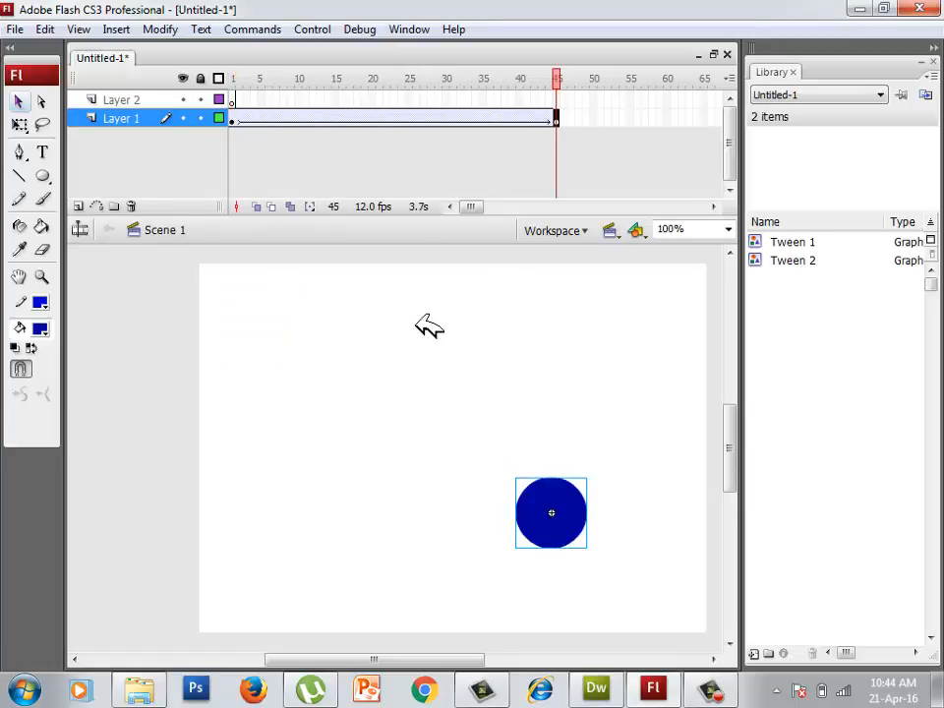
{"action": "left_click", "coordinate": [358, 79]}
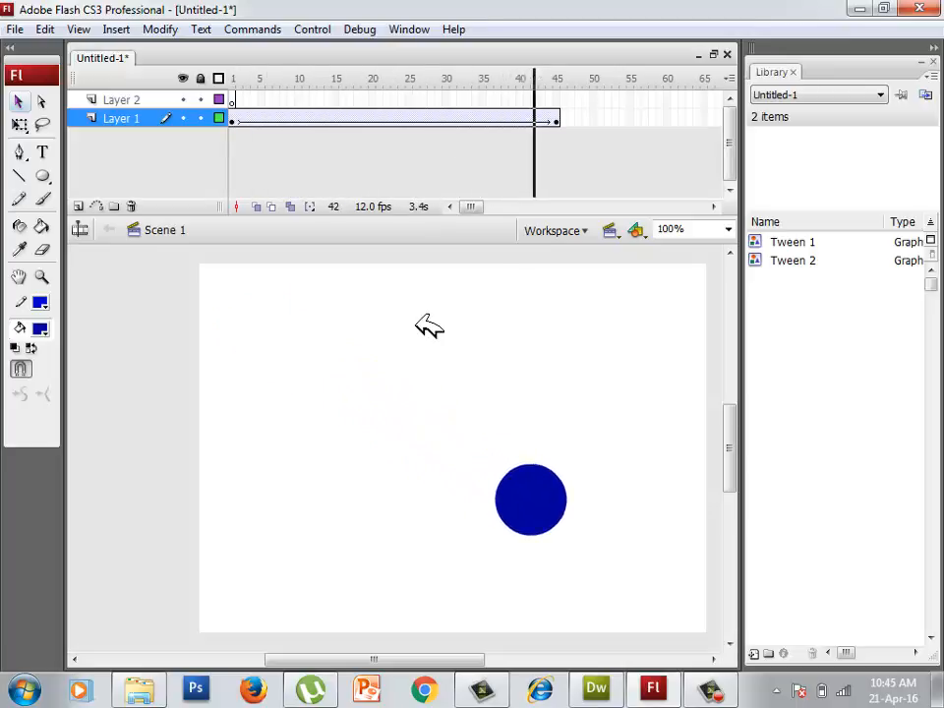
Step: Draw a blue rectangle on a new third layer and keyframe it at frame 45 for a tween alongside the circle
{"action": "left_click", "coordinate": [118, 99]}
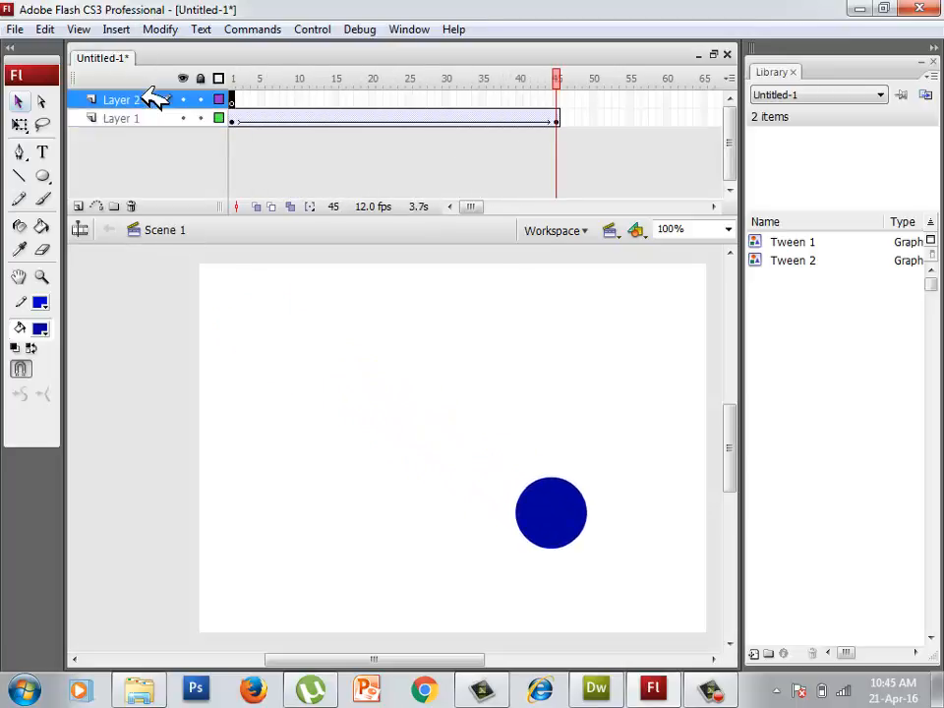
{"action": "mouse_move", "coordinate": [43, 175]}
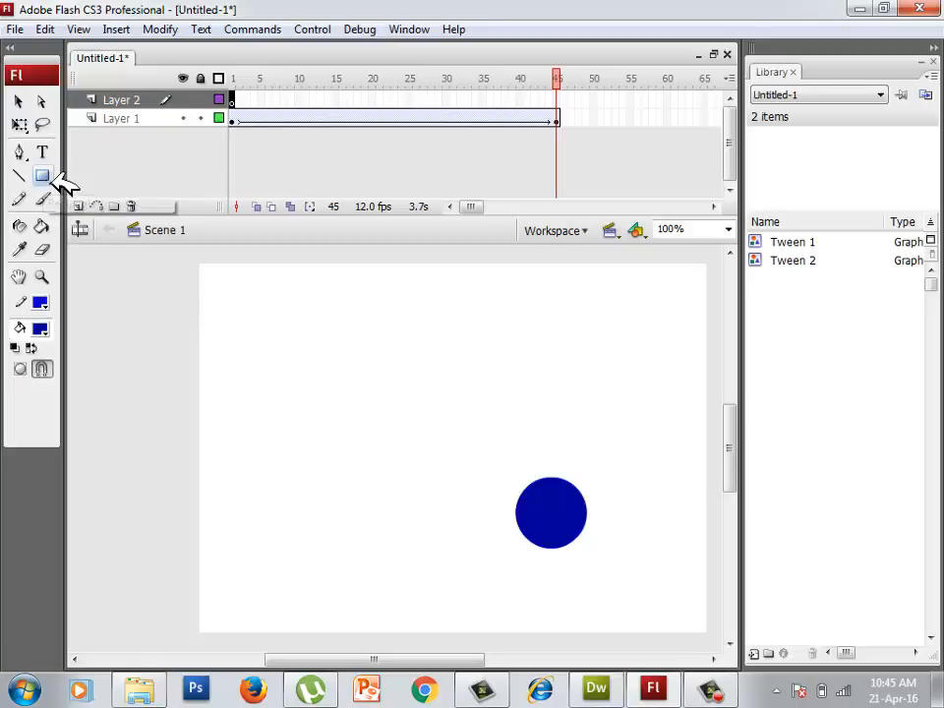
{"action": "left_click", "coordinate": [41, 227]}
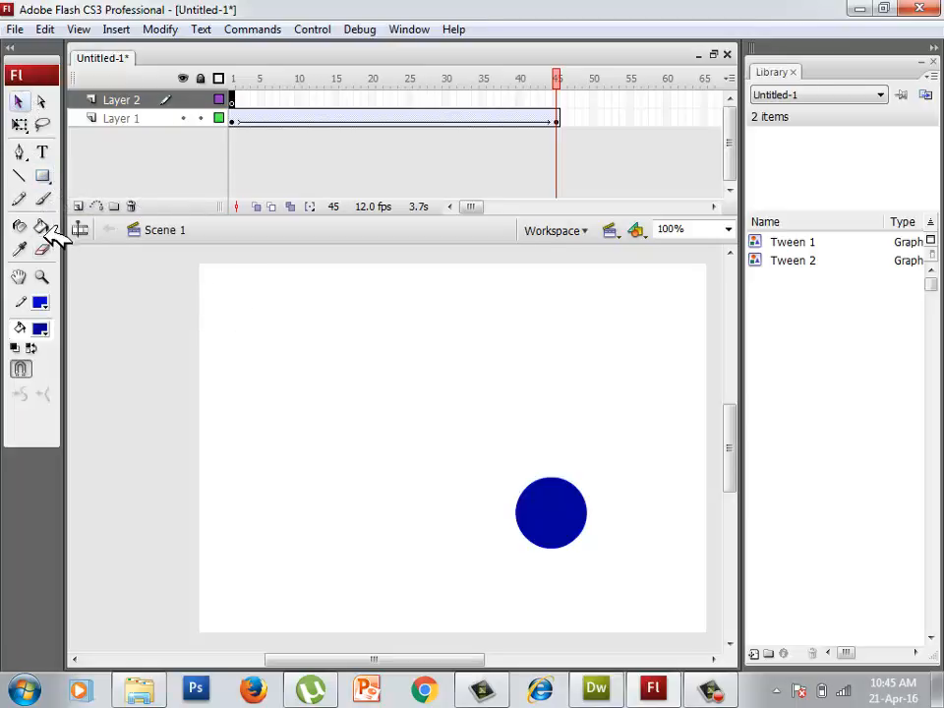
{"action": "left_click", "coordinate": [44, 175]}
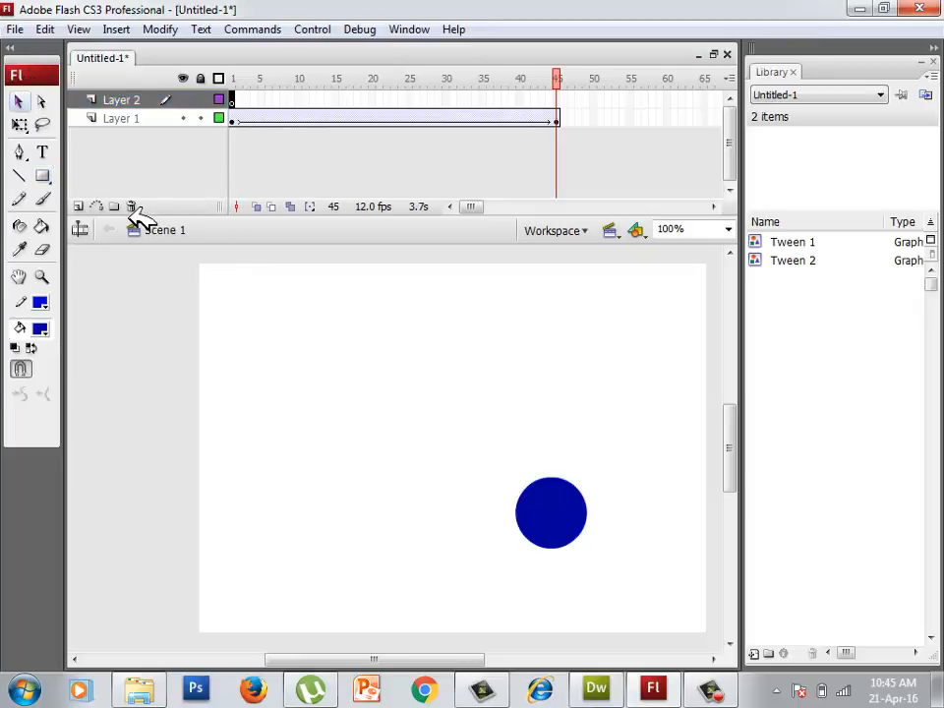
{"action": "left_click", "coordinate": [79, 206]}
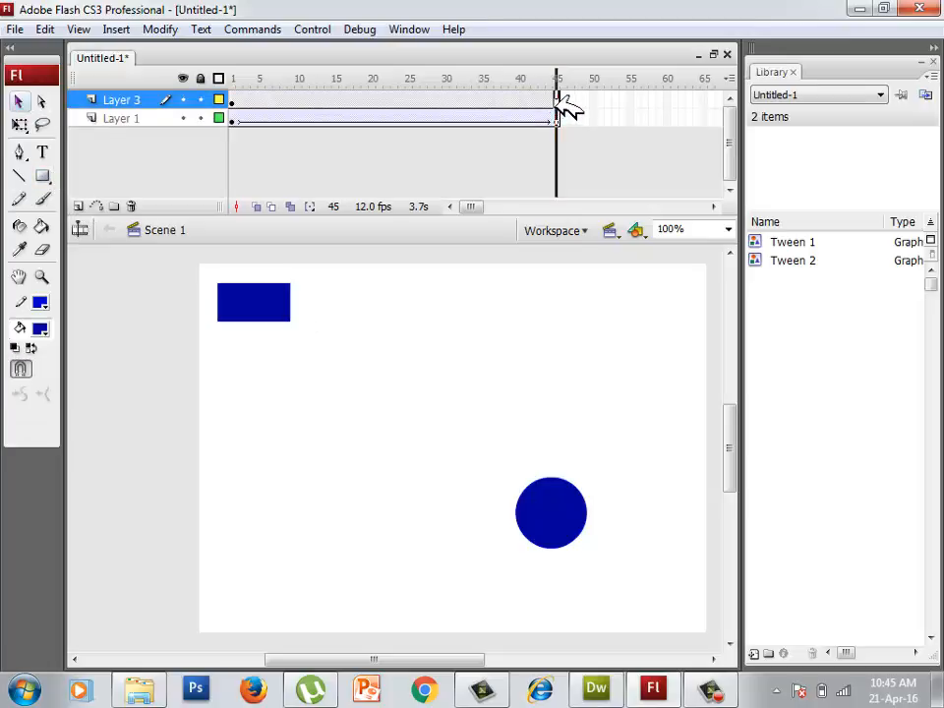
{"action": "left_click", "coordinate": [557, 78]}
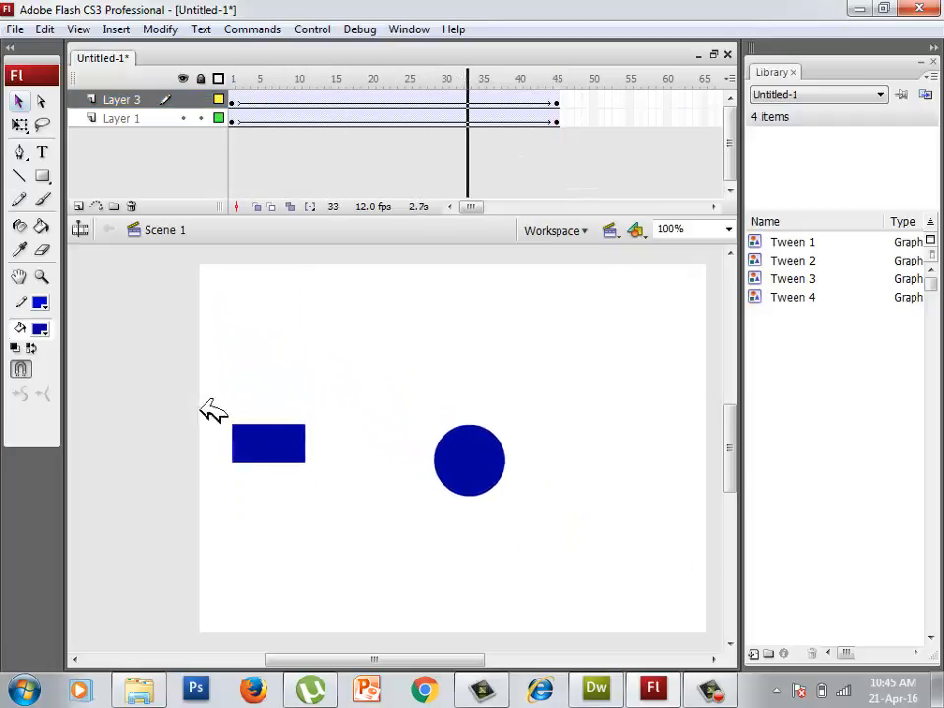
Step: Save the document to the Desktop as MYFIRST through File > Save As
{"action": "left_click", "coordinate": [16, 30]}
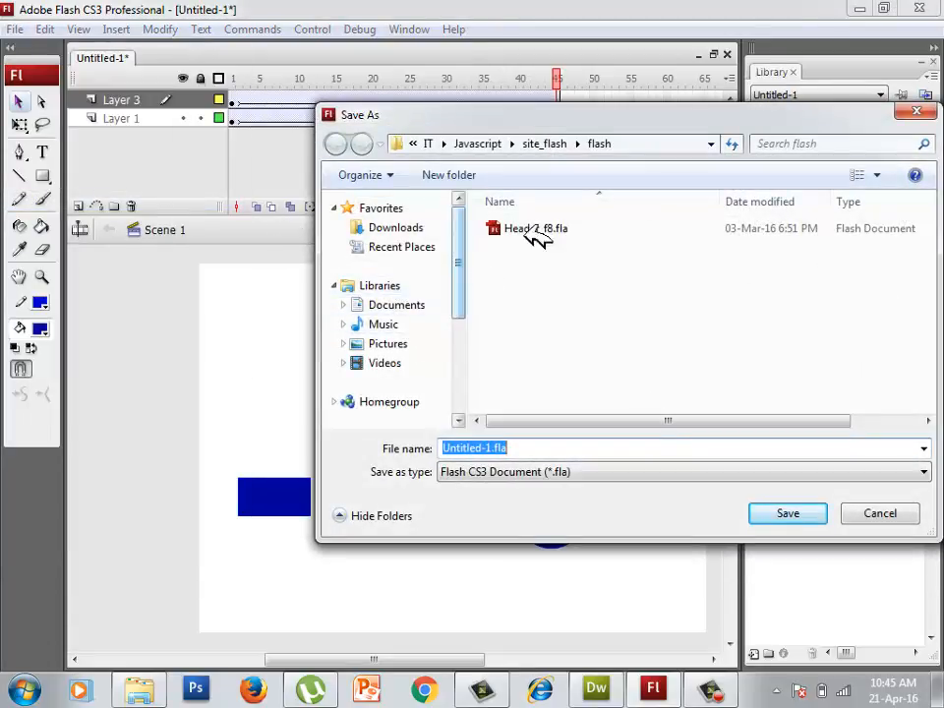
{"action": "left_click", "coordinate": [710, 144]}
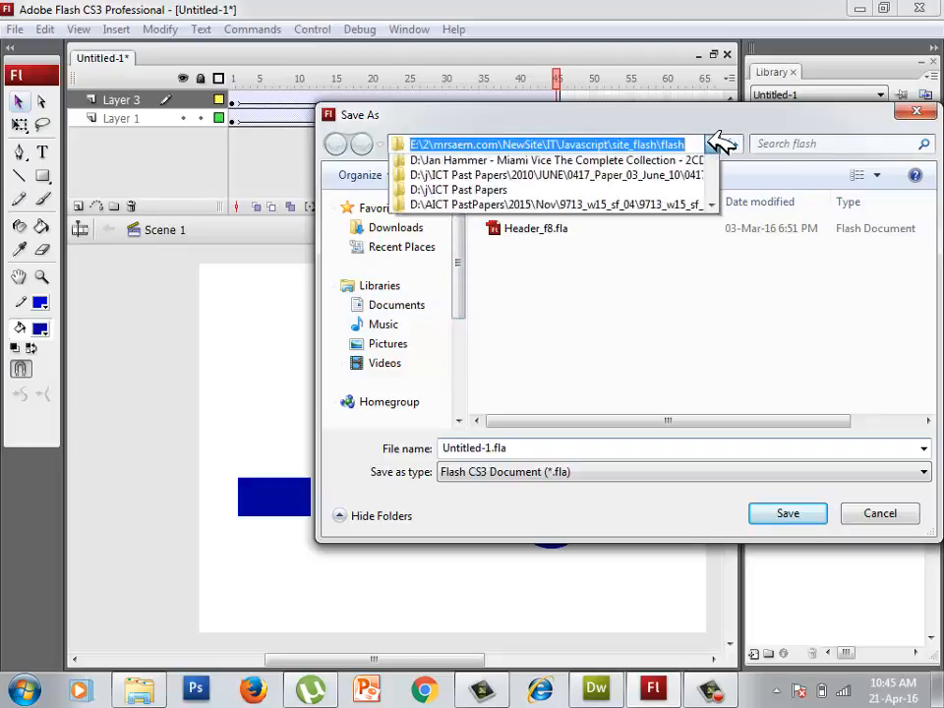
{"action": "left_click", "coordinate": [712, 144]}
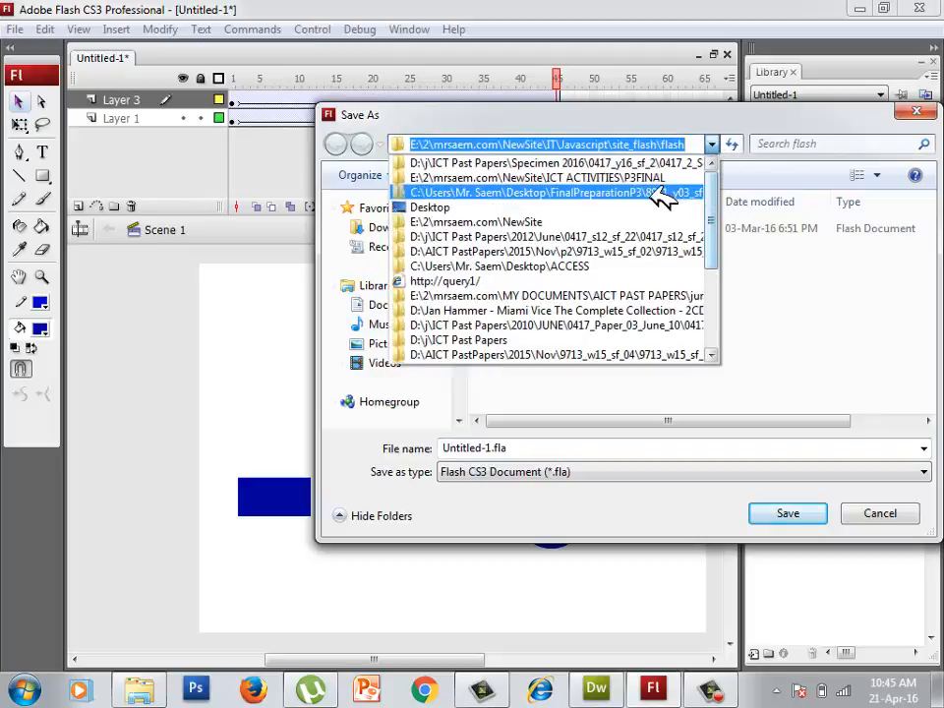
{"action": "left_click", "coordinate": [429, 209]}
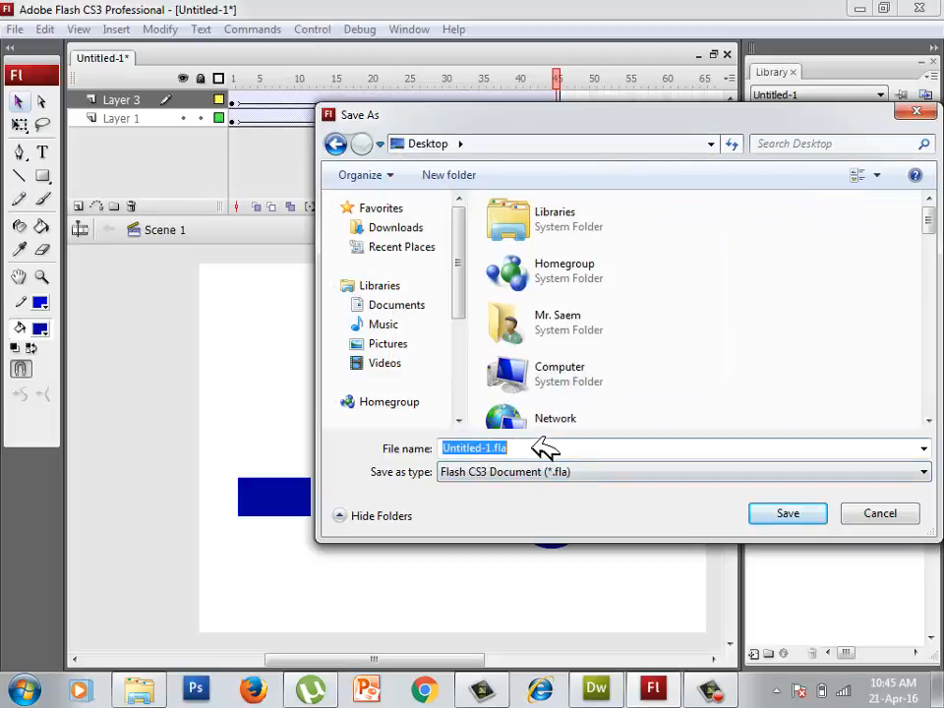
{"action": "type", "text": "MYFIRST"}
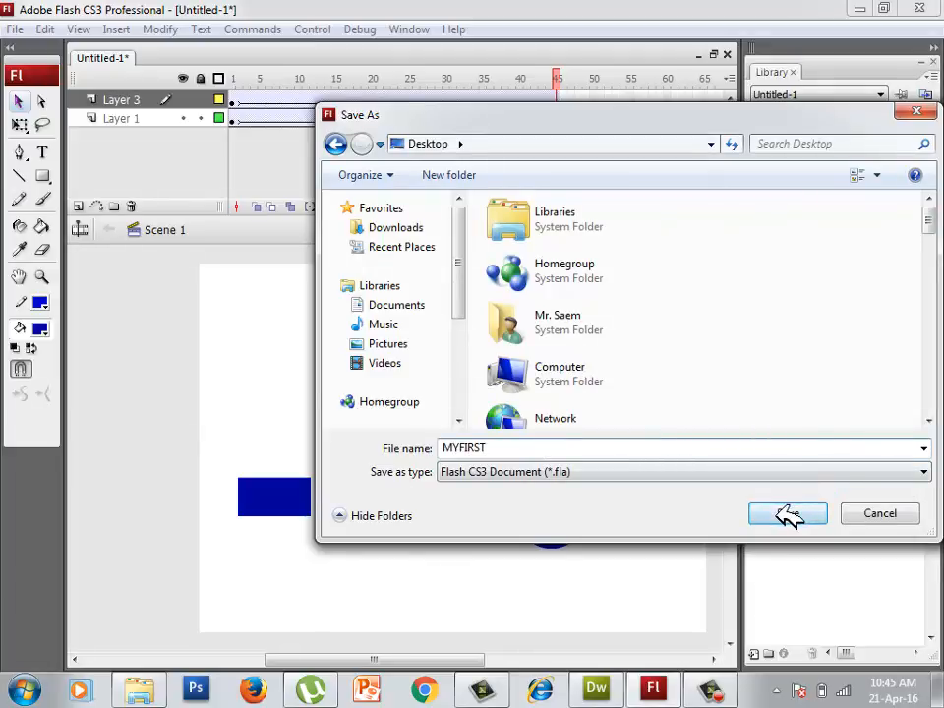
{"action": "left_click", "coordinate": [787, 511]}
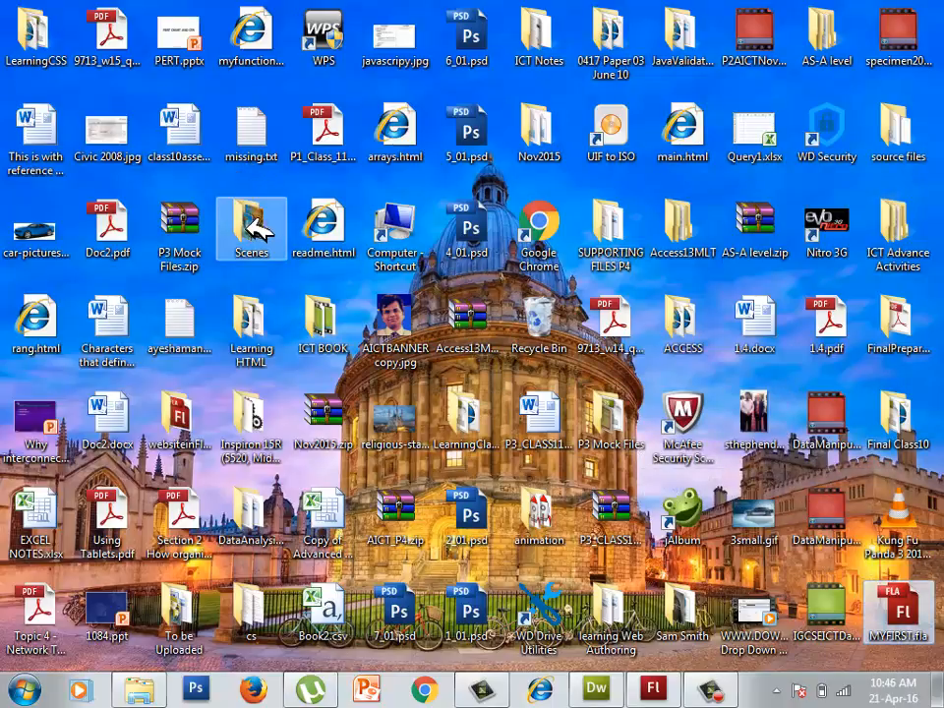
{"action": "mouse_move", "coordinate": [280, 179]}
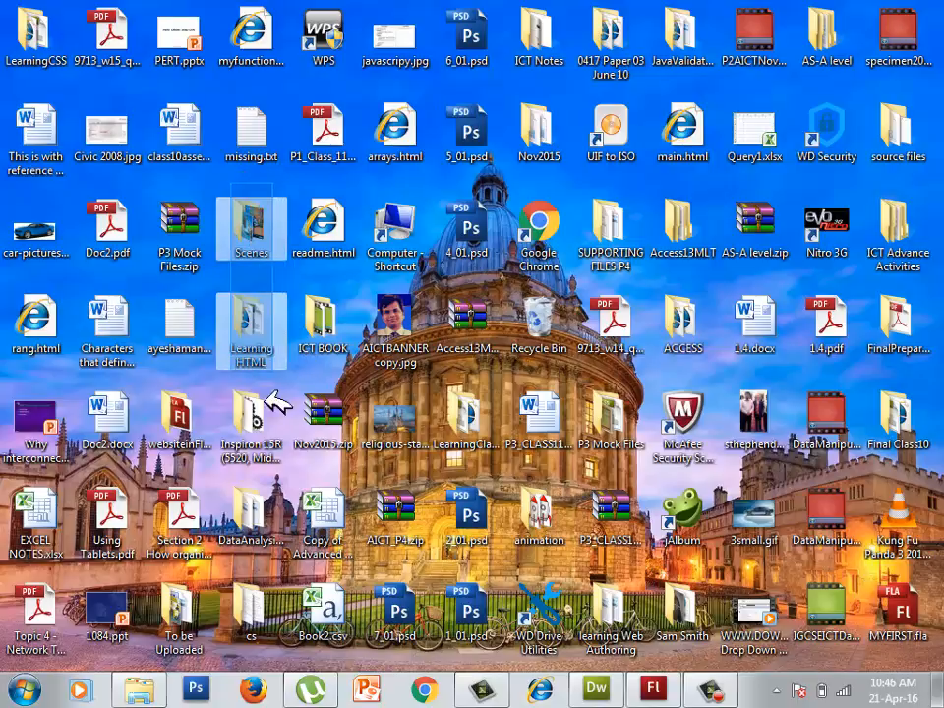
Step: Play MYFIRST.swf from the desktop in Flash Player, then close it and return to Flash
{"action": "left_click", "coordinate": [252, 40]}
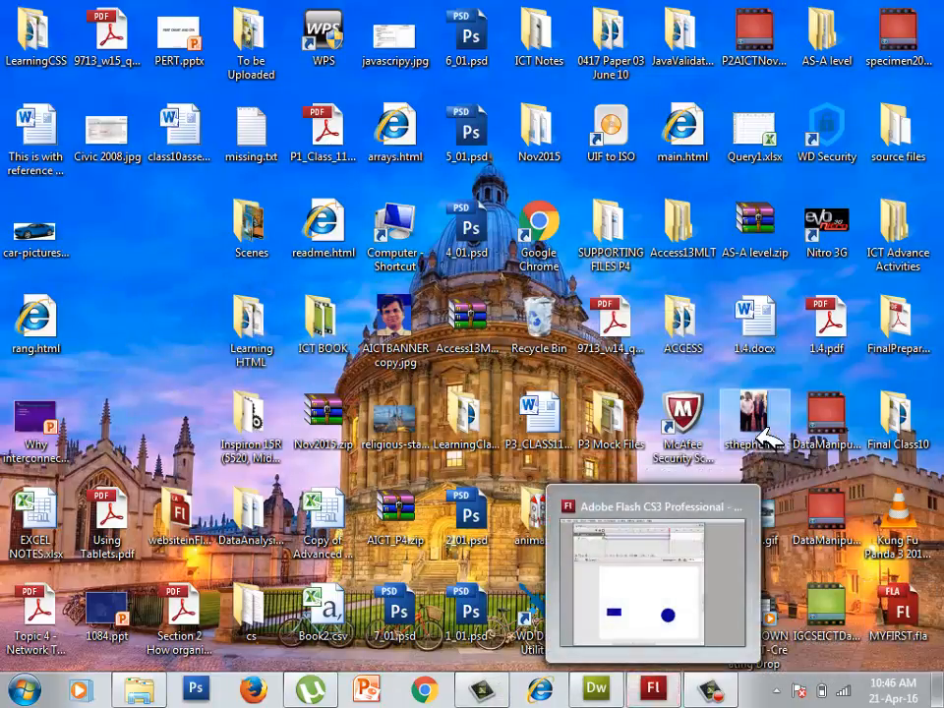
{"action": "double_click", "coordinate": [756, 413]}
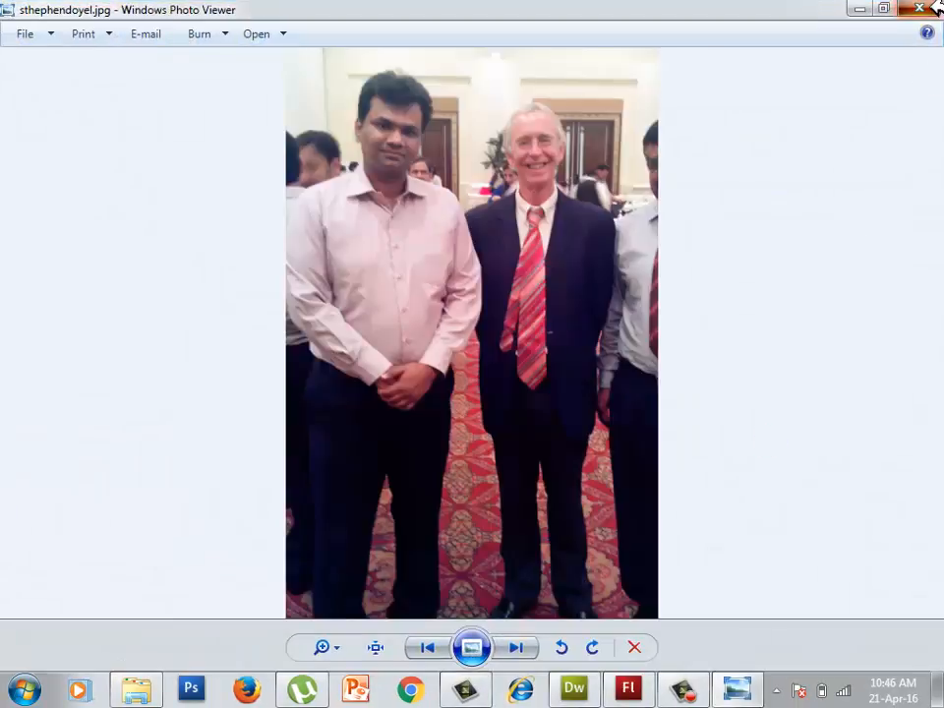
{"action": "left_click", "coordinate": [920, 8]}
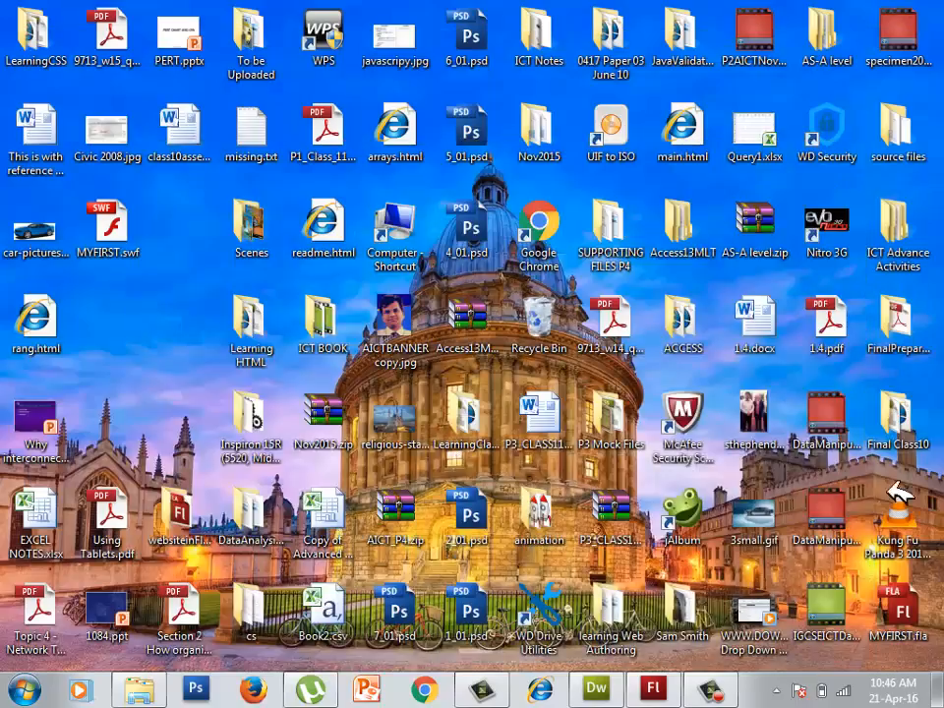
{"action": "left_click", "coordinate": [107, 228]}
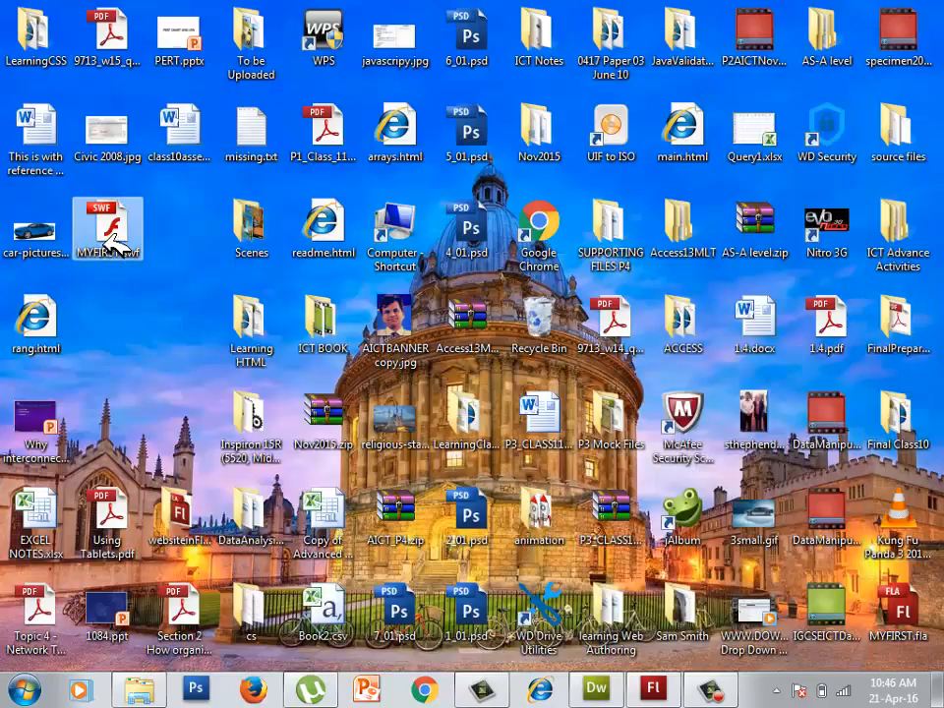
{"action": "double_click", "coordinate": [106, 233]}
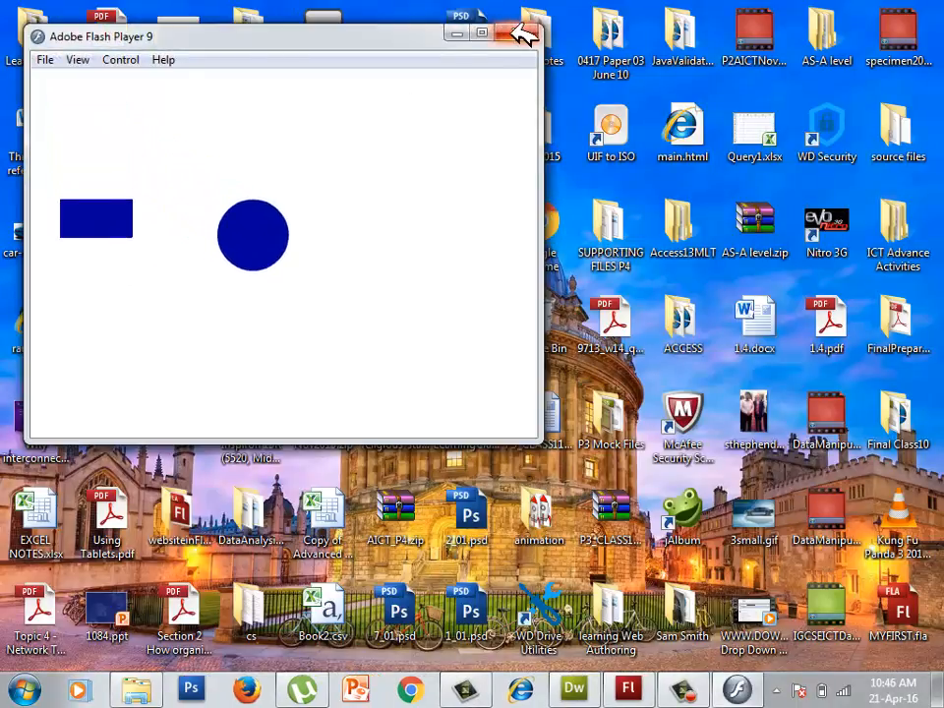
{"action": "left_click", "coordinate": [524, 31]}
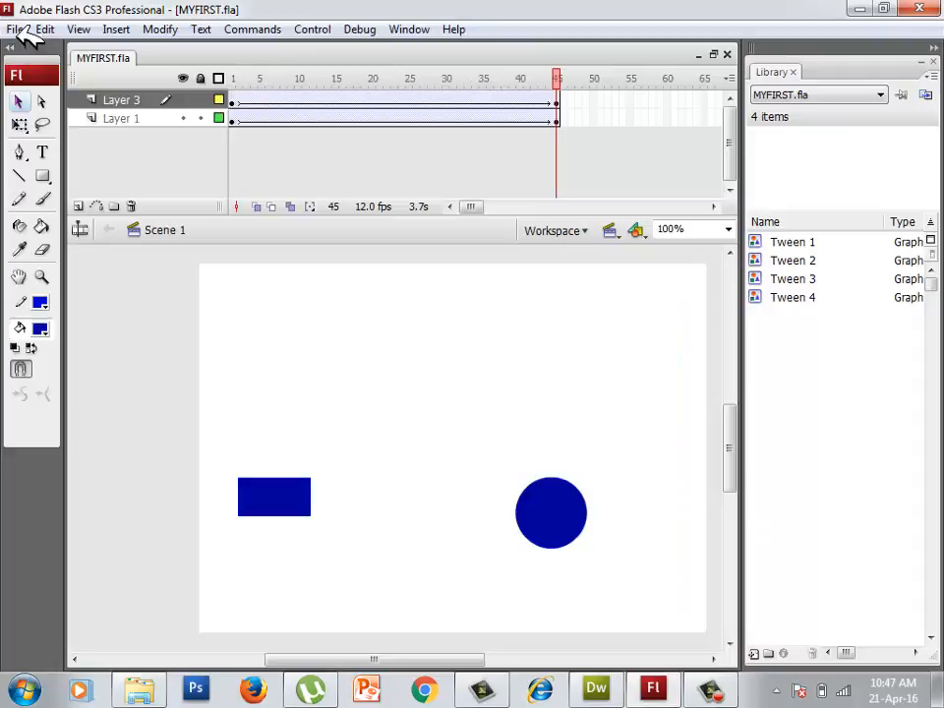
Step: Start a new document Untitled-2, keyframe frame 45 on Layer 1 and draw a blue circle
{"action": "left_click", "coordinate": [16, 29]}
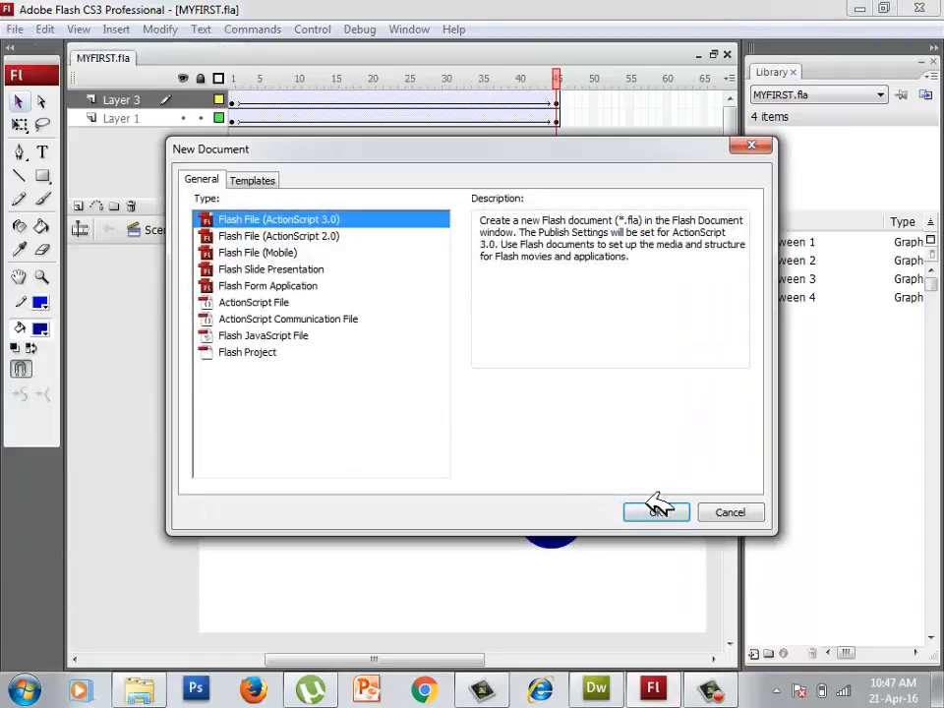
{"action": "left_click", "coordinate": [657, 512]}
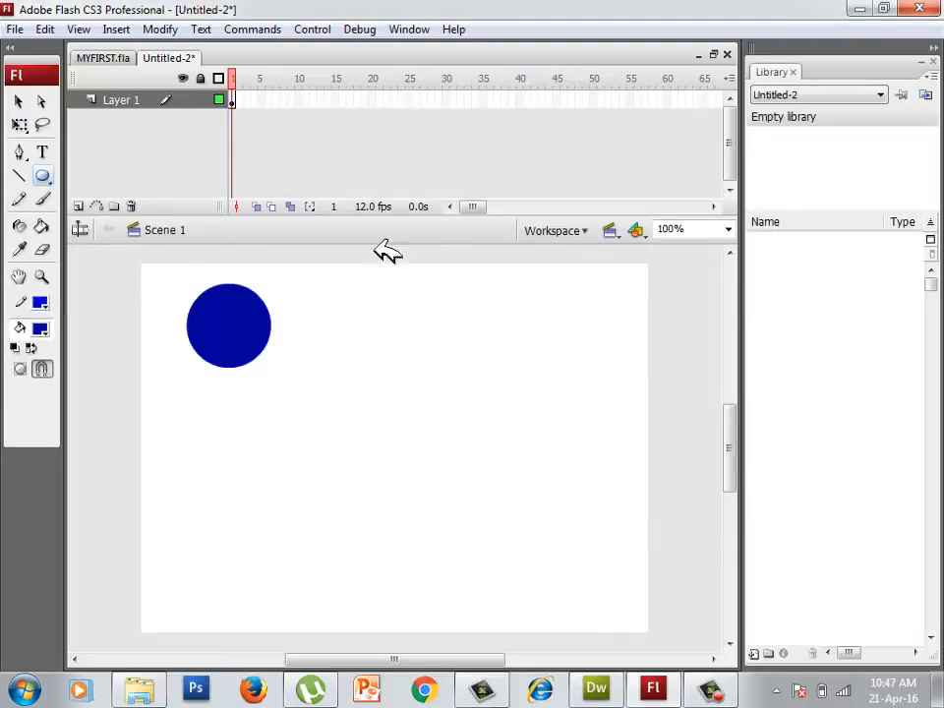
{"action": "right_click", "coordinate": [555, 98]}
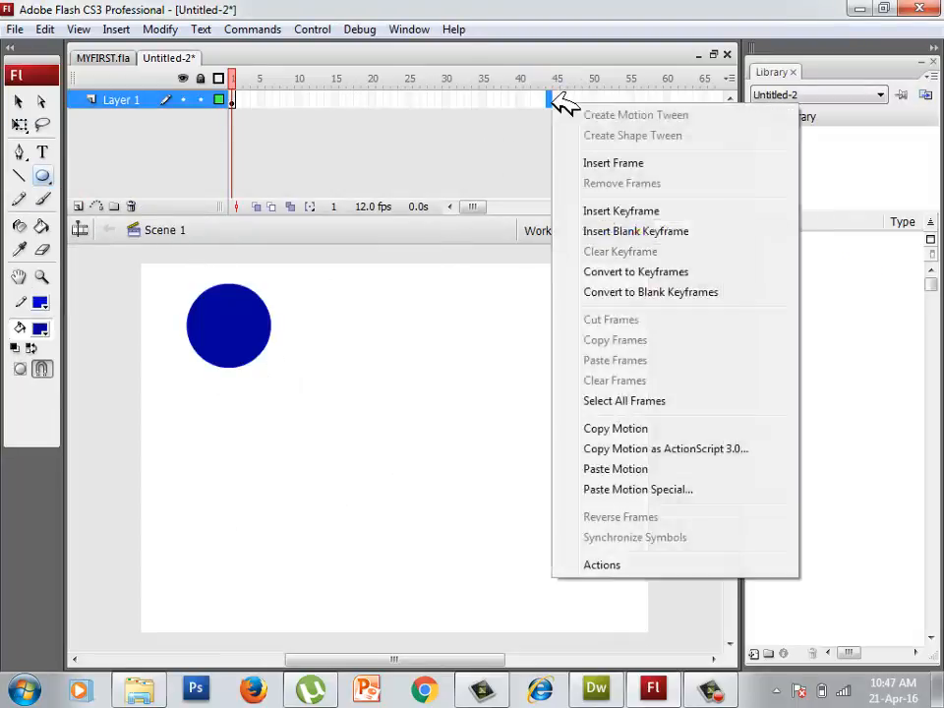
{"action": "left_click", "coordinate": [614, 161]}
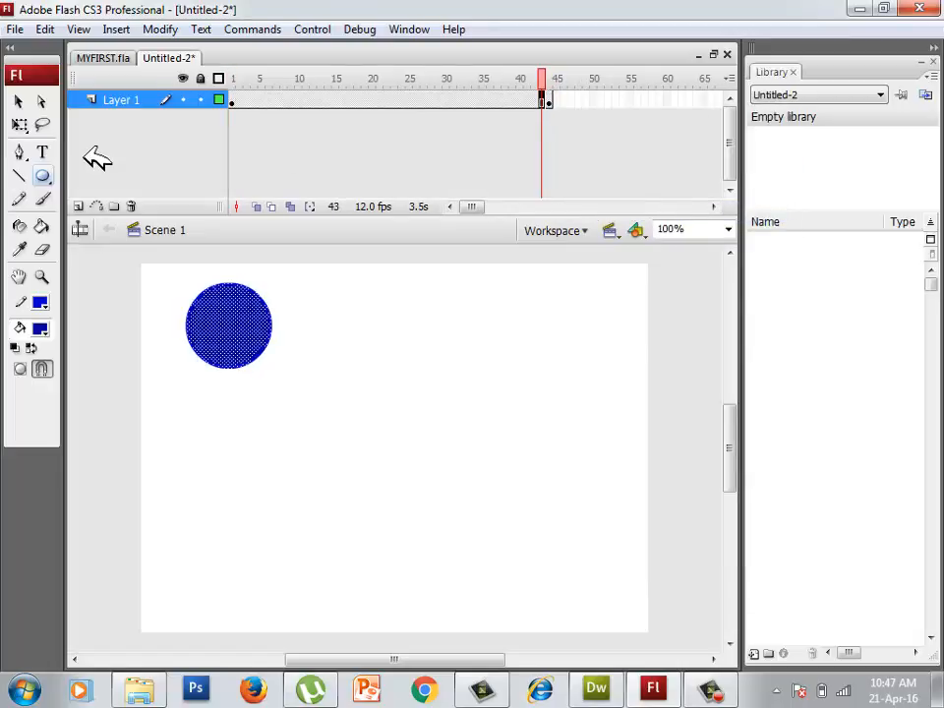
{"action": "mouse_move", "coordinate": [549, 102]}
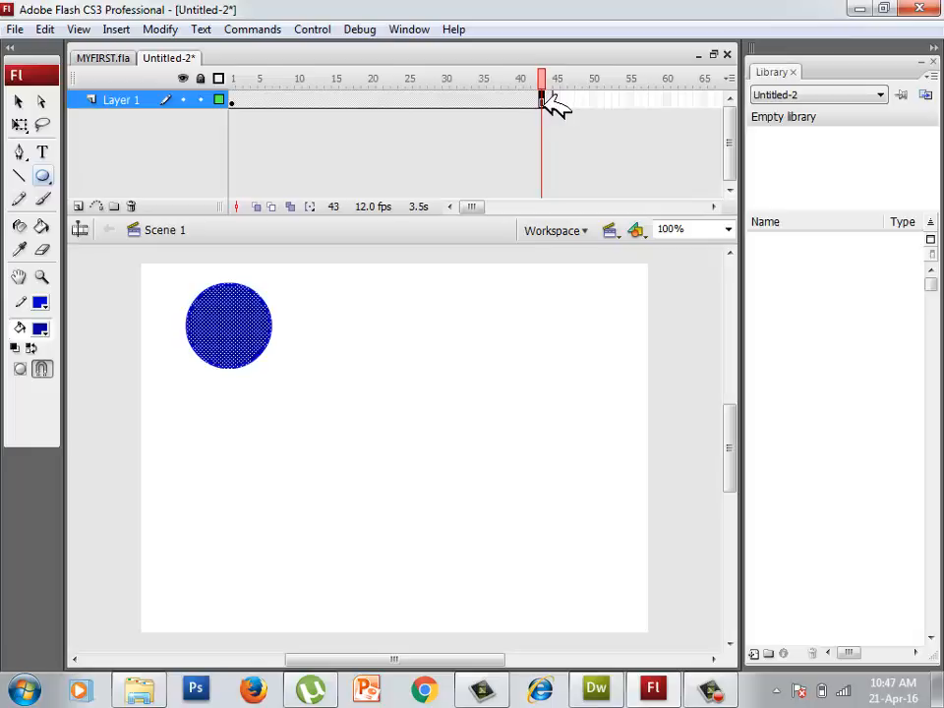
{"action": "right_click", "coordinate": [541, 98]}
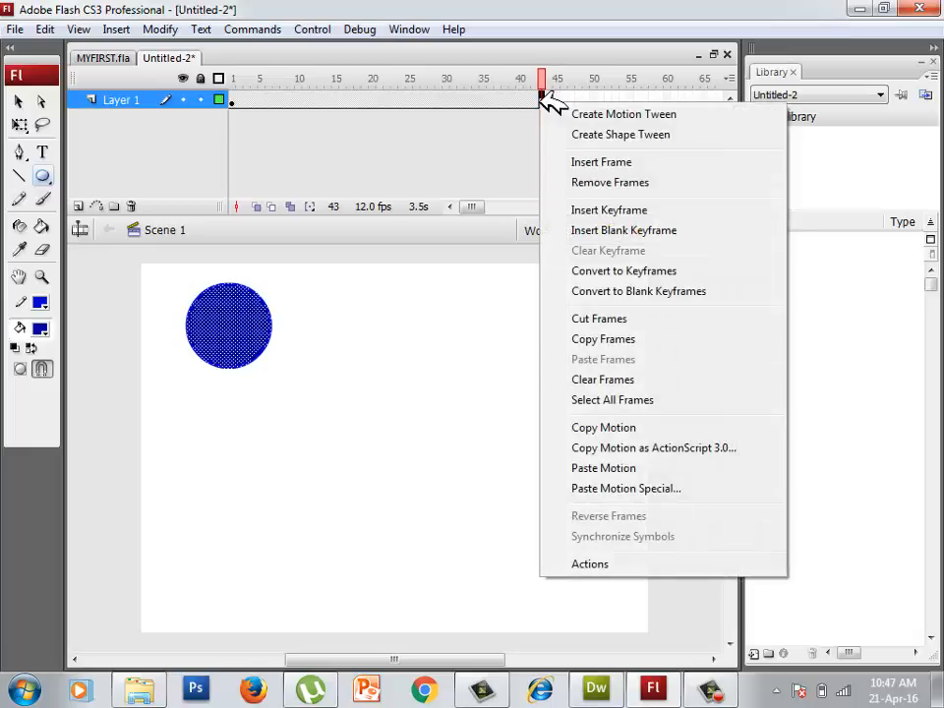
{"action": "mouse_move", "coordinate": [598, 195]}
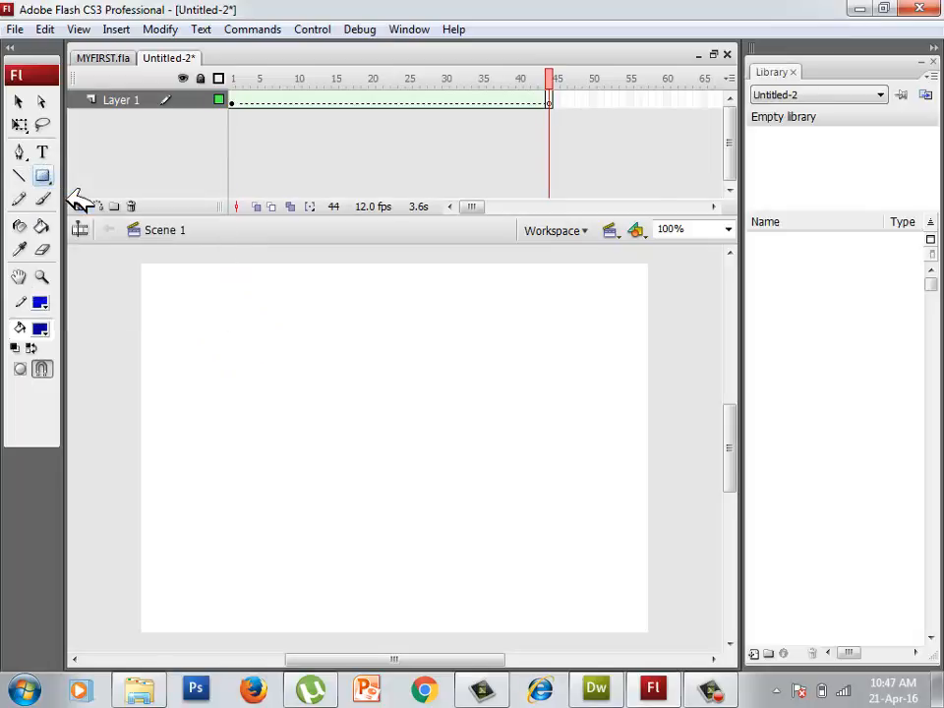
{"action": "left_click_drag", "start_coordinate": [275, 433], "coordinate": [558, 490]}
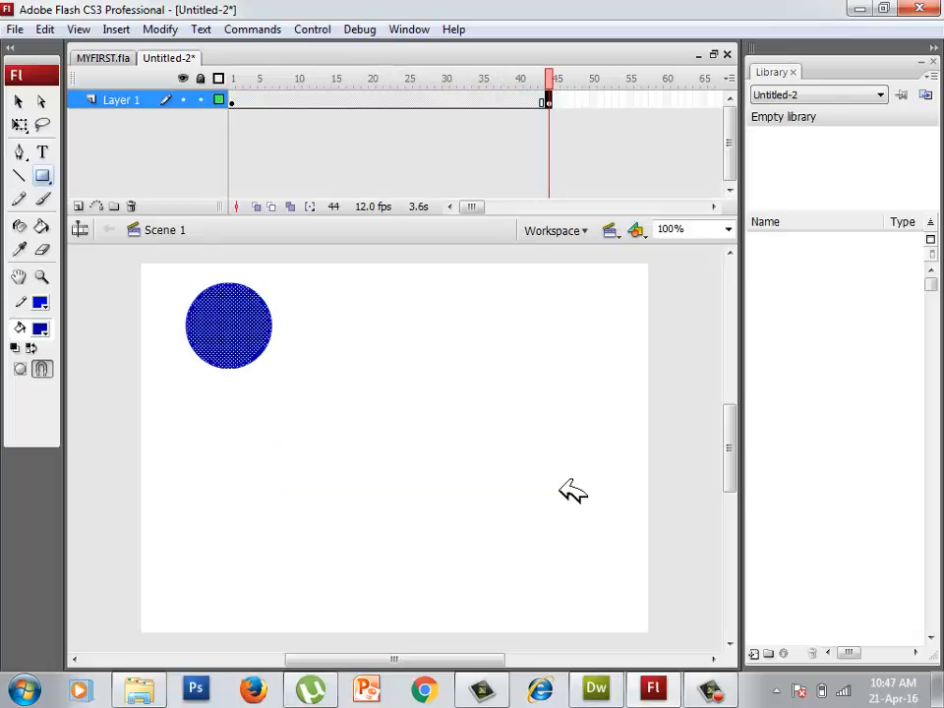
Step: Extend Layer 1's frames to about frame 43 and shape-tween the circle across the span
{"action": "left_click", "coordinate": [233, 99]}
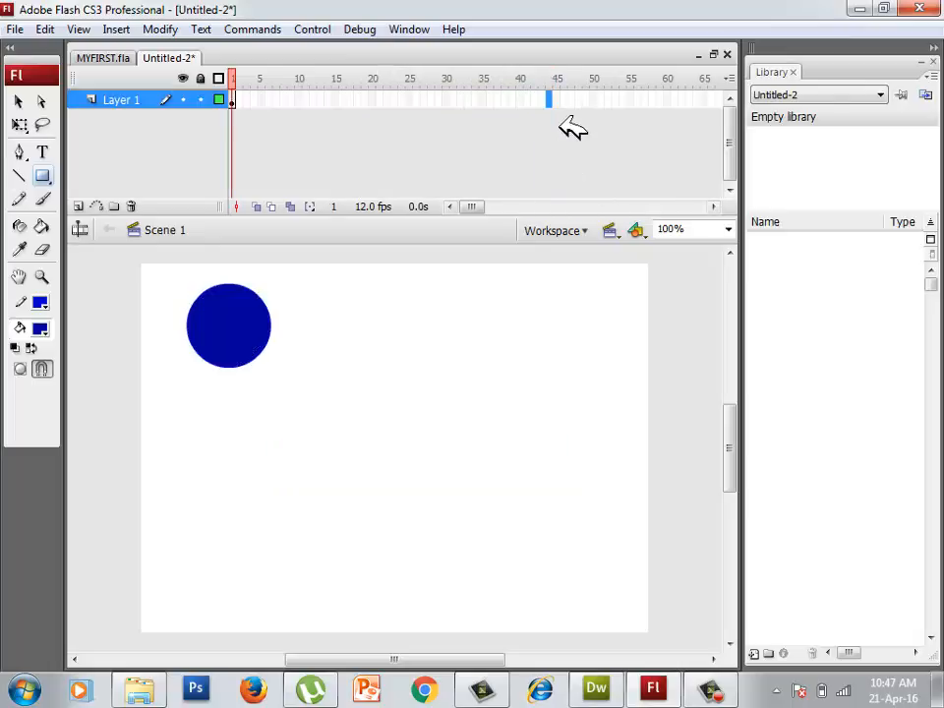
{"action": "right_click", "coordinate": [549, 98]}
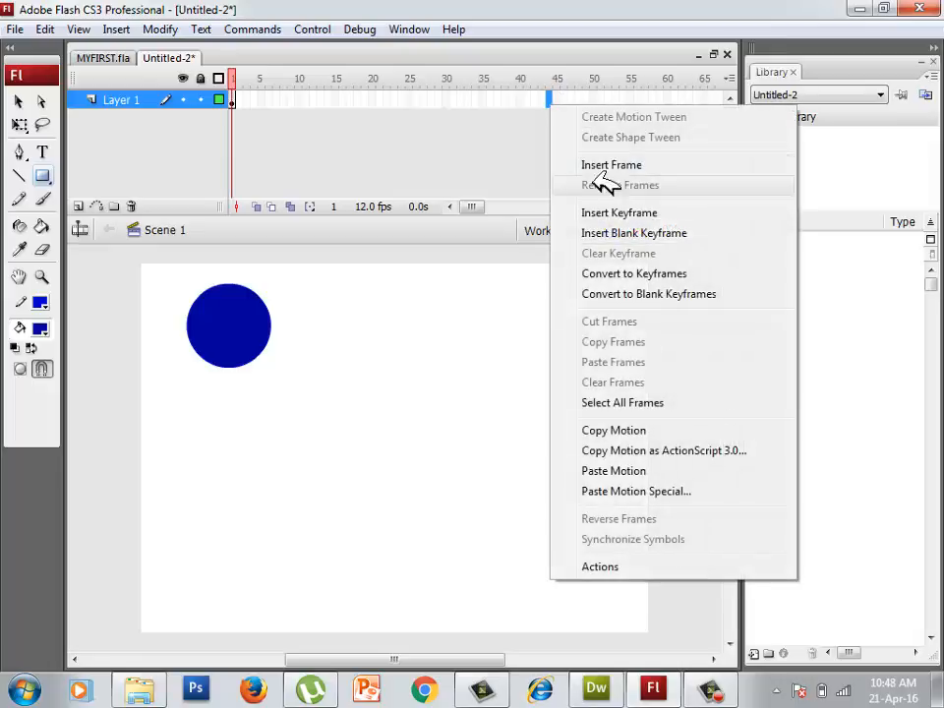
{"action": "left_click", "coordinate": [612, 165]}
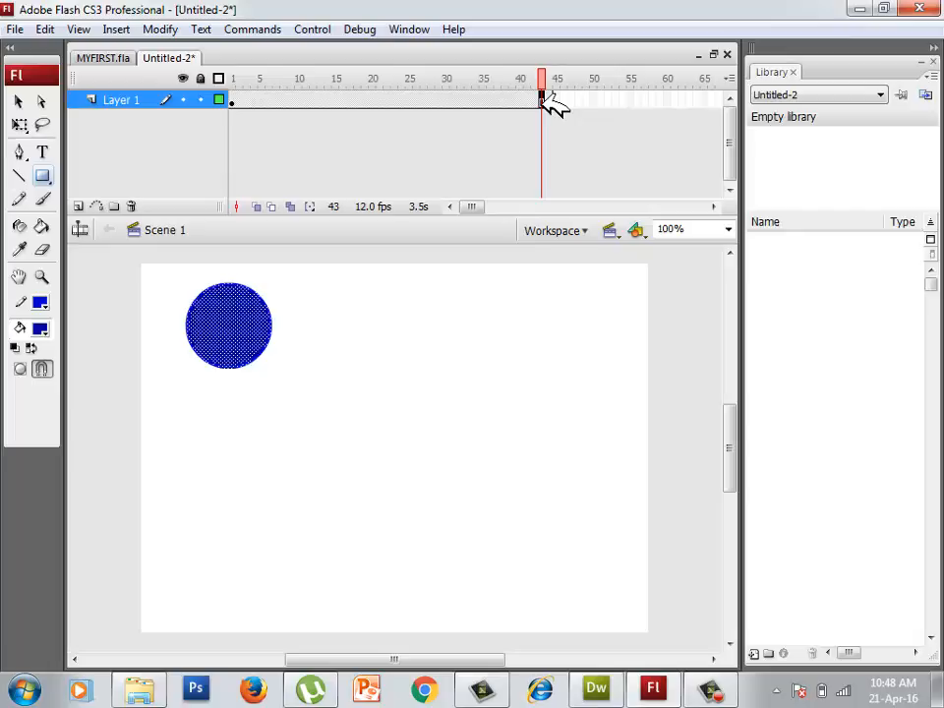
{"action": "right_click", "coordinate": [541, 98]}
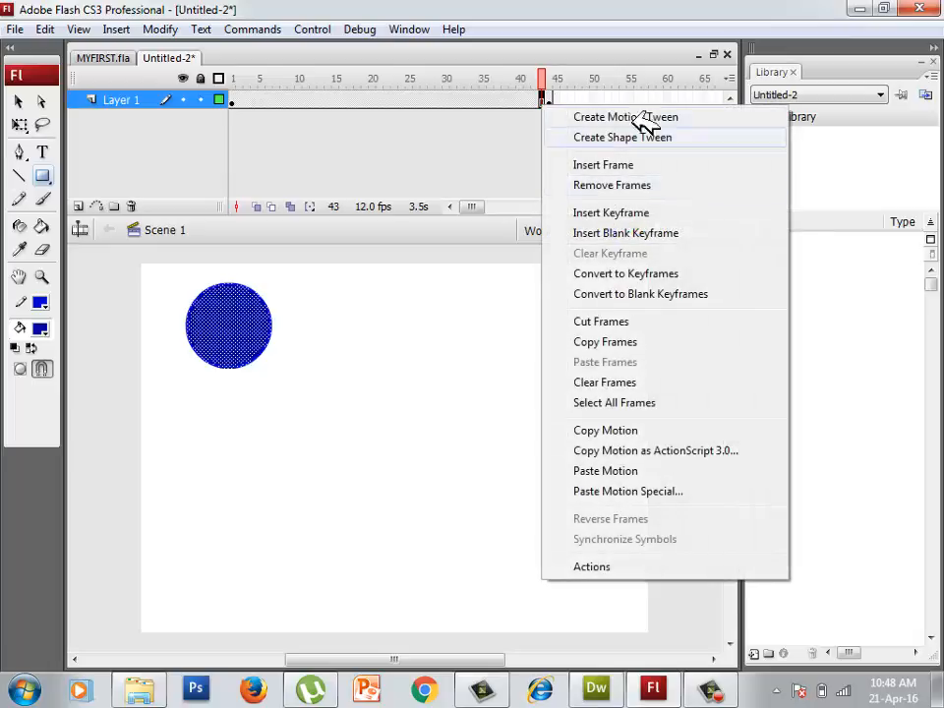
{"action": "left_click", "coordinate": [626, 118]}
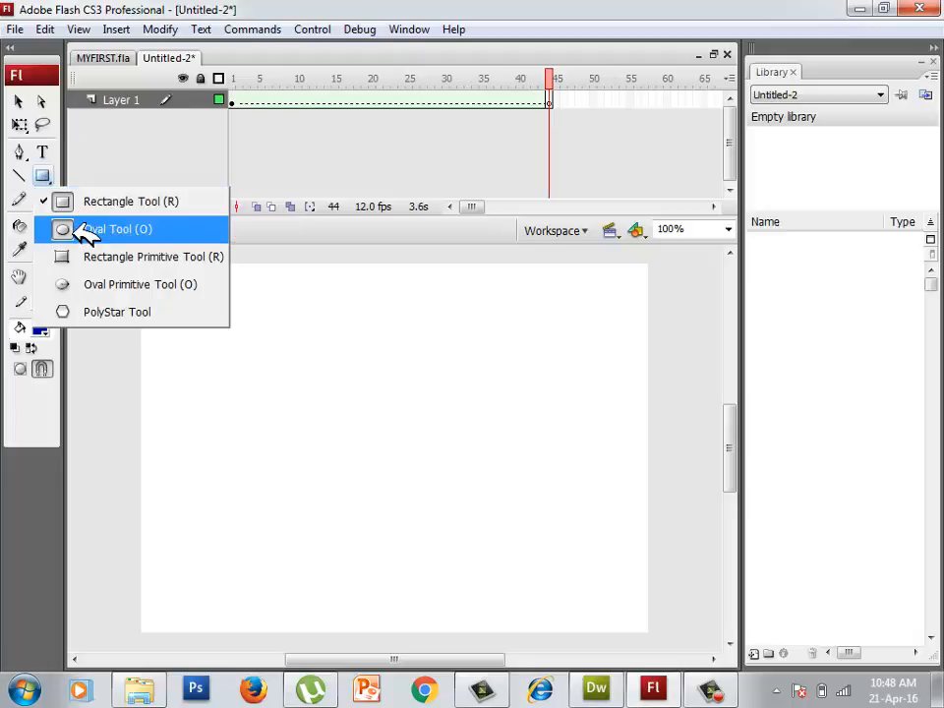
Step: Type the blue word MYFIRST on a second layer in Bauhaus 93 with wide letter spacing
{"action": "left_click", "coordinate": [118, 229]}
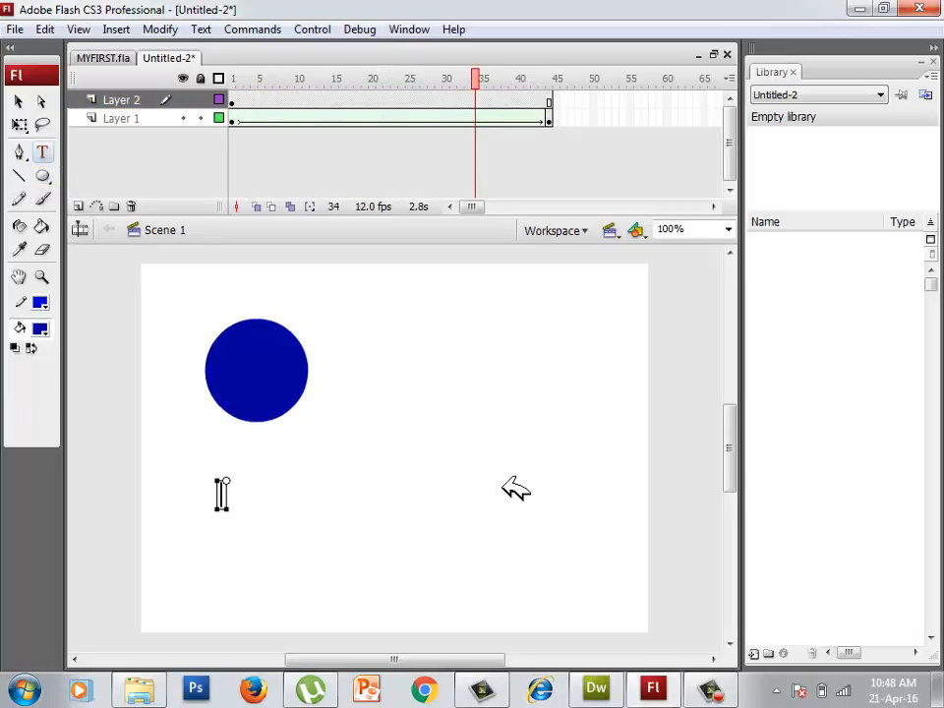
{"action": "type", "text": "MY"}
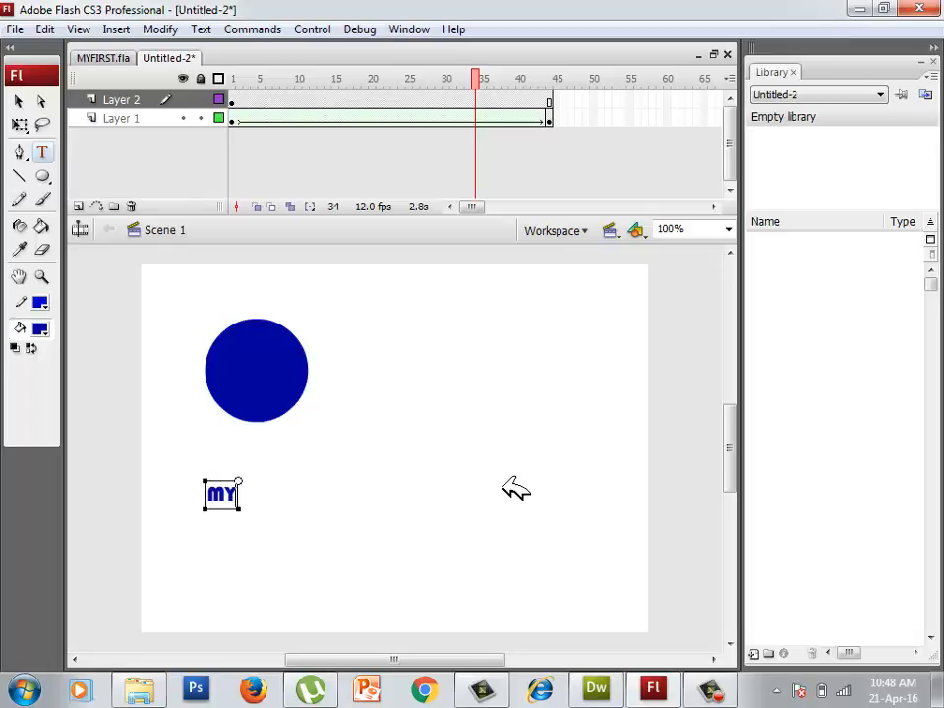
{"action": "type", "text": "FIRST"}
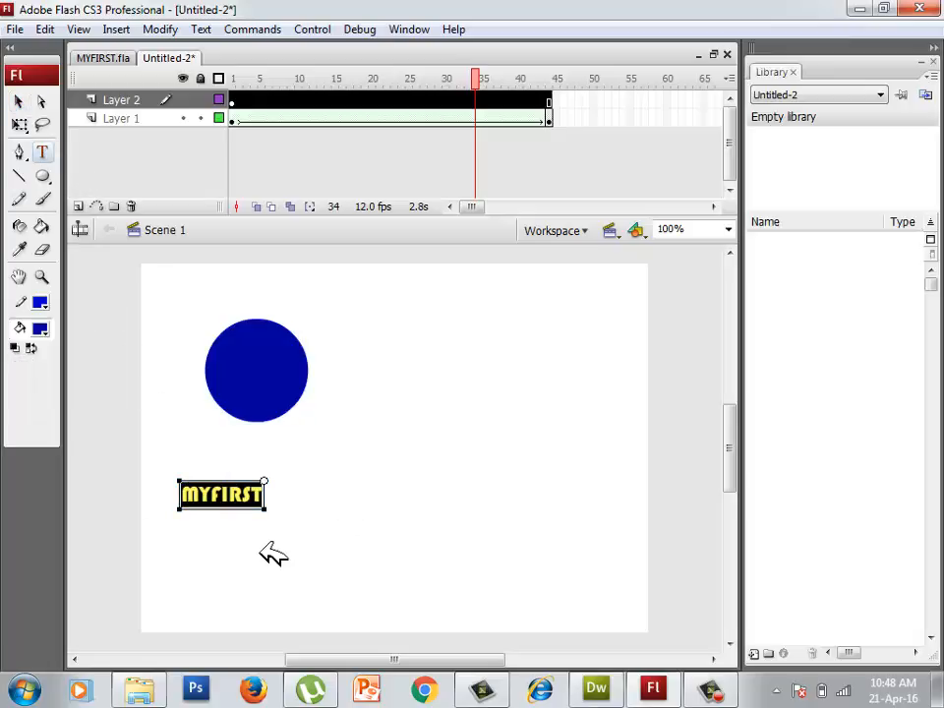
{"action": "left_click", "coordinate": [409, 29]}
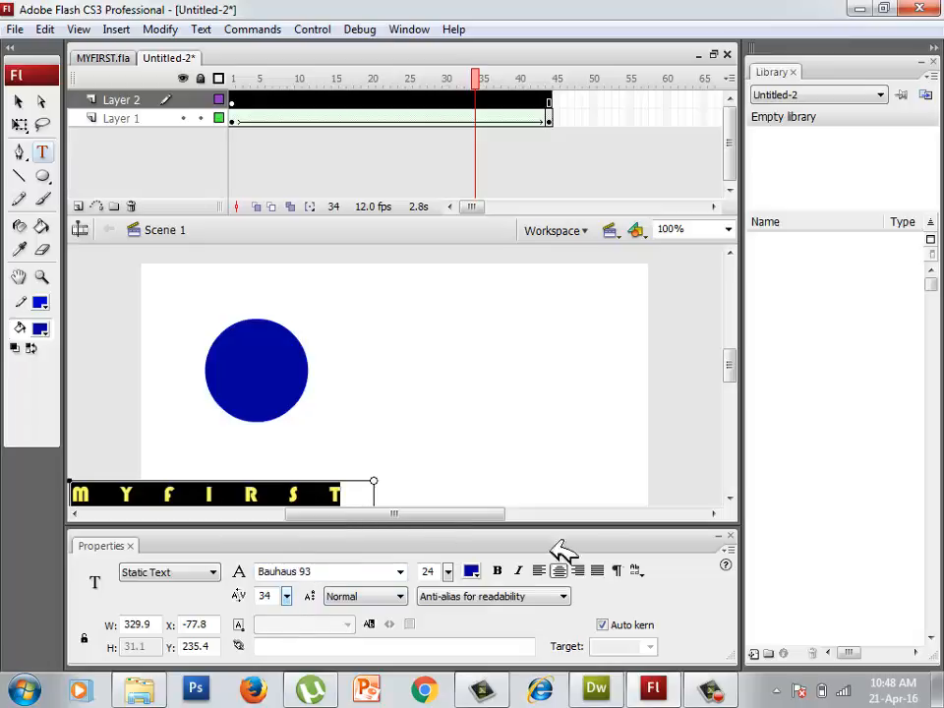
{"action": "mouse_move", "coordinate": [311, 587]}
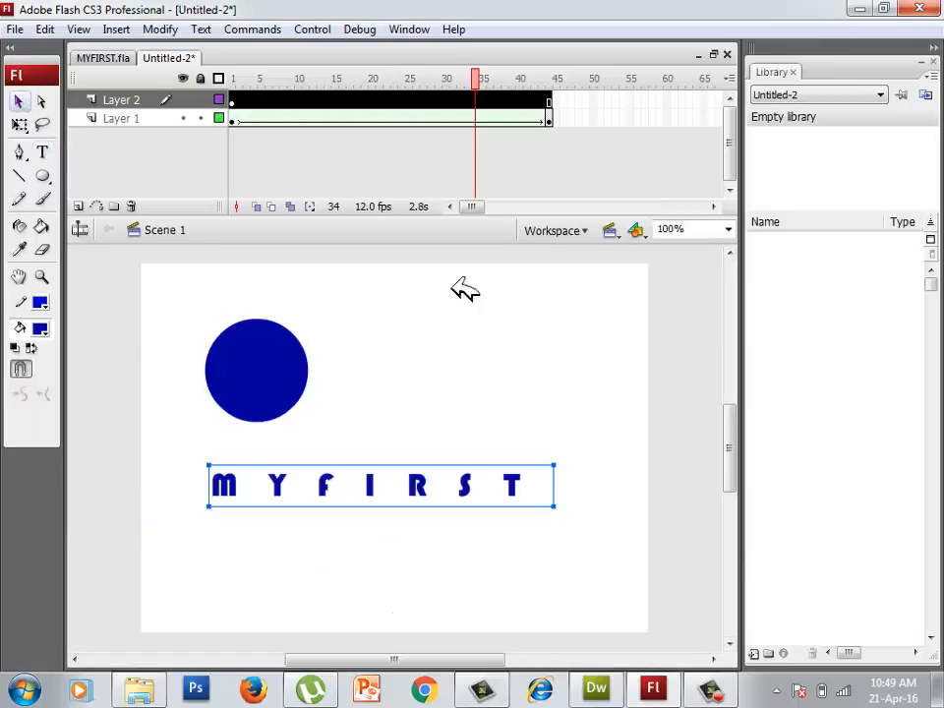
{"action": "mouse_move", "coordinate": [598, 303]}
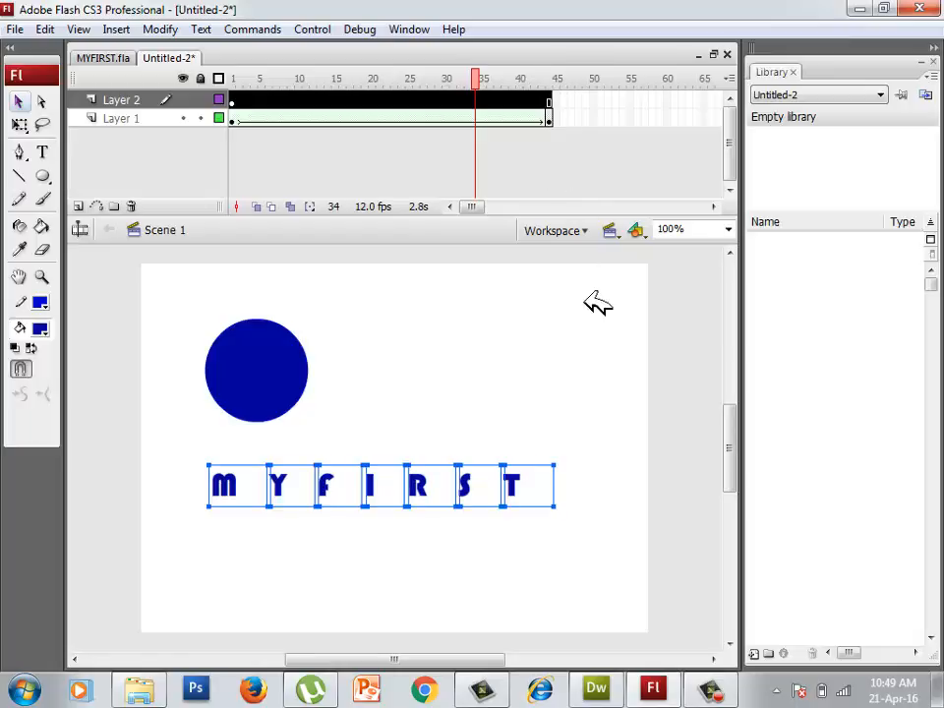
Step: Break MYFIRST apart into letter shapes and nudge the letter F, magnifying I and R
{"action": "left_click", "coordinate": [512, 350]}
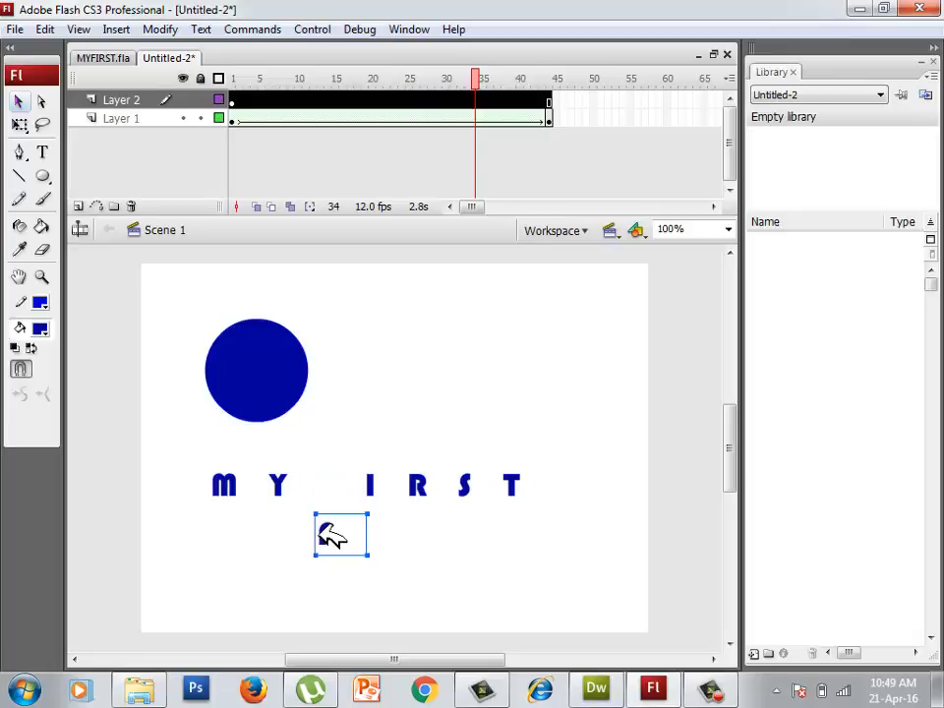
{"action": "left_click_drag", "start_coordinate": [342, 535], "coordinate": [343, 484]}
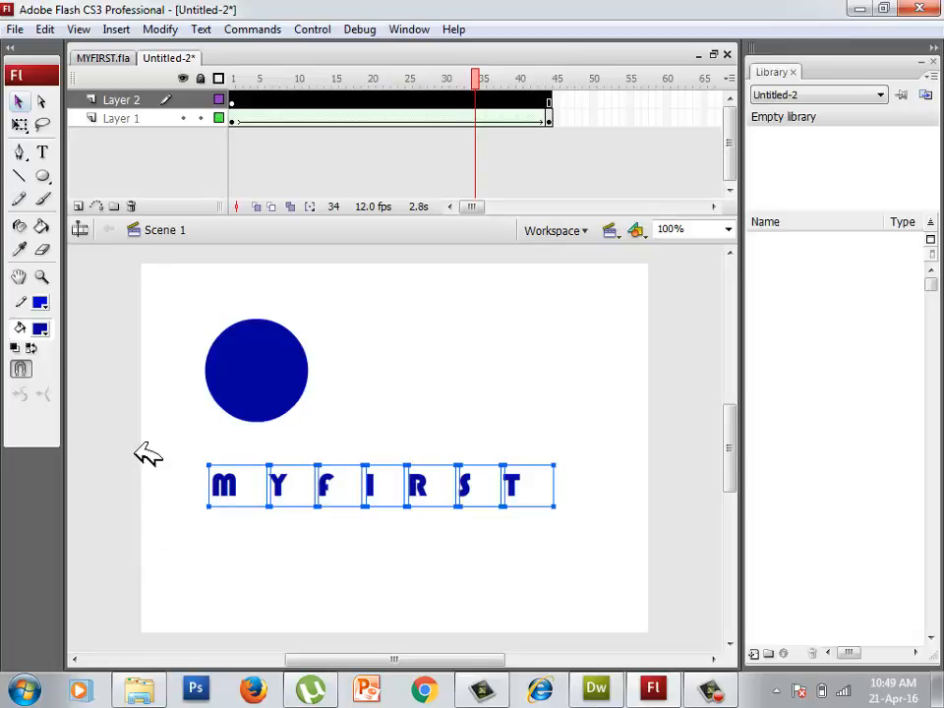
{"action": "left_click", "coordinate": [386, 539]}
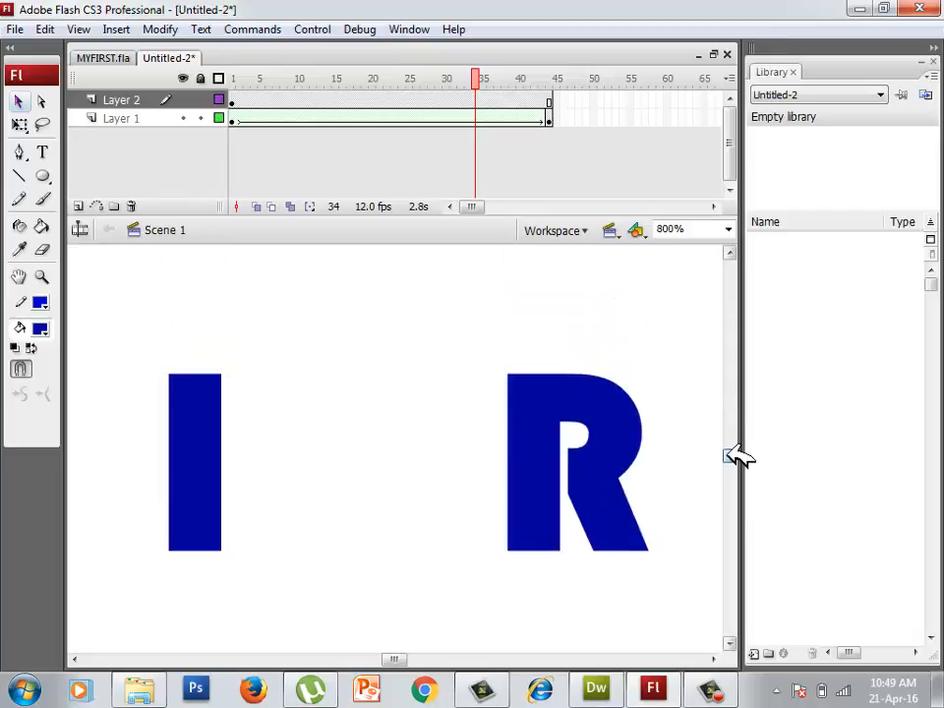
{"action": "left_click", "coordinate": [578, 463]}
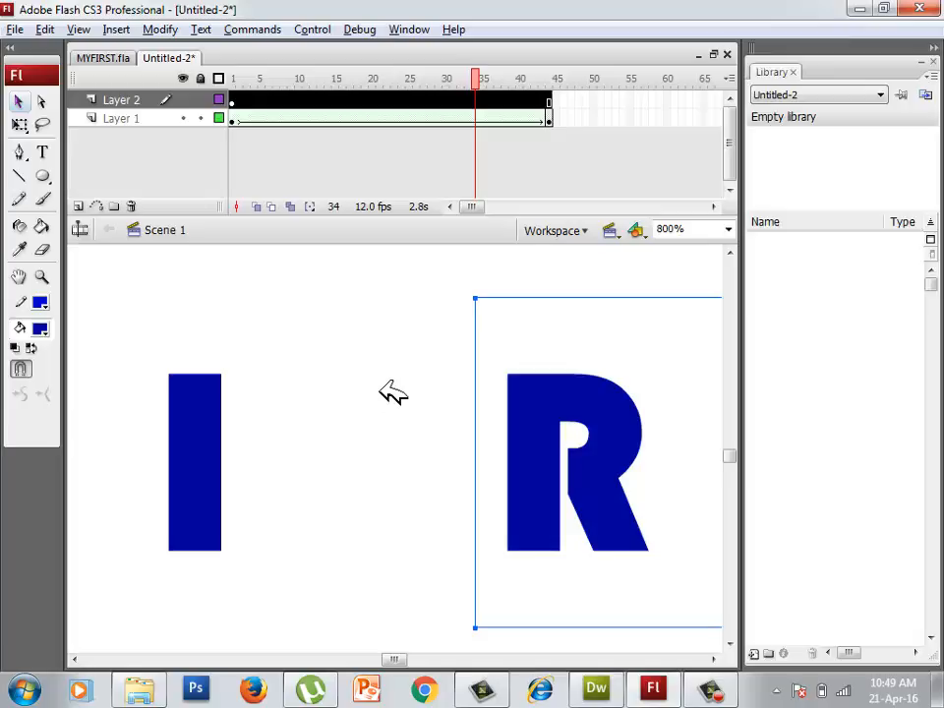
Step: Inspect the separated letters at 800% zoom, then return the stage to 100%
{"action": "left_click", "coordinate": [79, 55]}
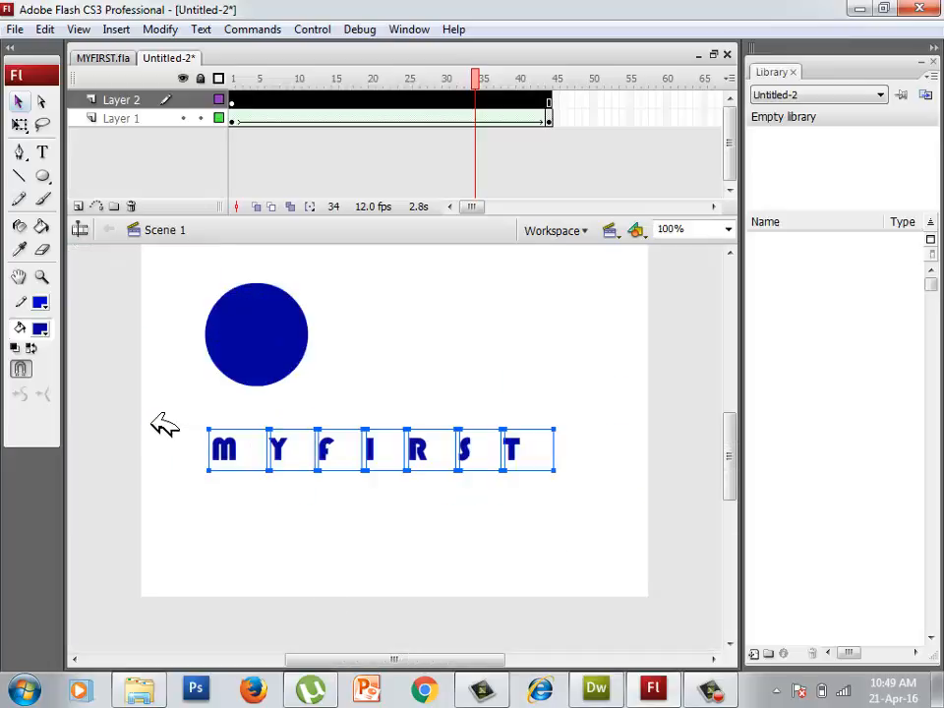
{"action": "left_click", "coordinate": [563, 531]}
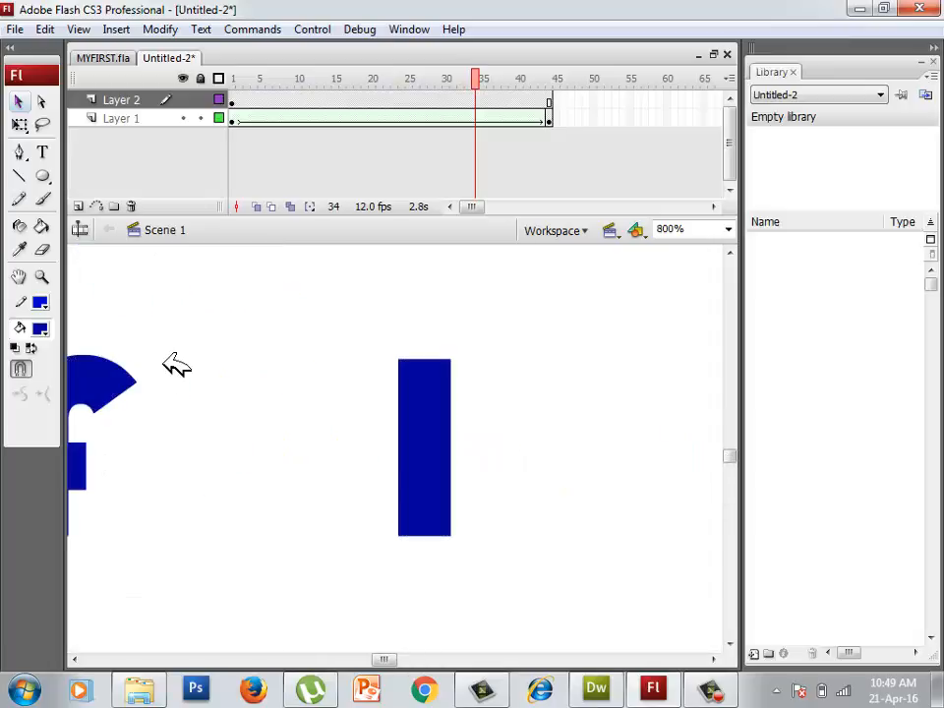
{"action": "left_click_drag", "start_coordinate": [174, 369], "coordinate": [279, 442]}
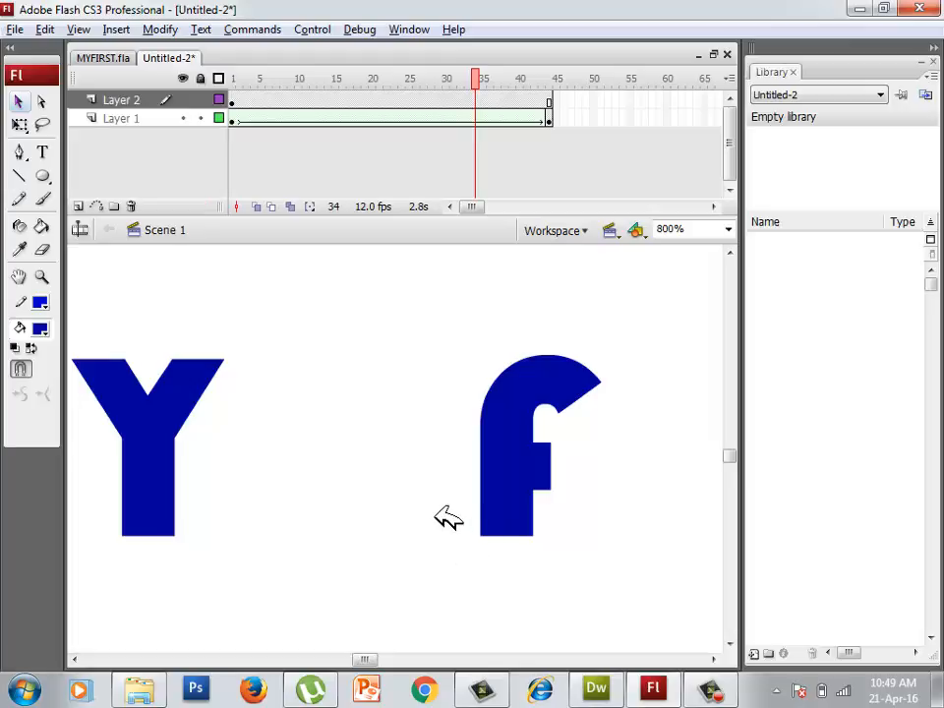
{"action": "mouse_move", "coordinate": [405, 436]}
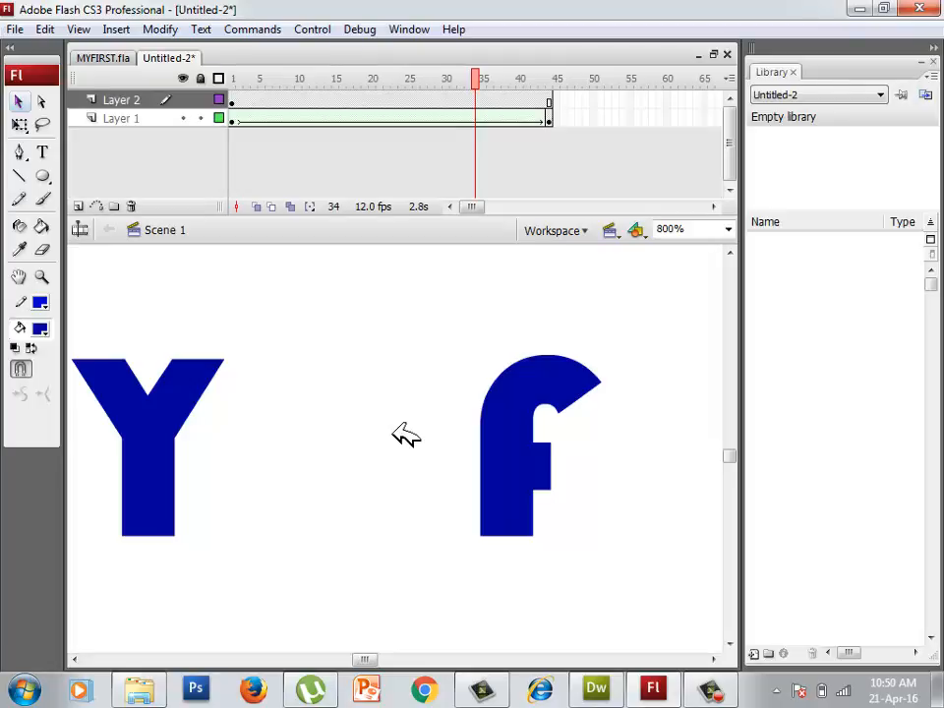
{"action": "left_click", "coordinate": [671, 229]}
{"action": "type", "text": "100"}
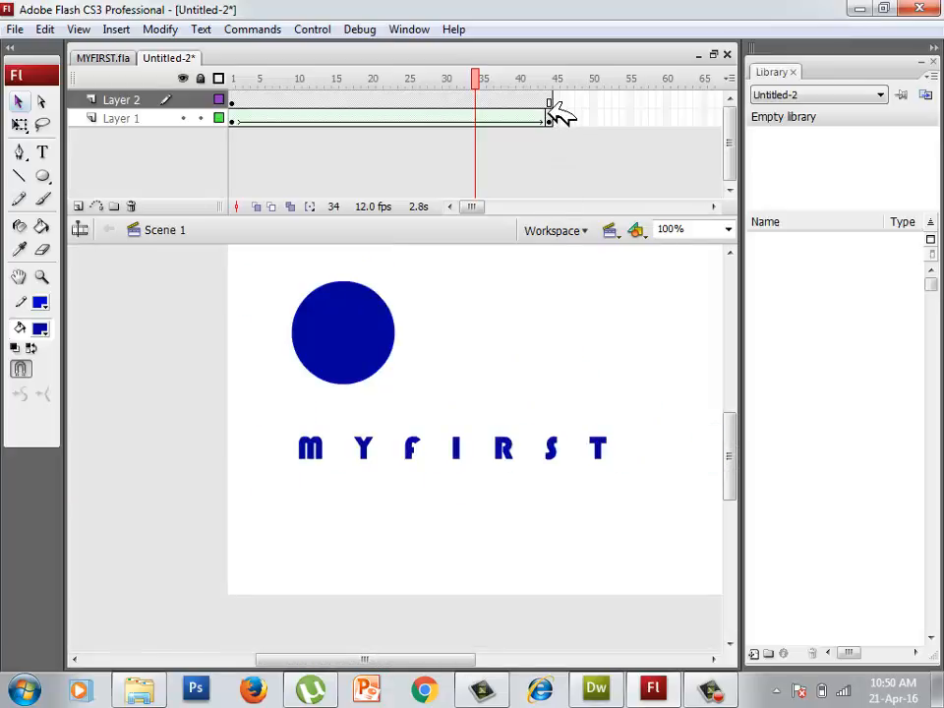
Step: Add a keyframe at frame 43 on Layer 2 to hold the word ANIMATION
{"action": "left_click", "coordinate": [549, 79]}
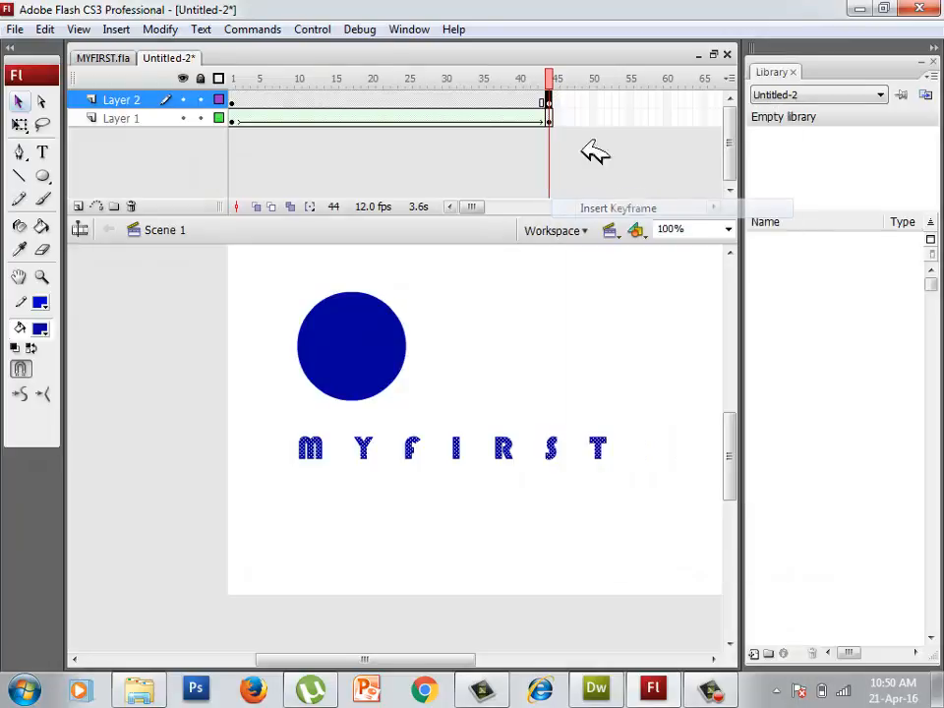
{"action": "right_click", "coordinate": [547, 102]}
{"action": "type", "text": "ANIMATION"}
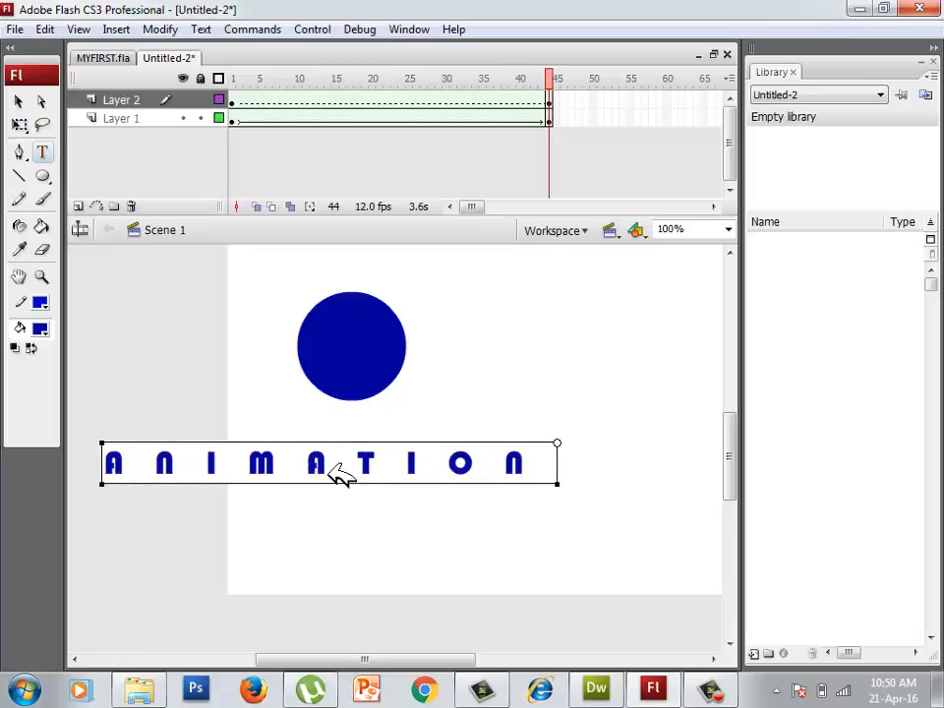
{"action": "mouse_move", "coordinate": [166, 295]}
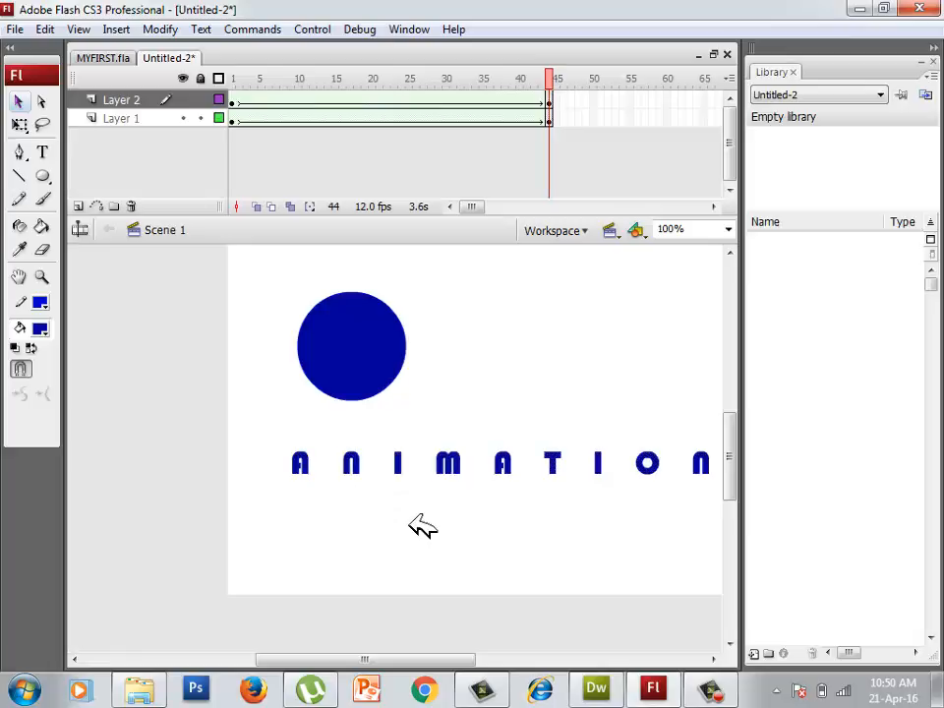
{"action": "key", "text": "ctrl+Return"}
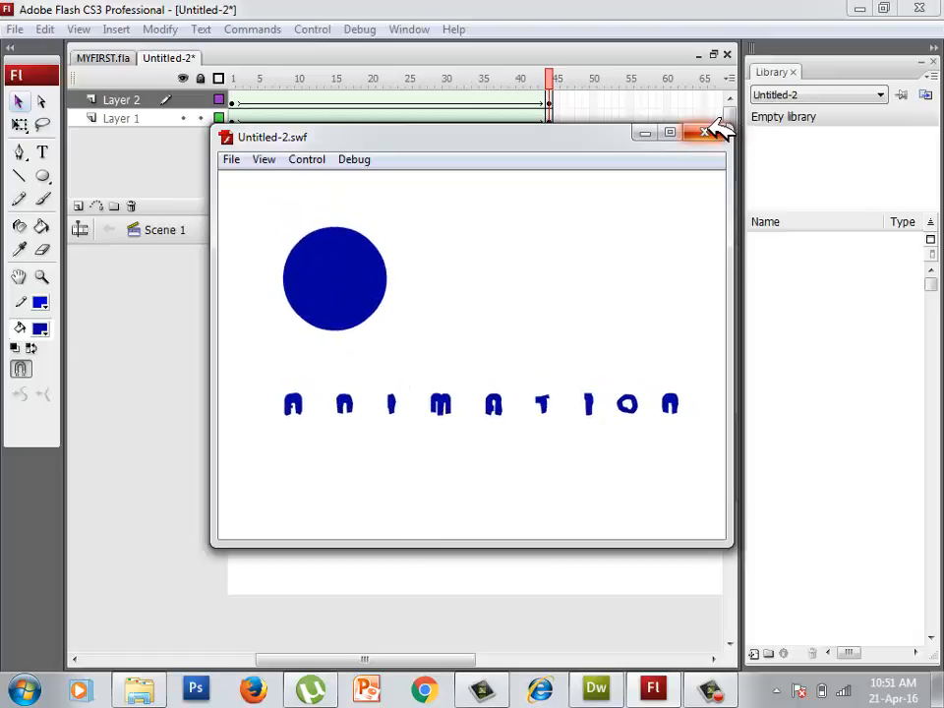
{"action": "left_click", "coordinate": [702, 134]}
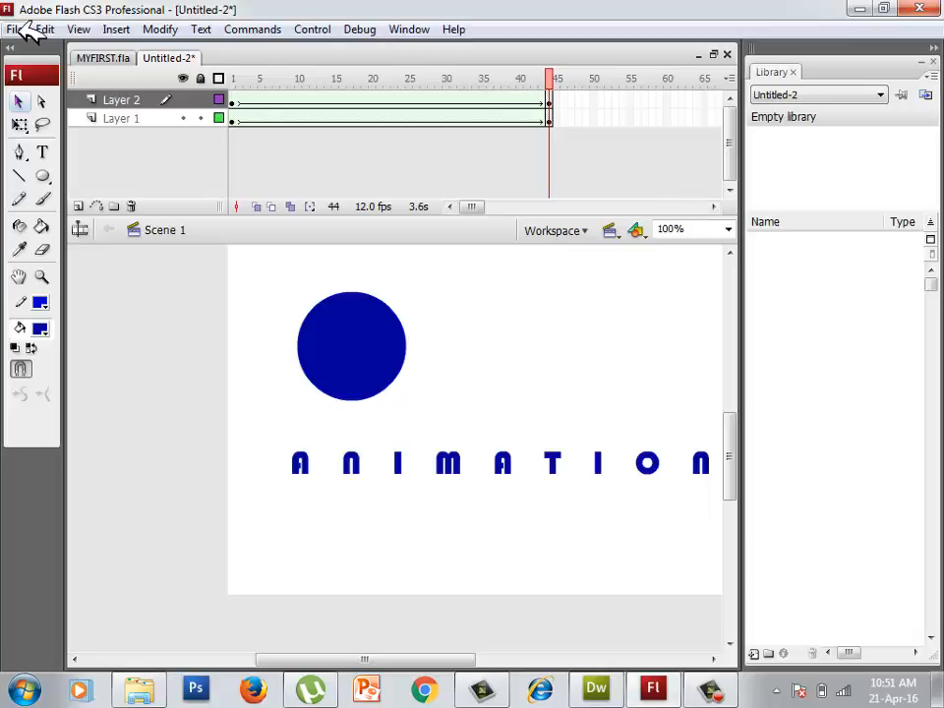
{"action": "mouse_move", "coordinate": [598, 126]}
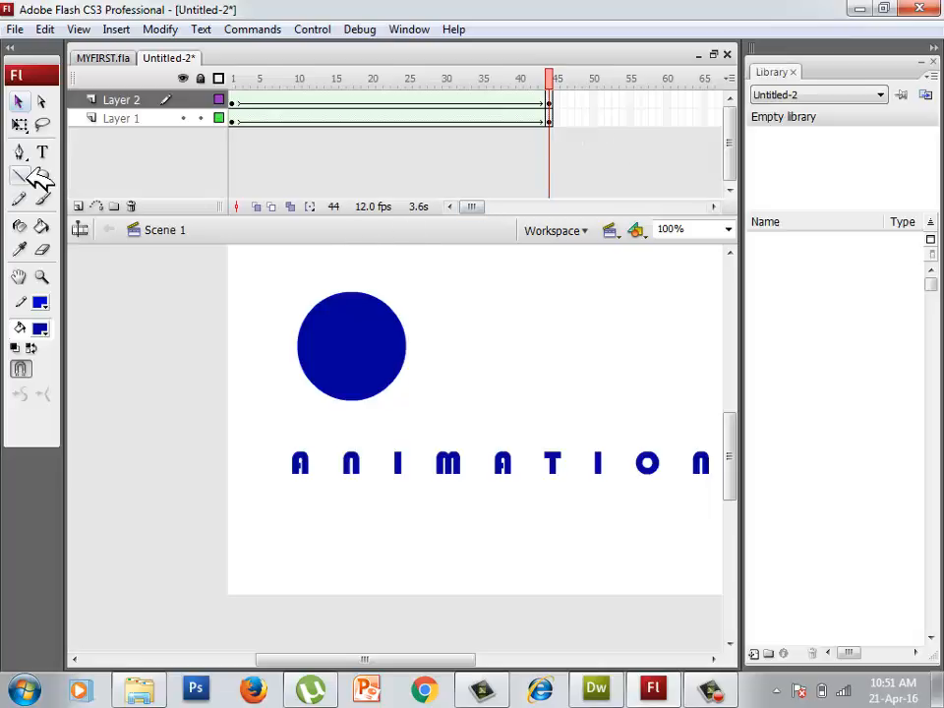
{"action": "mouse_move", "coordinate": [79, 206]}
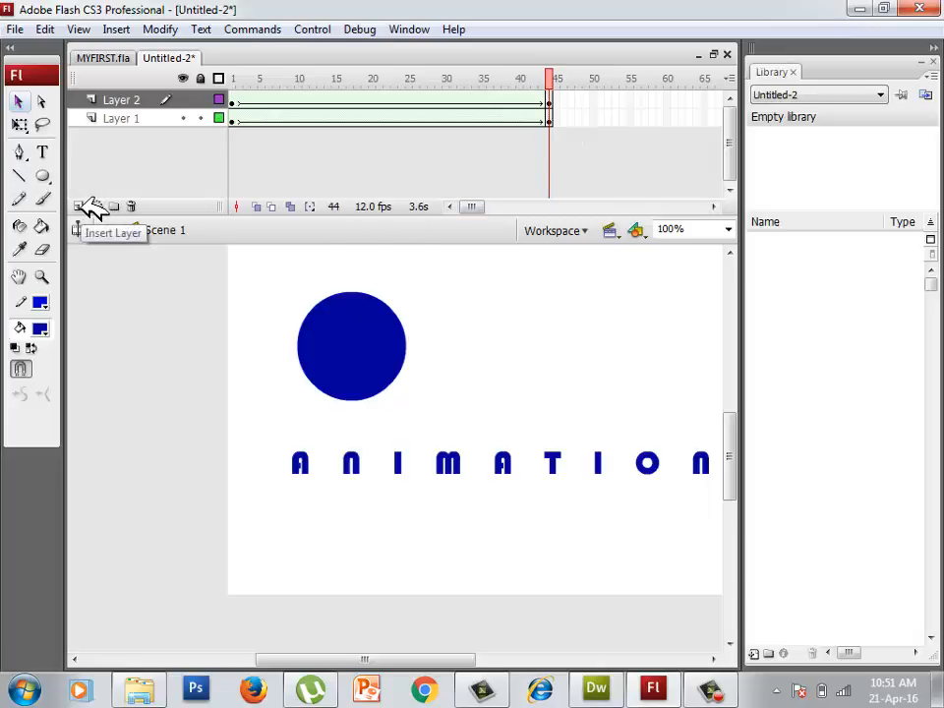
Step: Add a third layer and rename the lower layers SHAPE and MOTION
{"action": "left_click", "coordinate": [79, 207]}
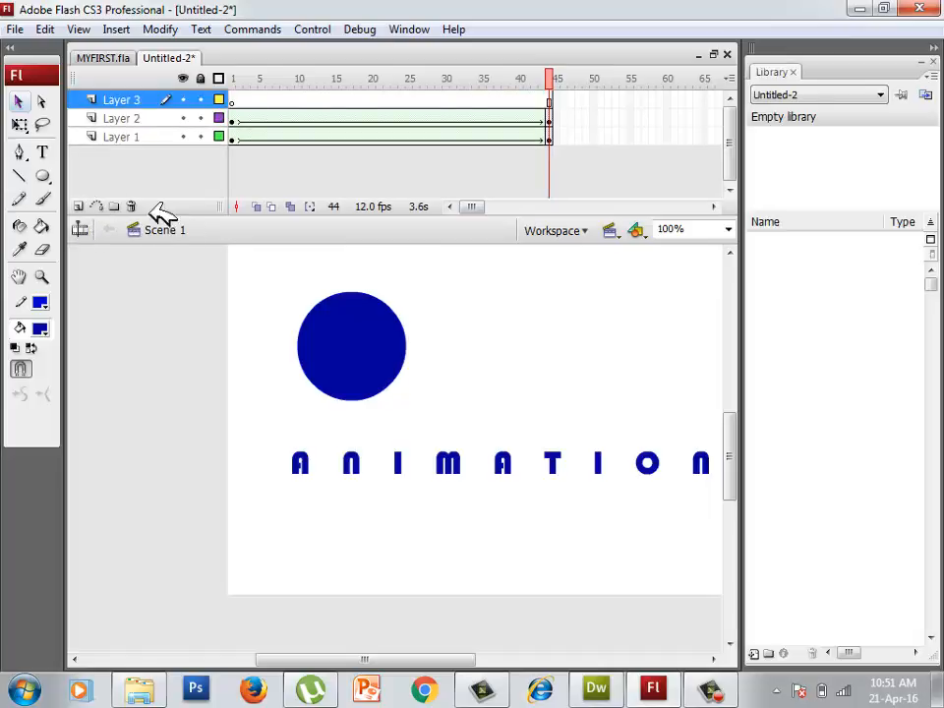
{"action": "mouse_move", "coordinate": [196, 228]}
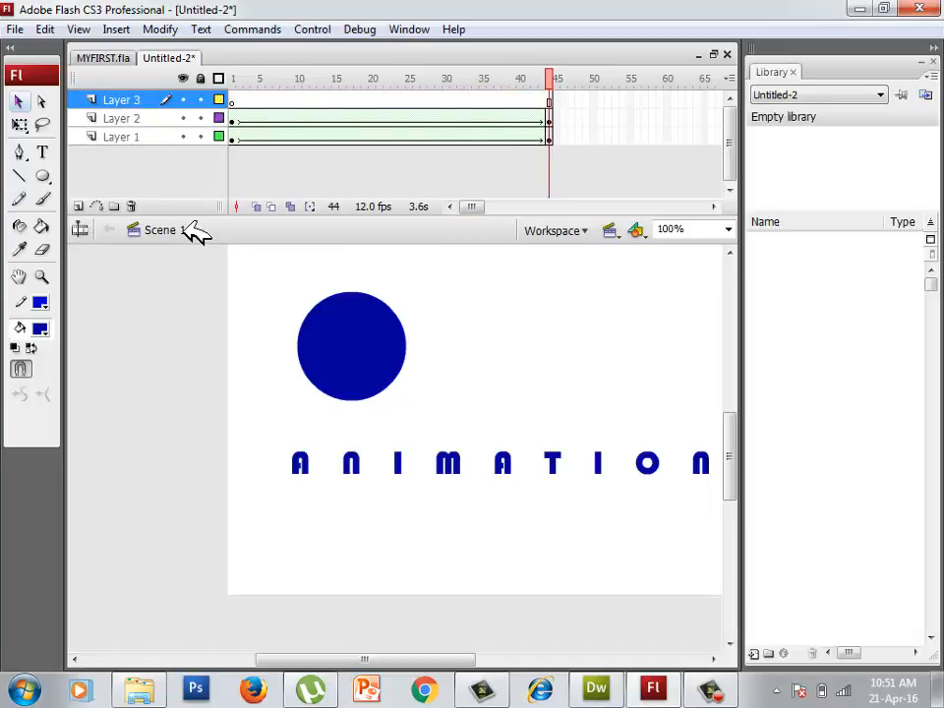
{"action": "left_click", "coordinate": [120, 118]}
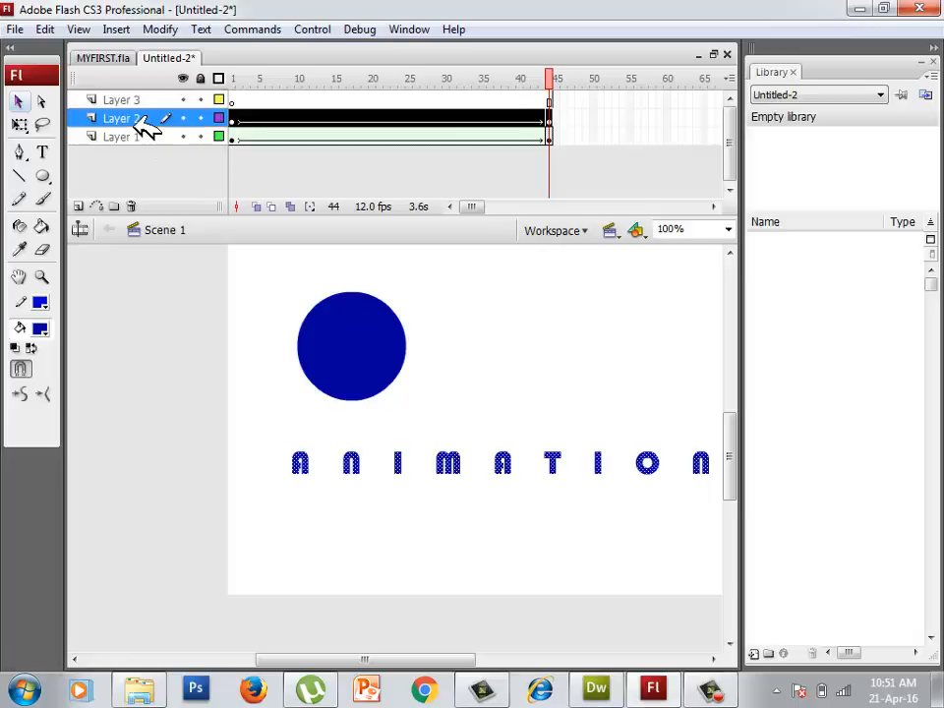
{"action": "double_click", "coordinate": [120, 118]}
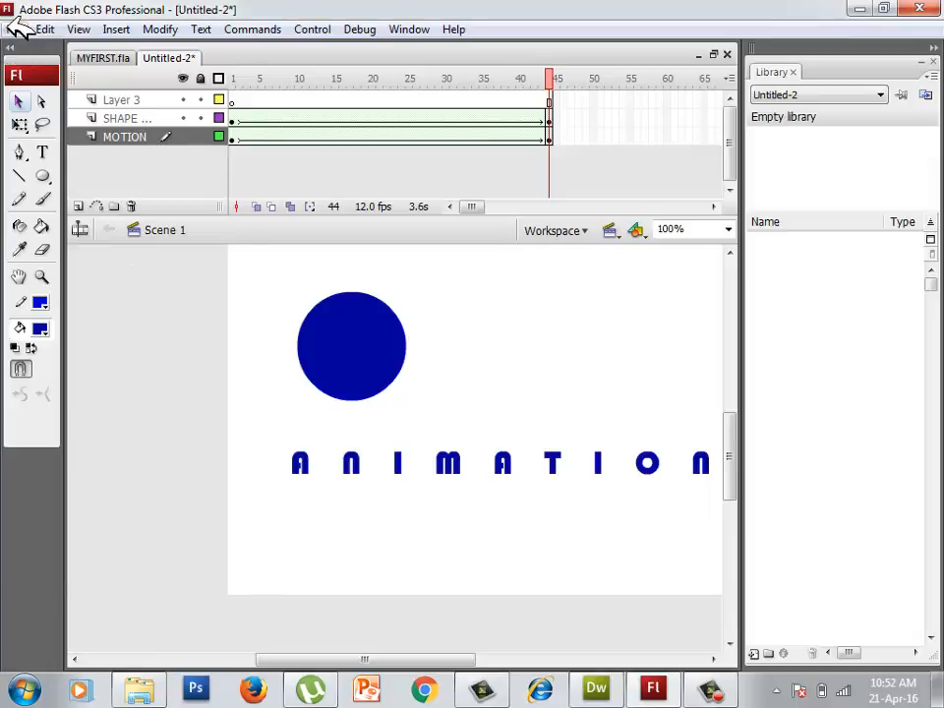
Step: Create a new blank Flash file, Untitled-3
{"action": "left_click", "coordinate": [15, 30]}
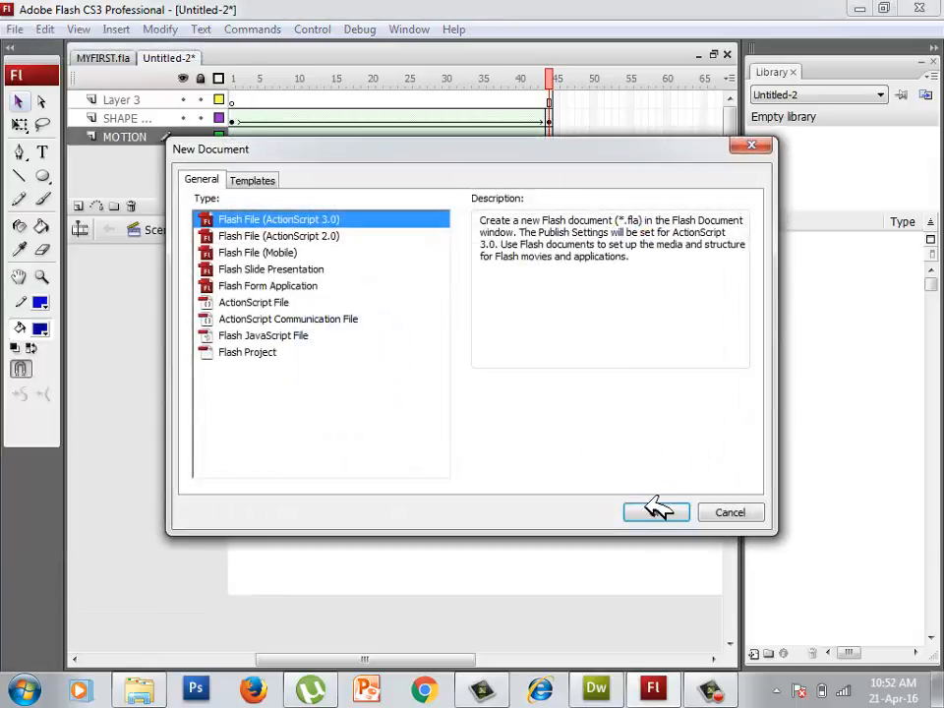
{"action": "left_click", "coordinate": [657, 511]}
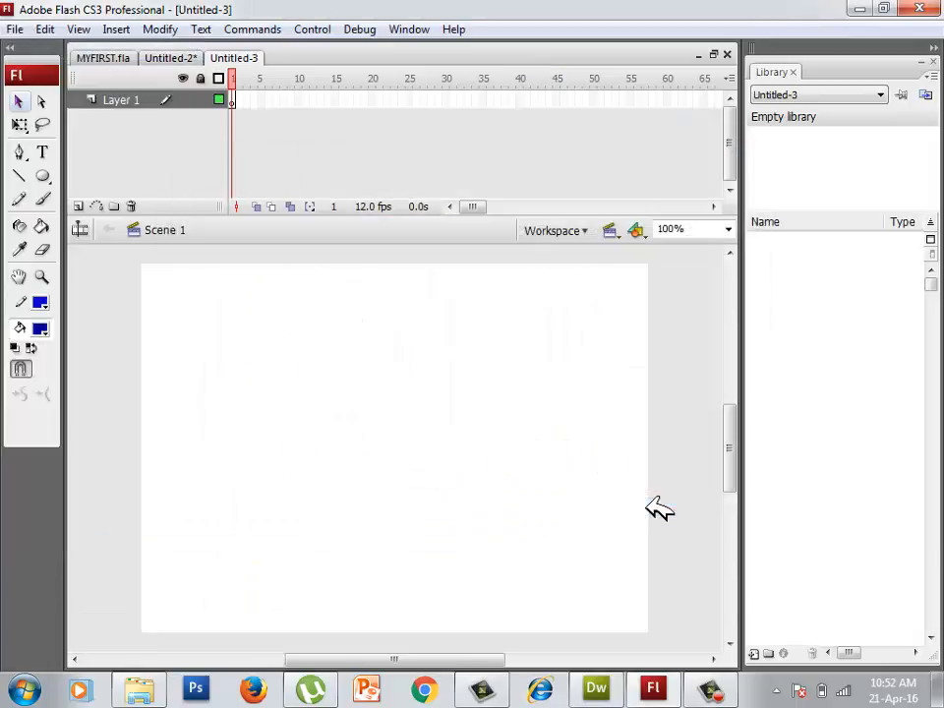
{"action": "mouse_move", "coordinate": [77, 181]}
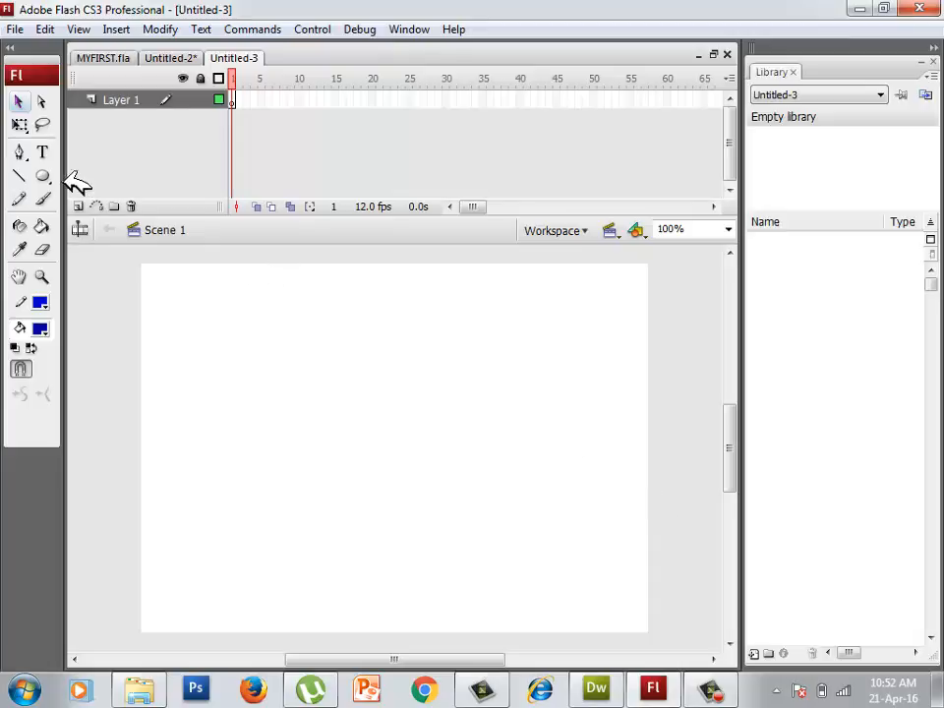
{"action": "mouse_move", "coordinate": [273, 128]}
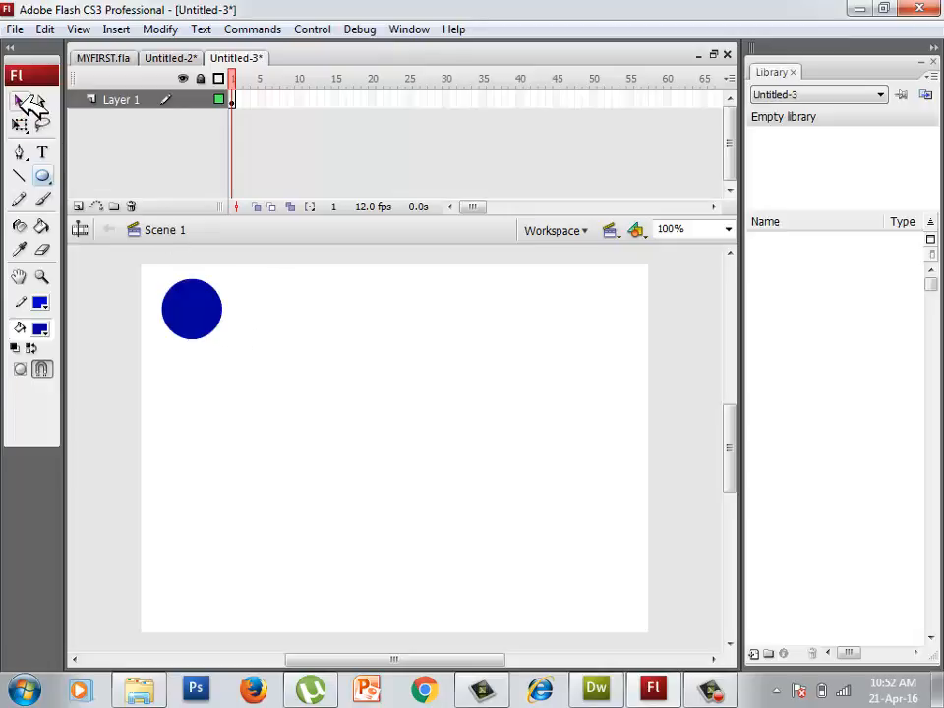
{"action": "mouse_move", "coordinate": [29, 107]}
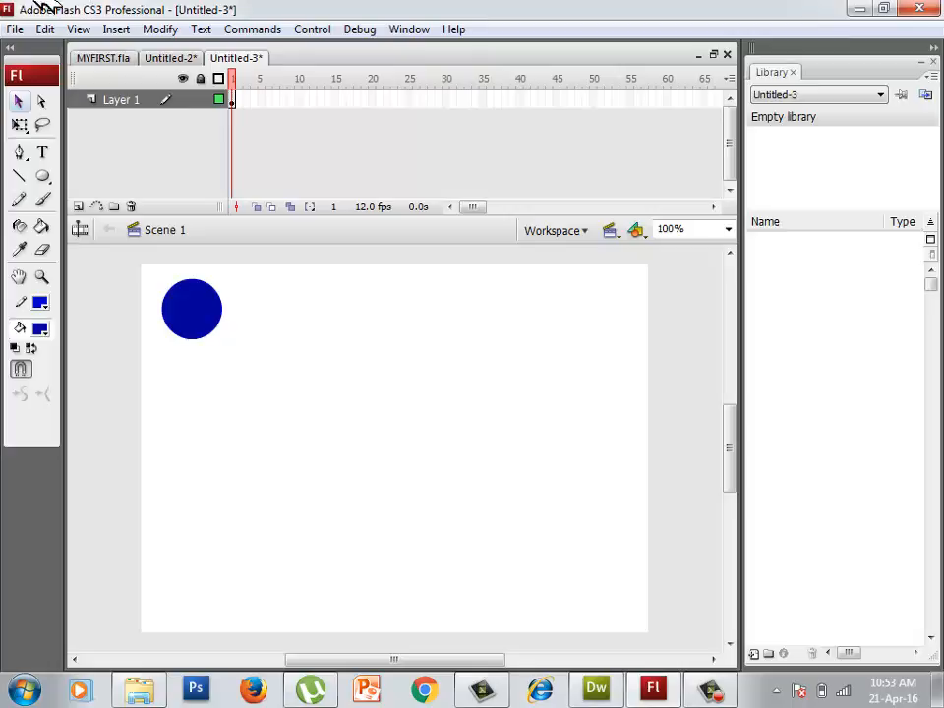
{"action": "mouse_move", "coordinate": [441, 102]}
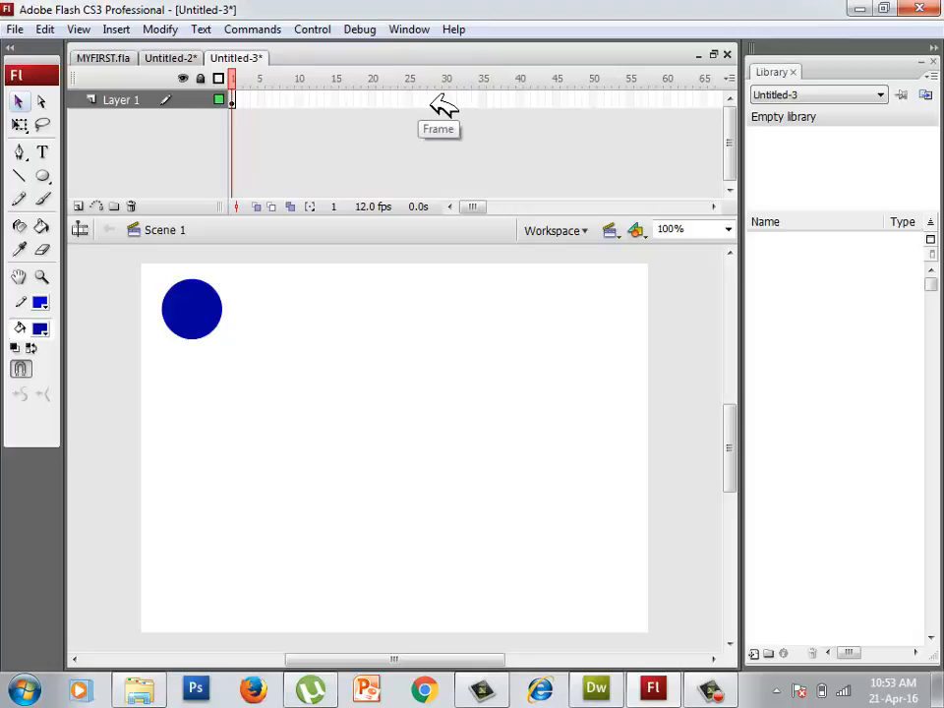
{"action": "mouse_move", "coordinate": [535, 94]}
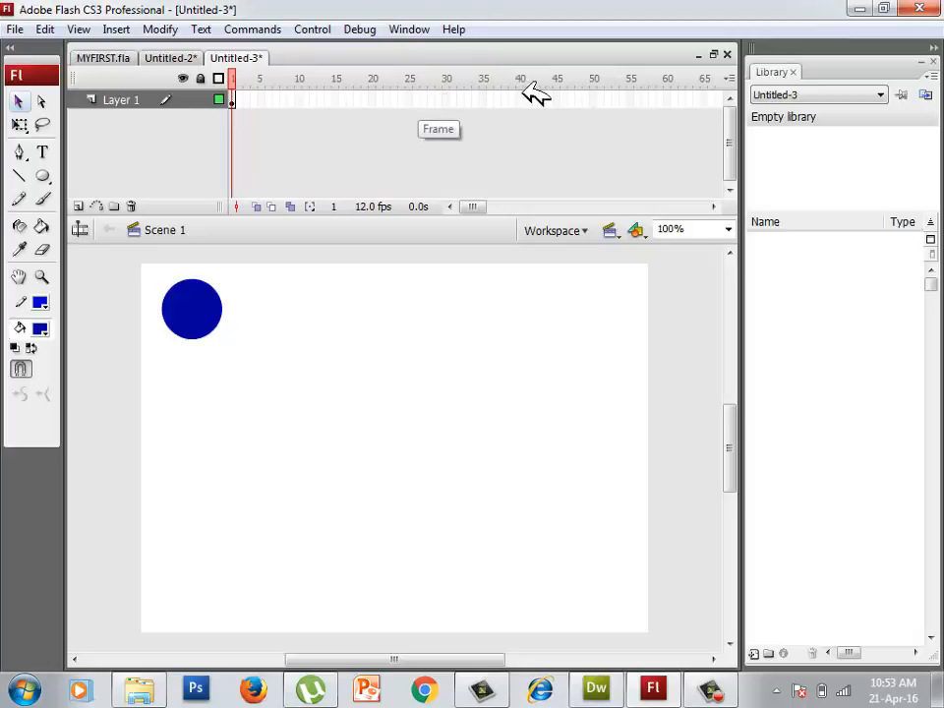
Step: Extend the circle's layer to frame 50 and turn the span into a motion tween
{"action": "right_click", "coordinate": [594, 98]}
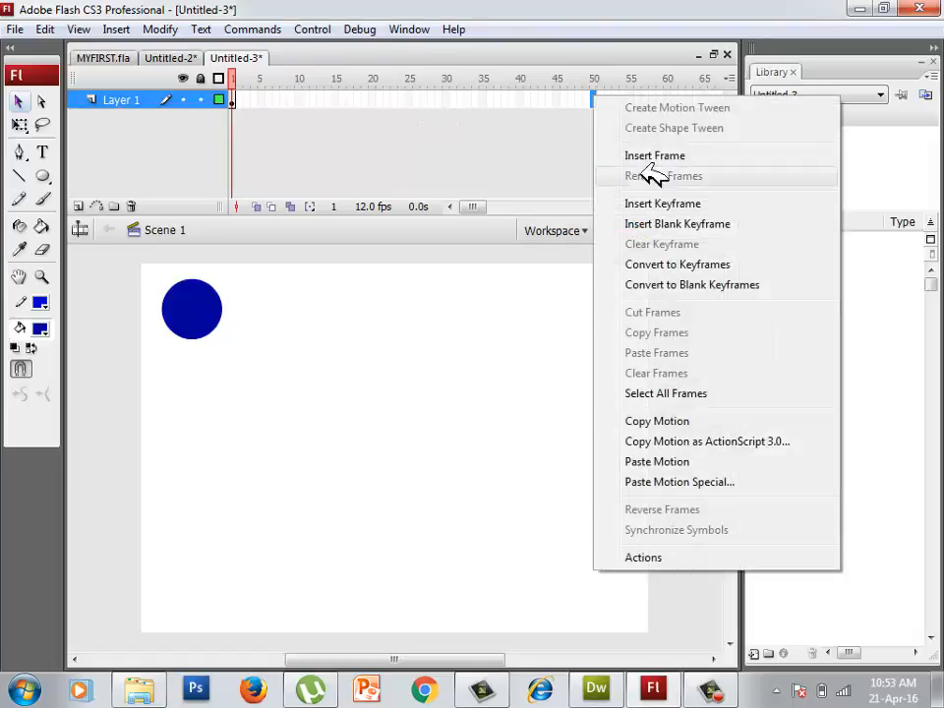
{"action": "left_click", "coordinate": [655, 155]}
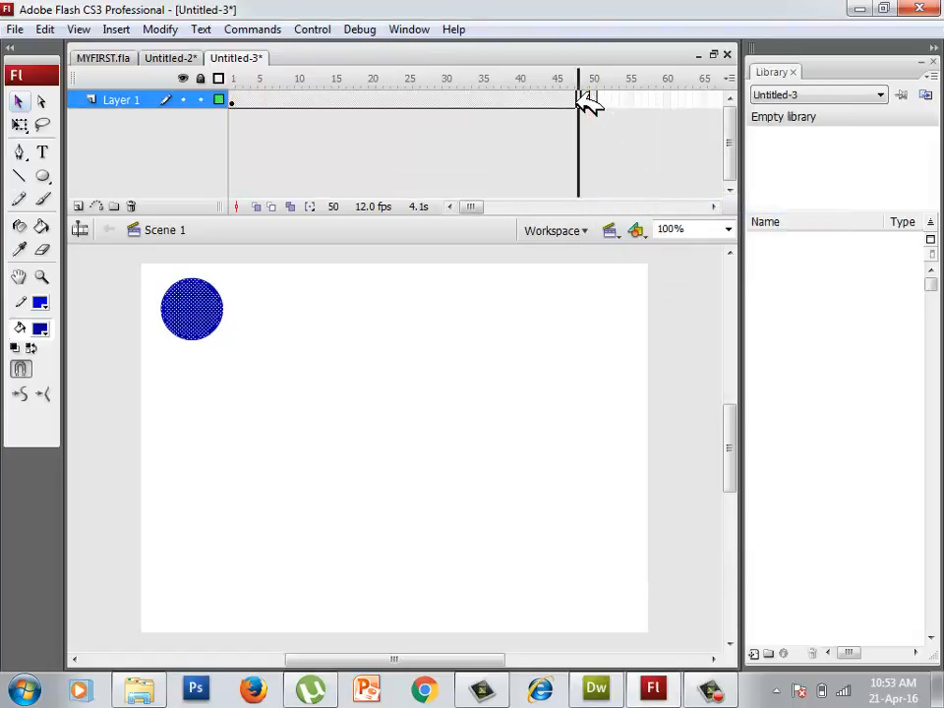
{"action": "right_click", "coordinate": [595, 98]}
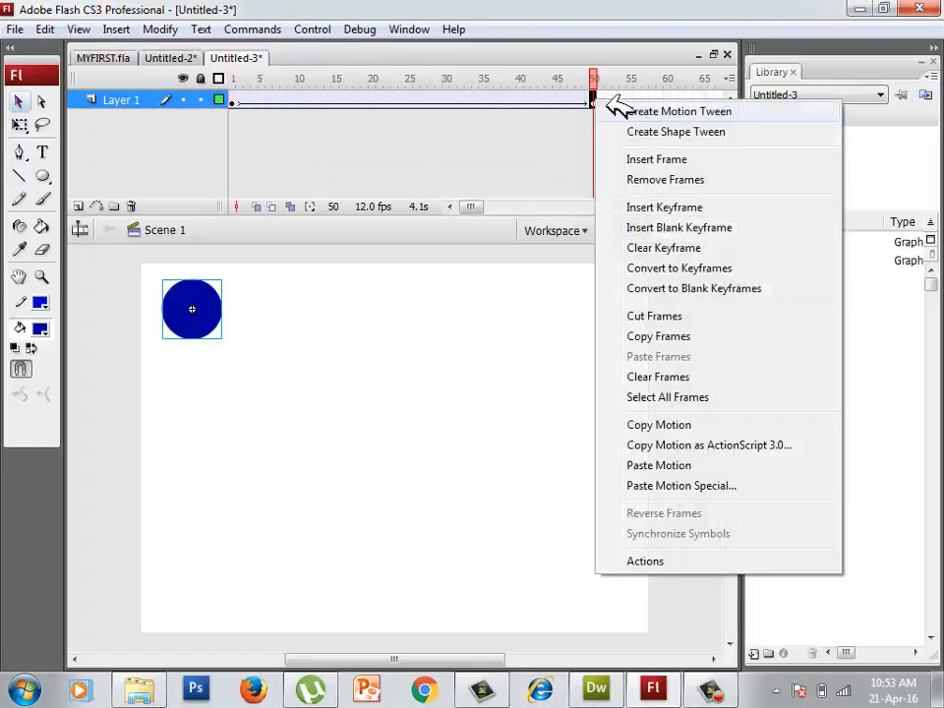
{"action": "left_click", "coordinate": [676, 110]}
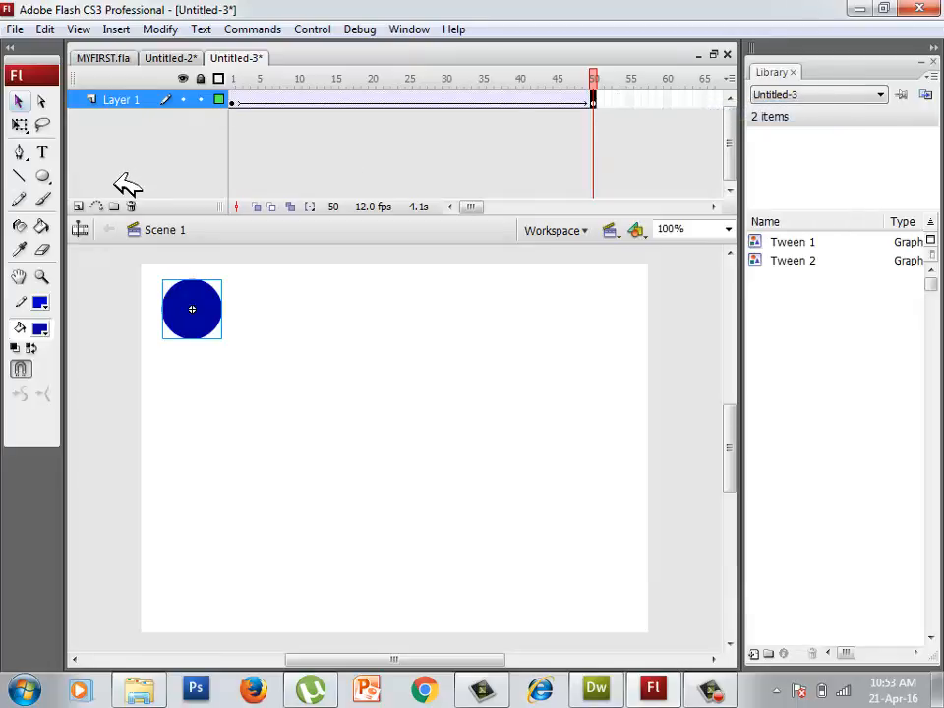
{"action": "mouse_move", "coordinate": [78, 207]}
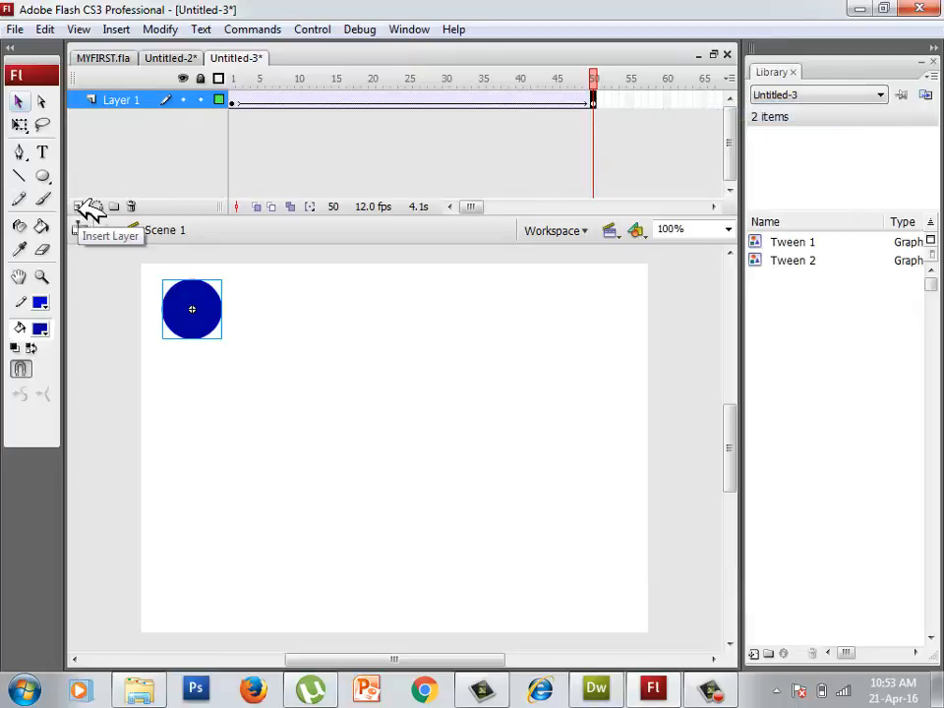
{"action": "mouse_move", "coordinate": [108, 207]}
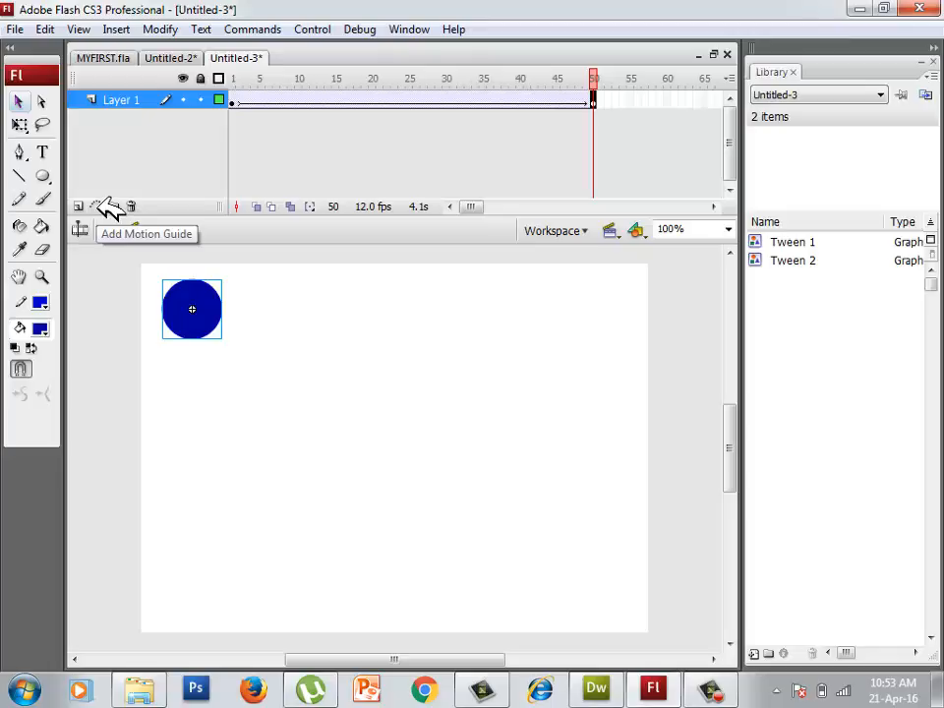
Step: Add a motion guide layer and pencil a wavy path winding down to the lower right
{"action": "left_click", "coordinate": [106, 207]}
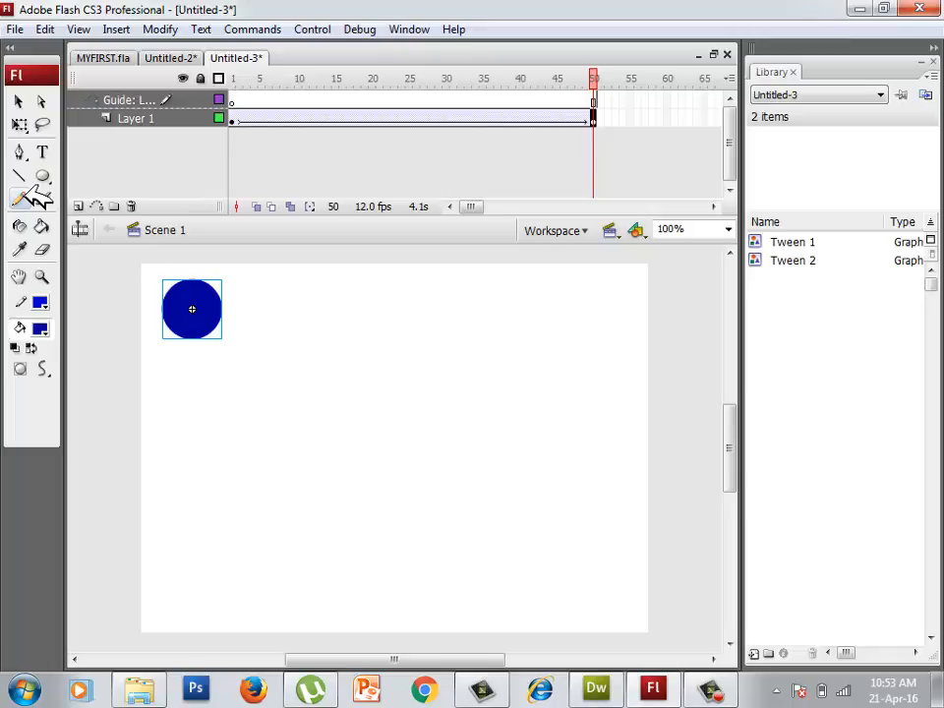
{"action": "left_click", "coordinate": [32, 349]}
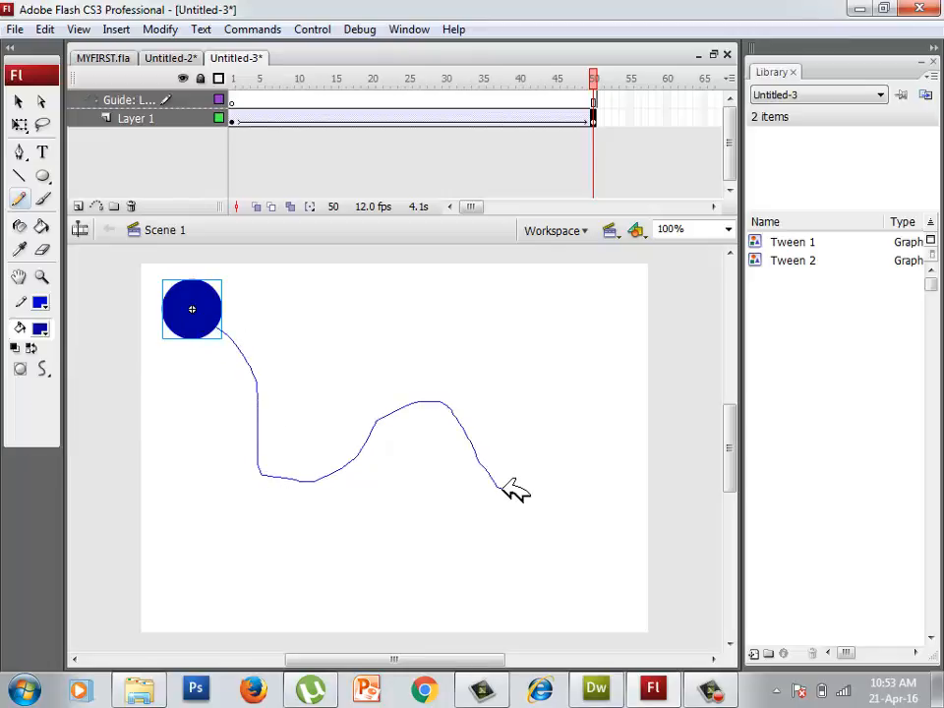
{"action": "left_click_drag", "start_coordinate": [512, 488], "coordinate": [305, 566]}
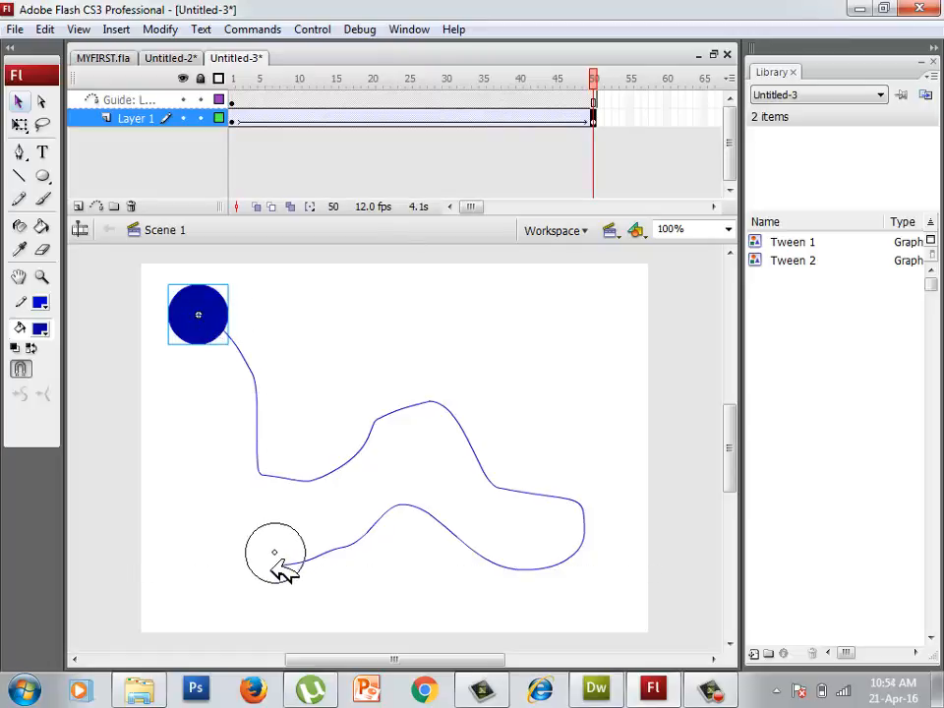
Step: Snap the circle onto the path's bottom-left end on the last keyframe, then check frame 1
{"action": "left_click_drag", "start_coordinate": [198, 315], "coordinate": [273, 567]}
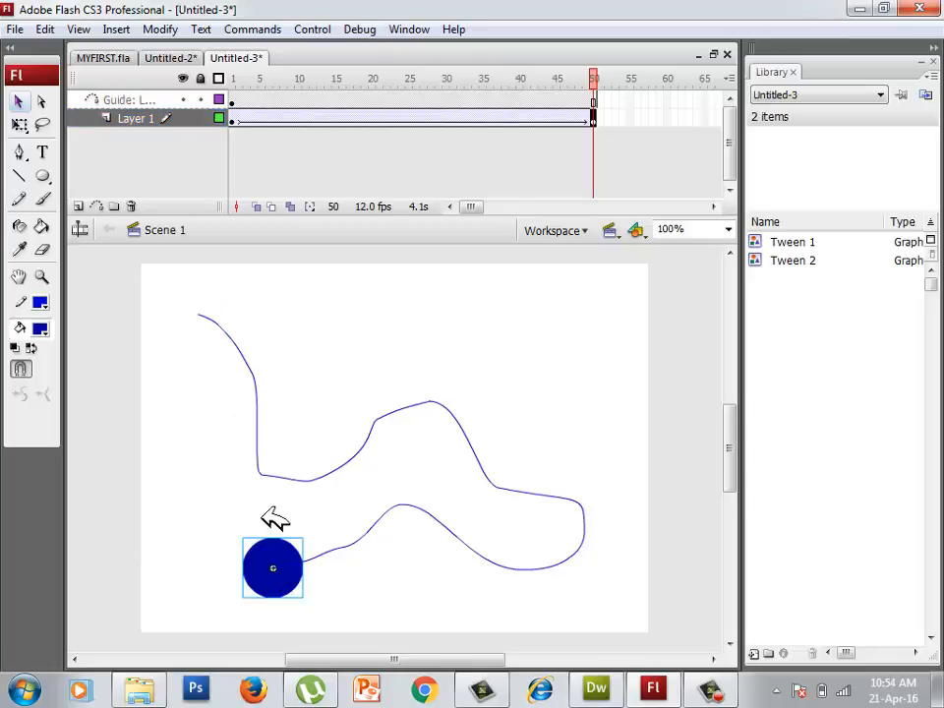
{"action": "left_click", "coordinate": [374, 79]}
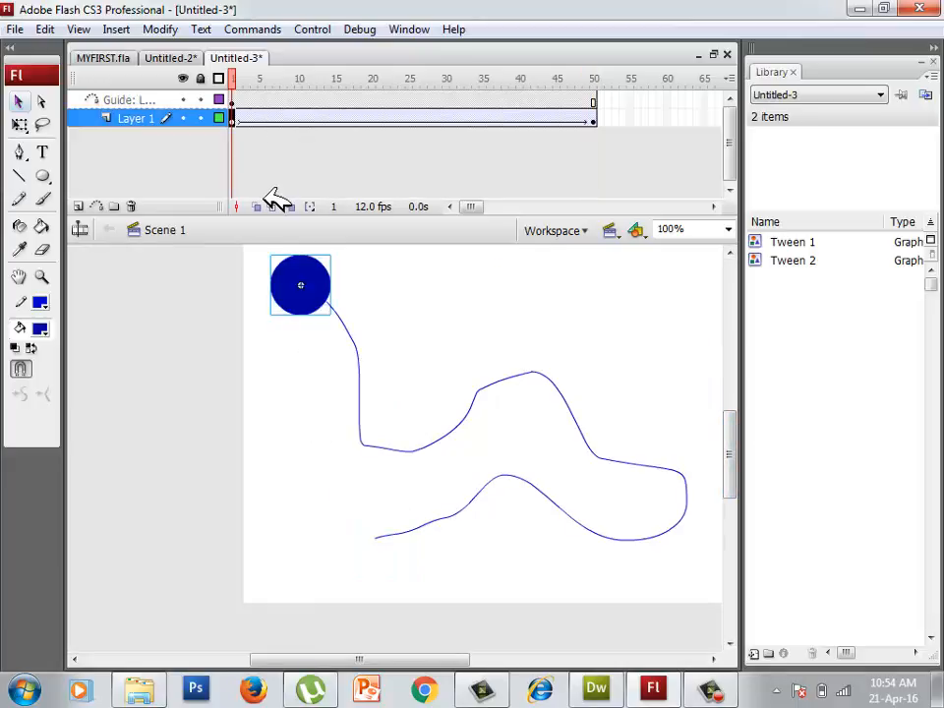
{"action": "mouse_move", "coordinate": [303, 291]}
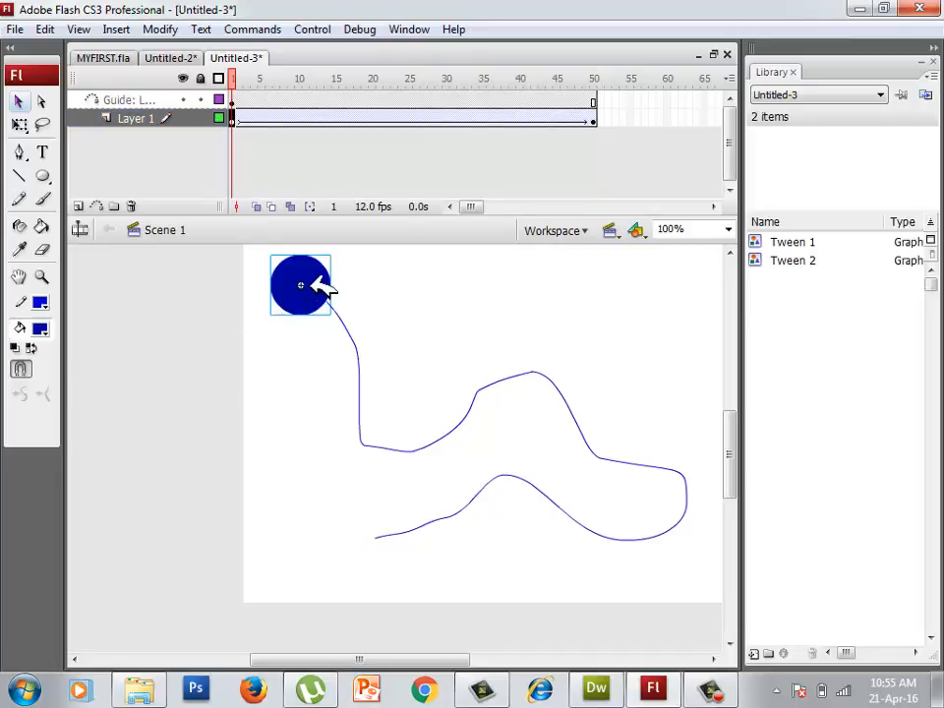
{"action": "mouse_move", "coordinate": [411, 563]}
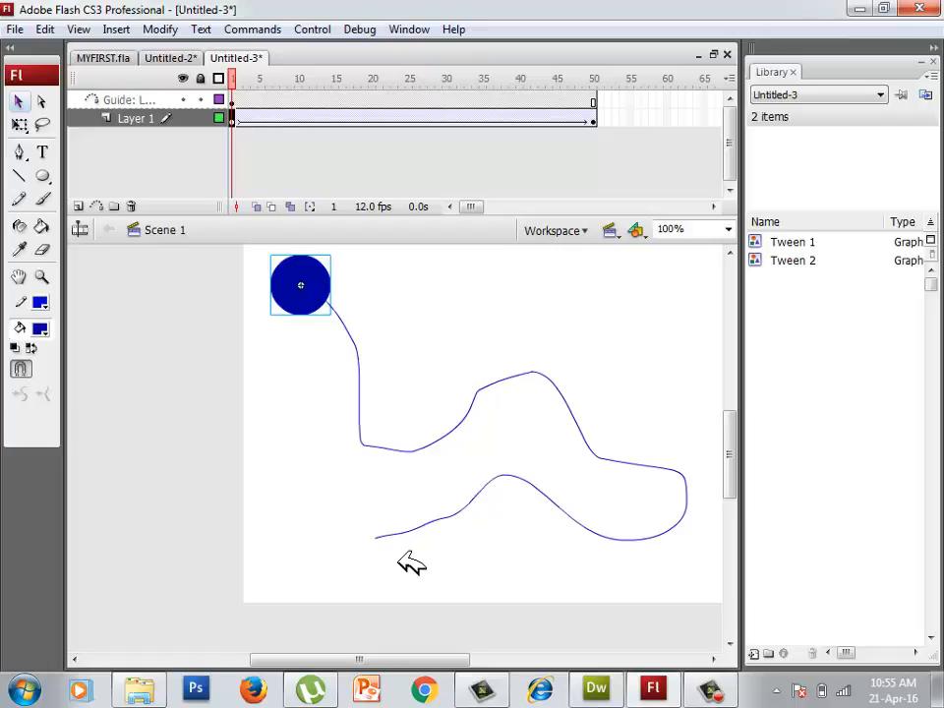
{"action": "left_click", "coordinate": [16, 30]}
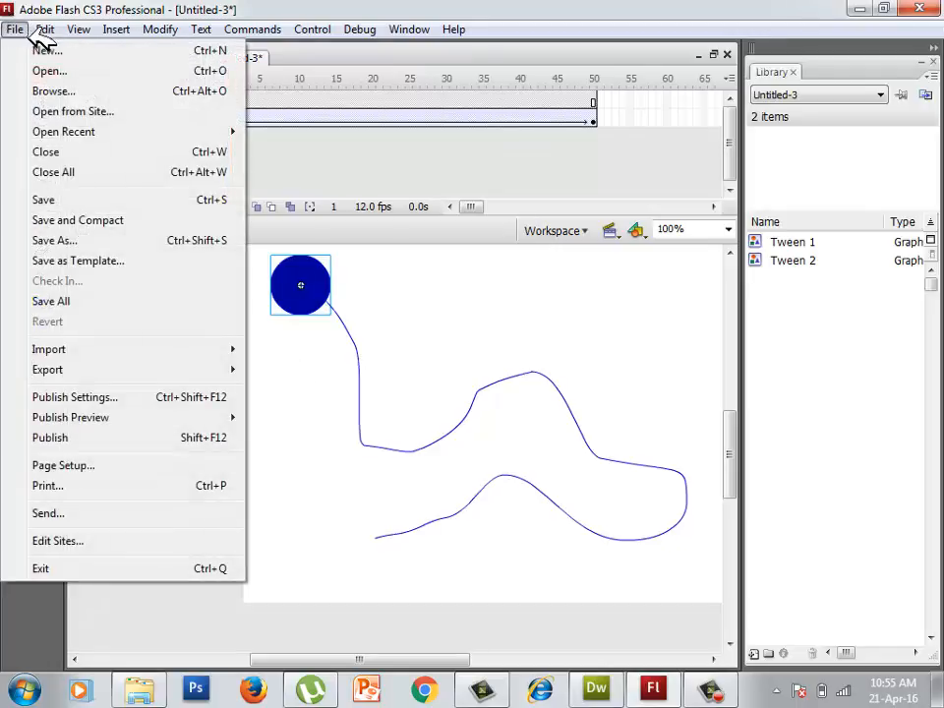
Step: In a new document, extend the layer to frame 45 and make the rectangle yellow
{"action": "left_click", "coordinate": [45, 49]}
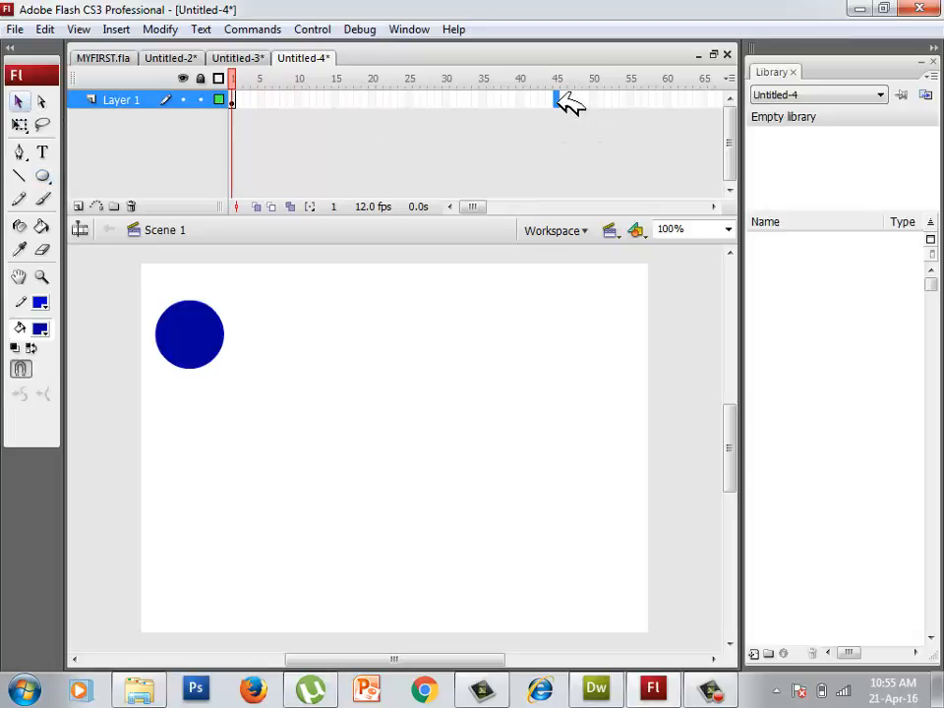
{"action": "mouse_move", "coordinate": [559, 102]}
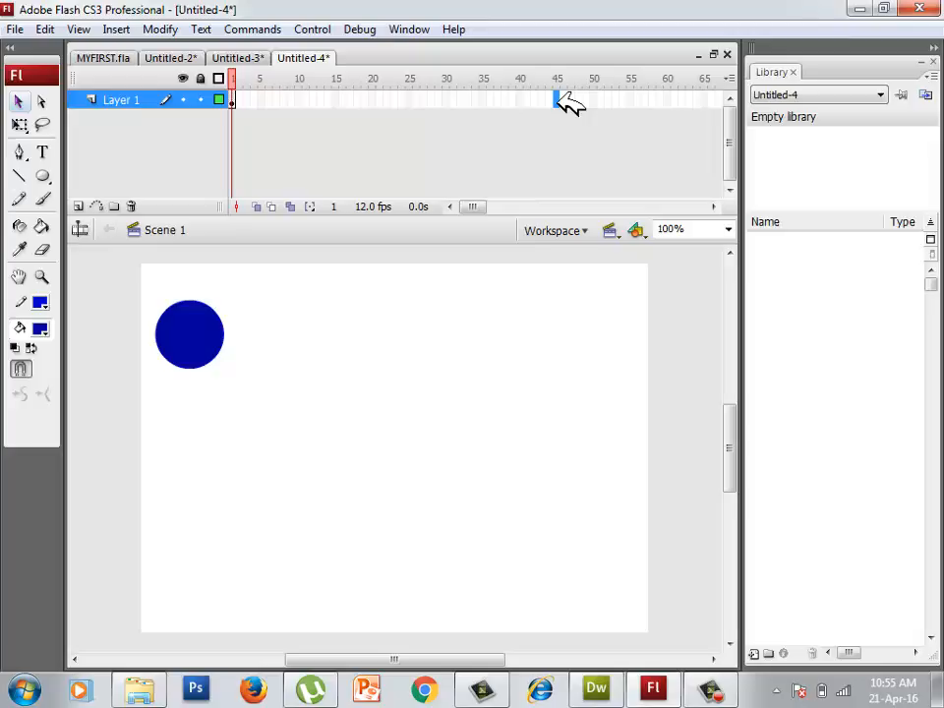
{"action": "right_click", "coordinate": [557, 98]}
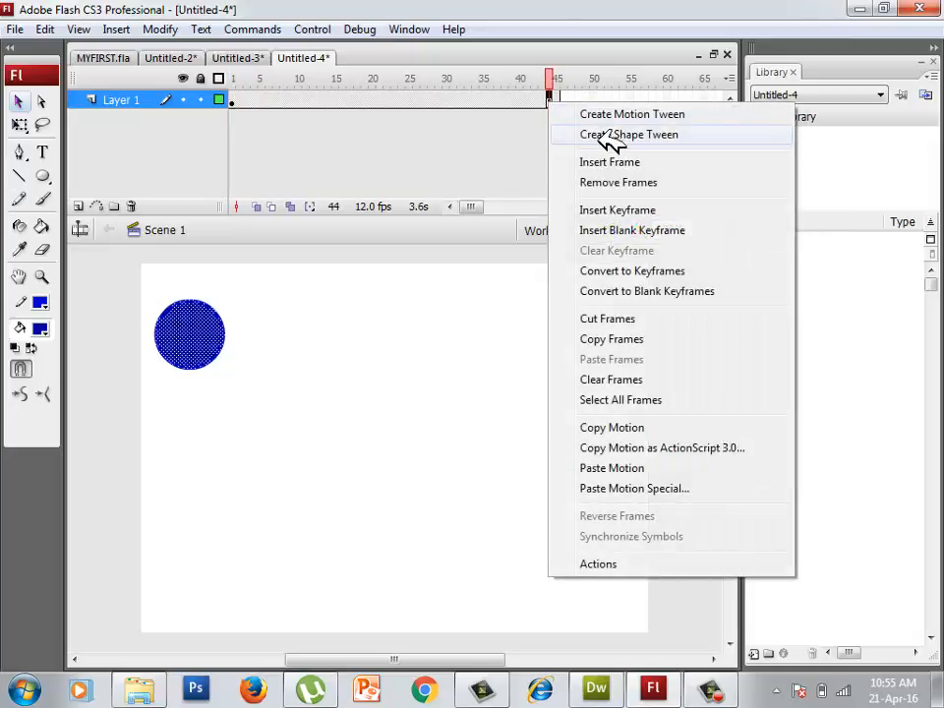
{"action": "left_click", "coordinate": [629, 133]}
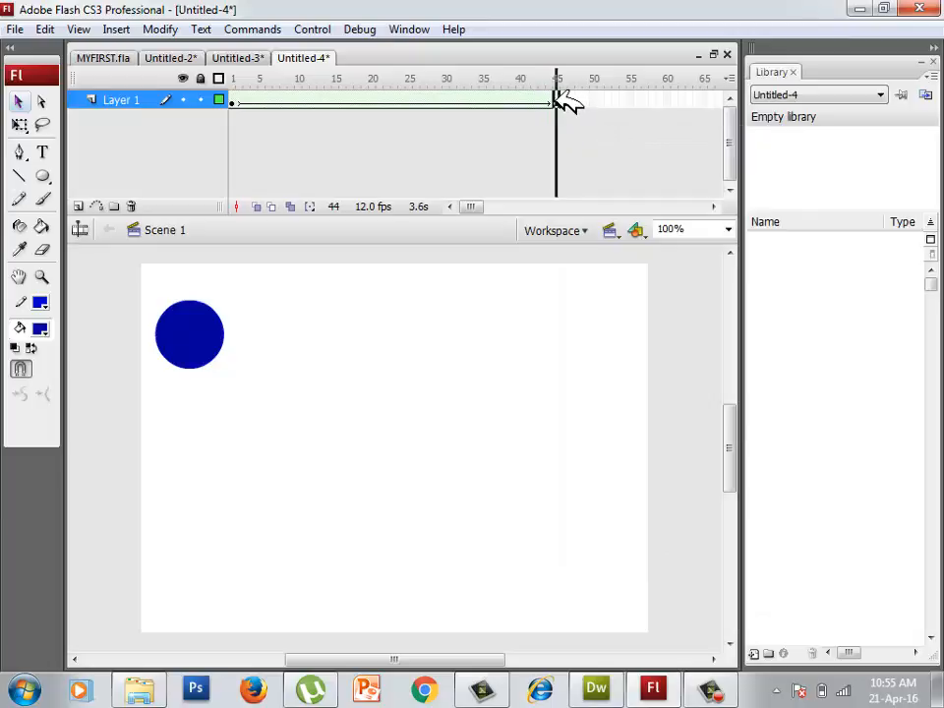
{"action": "left_click", "coordinate": [189, 334]}
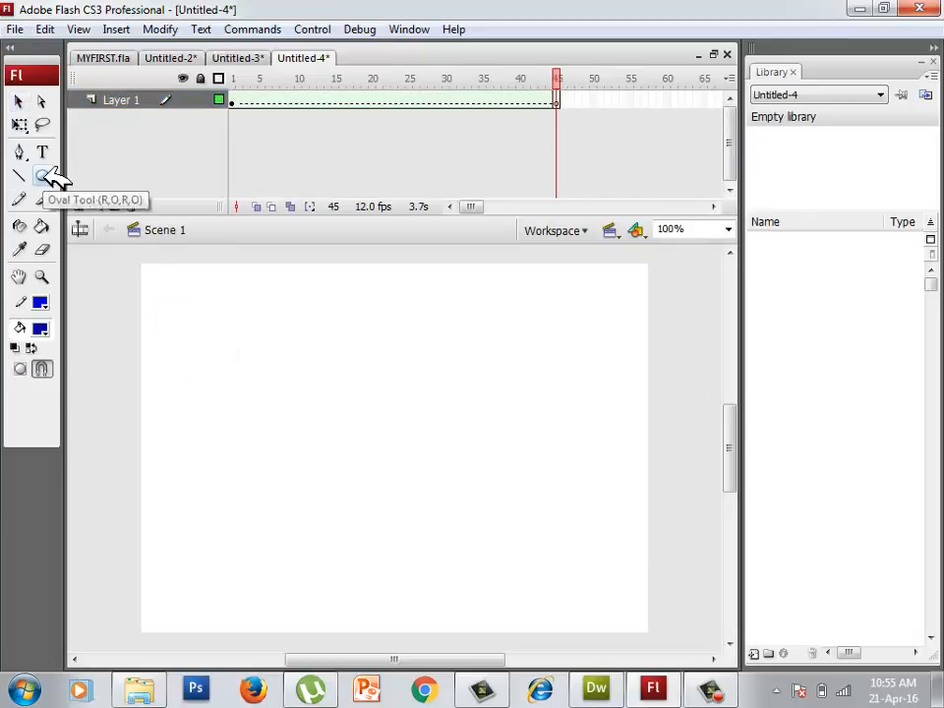
{"action": "mouse_move", "coordinate": [191, 540]}
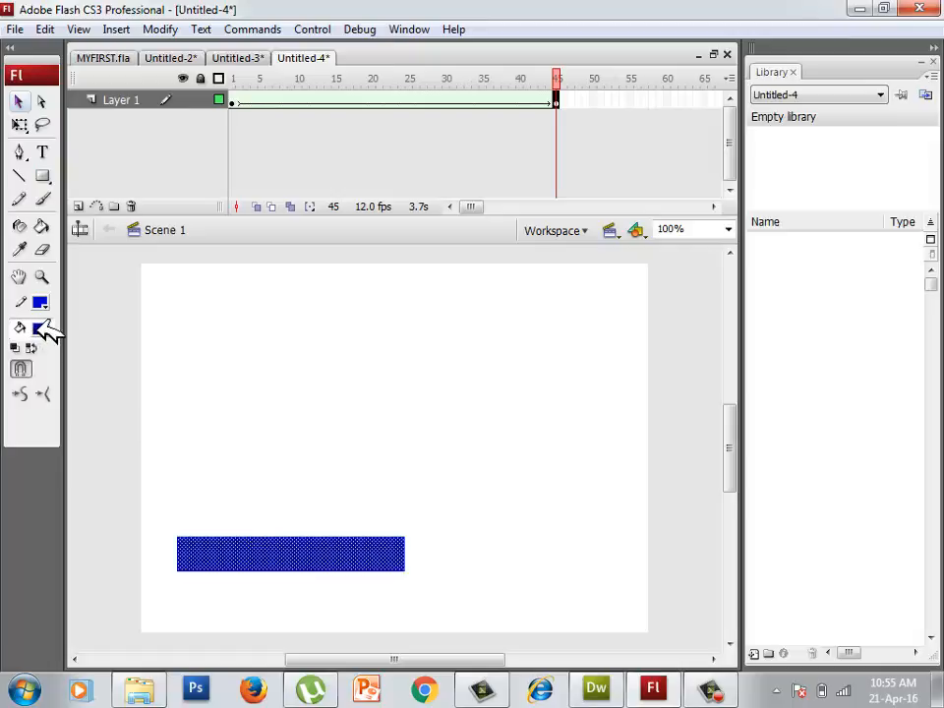
{"action": "left_click", "coordinate": [39, 327]}
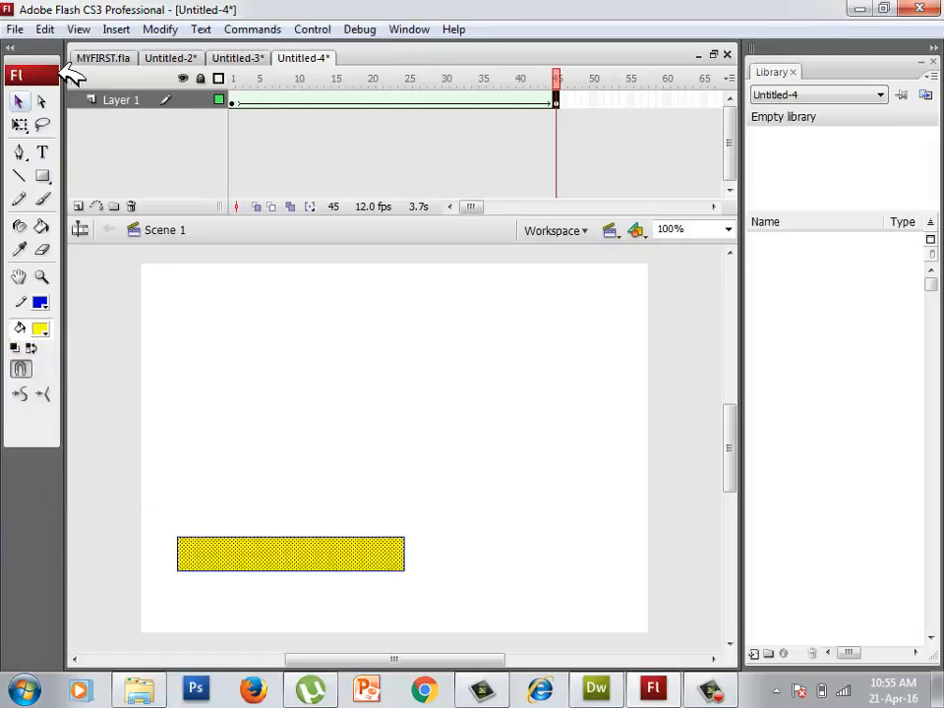
{"action": "mouse_move", "coordinate": [106, 165]}
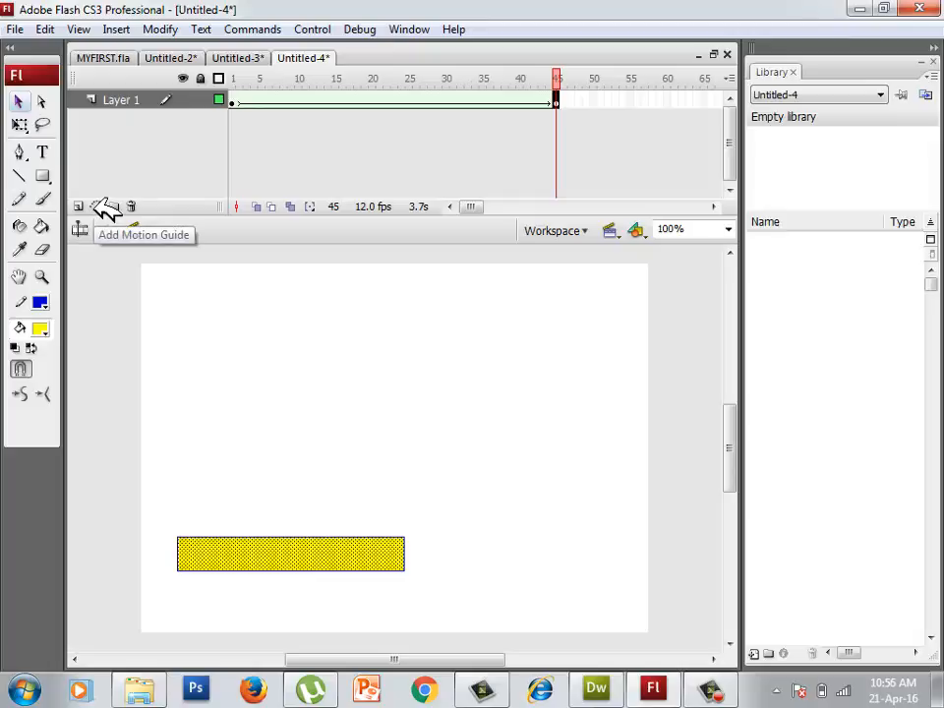
Step: Add a guide layer and pencil a curvy path from the circle to the lower right
{"action": "left_click", "coordinate": [79, 207]}
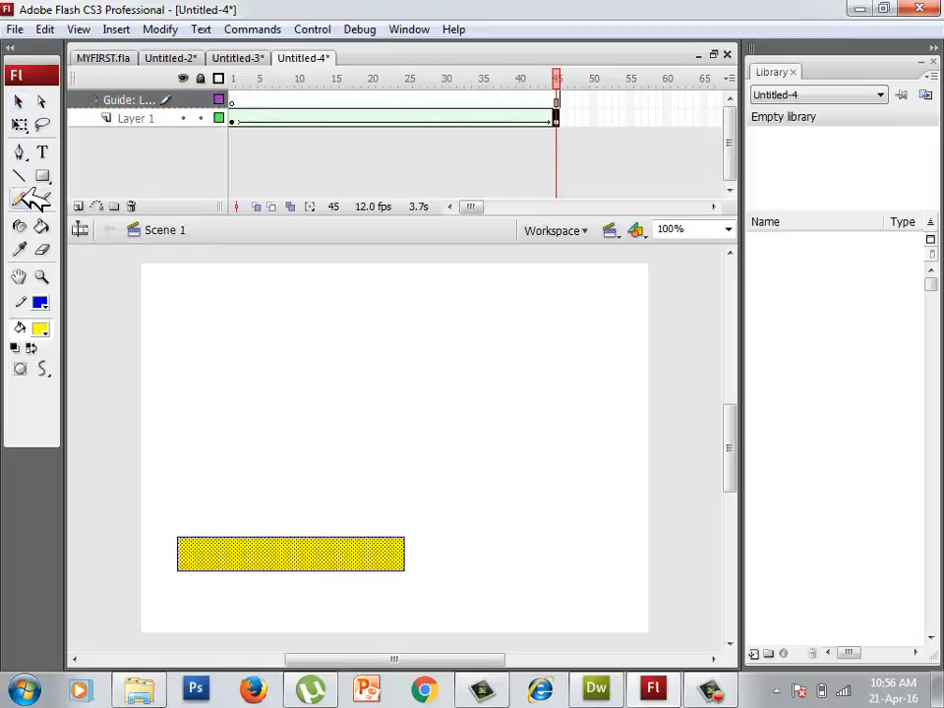
{"action": "mouse_move", "coordinate": [259, 126]}
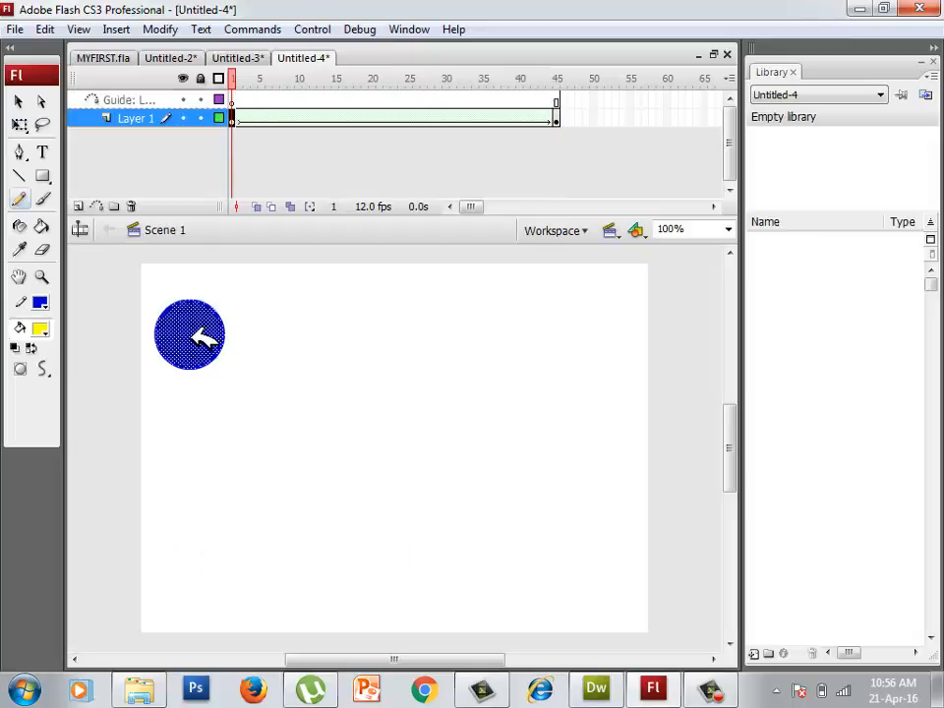
{"action": "left_click_drag", "start_coordinate": [197, 334], "coordinate": [409, 567]}
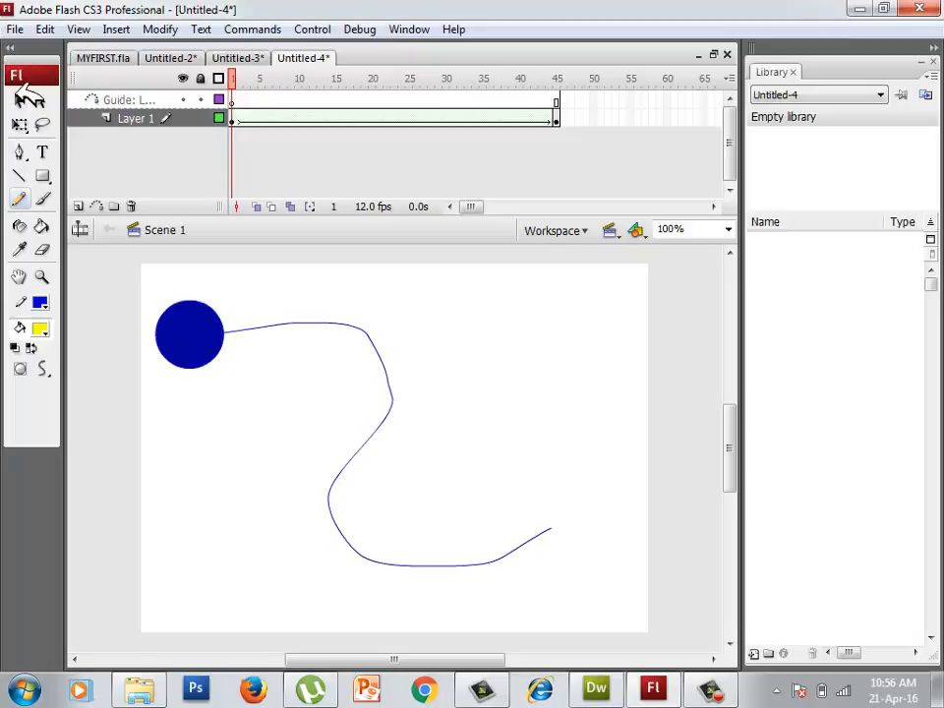
{"action": "left_click", "coordinate": [134, 118]}
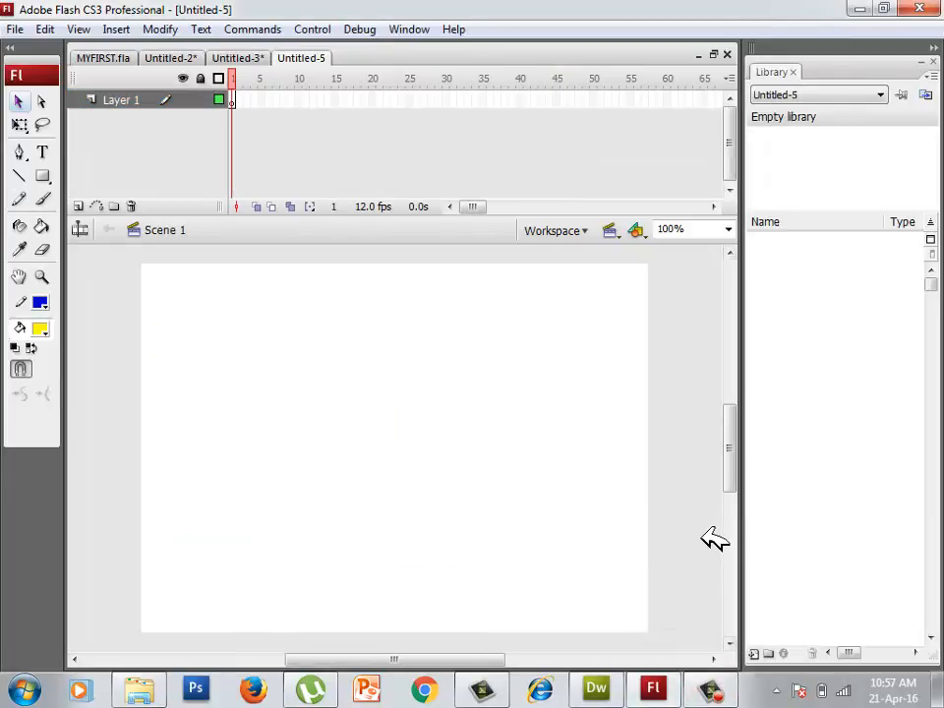
{"action": "mouse_move", "coordinate": [488, 462]}
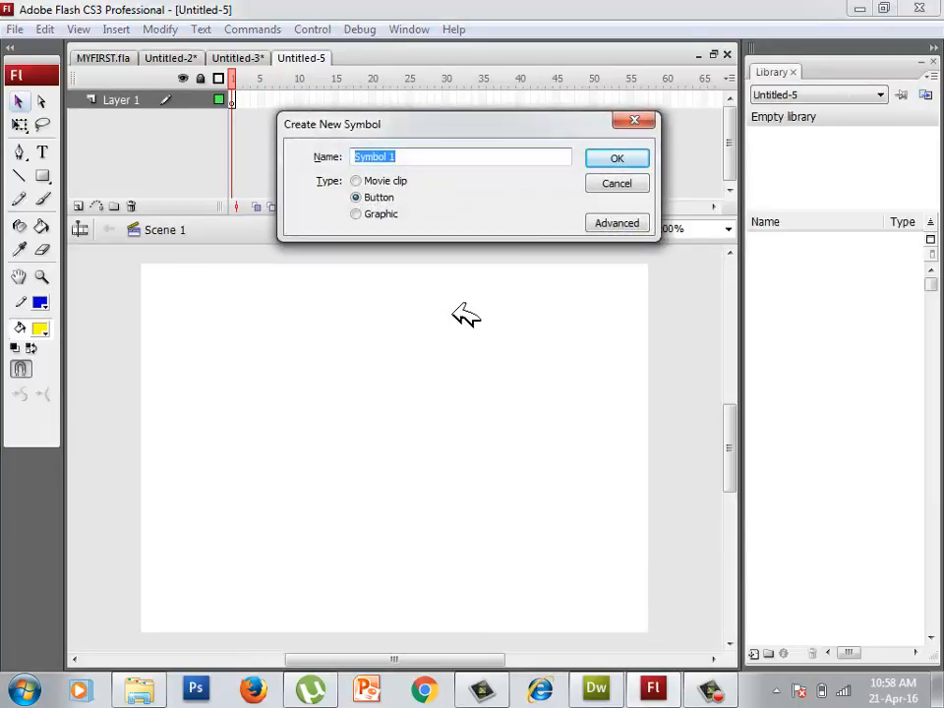
{"action": "mouse_move", "coordinate": [423, 220]}
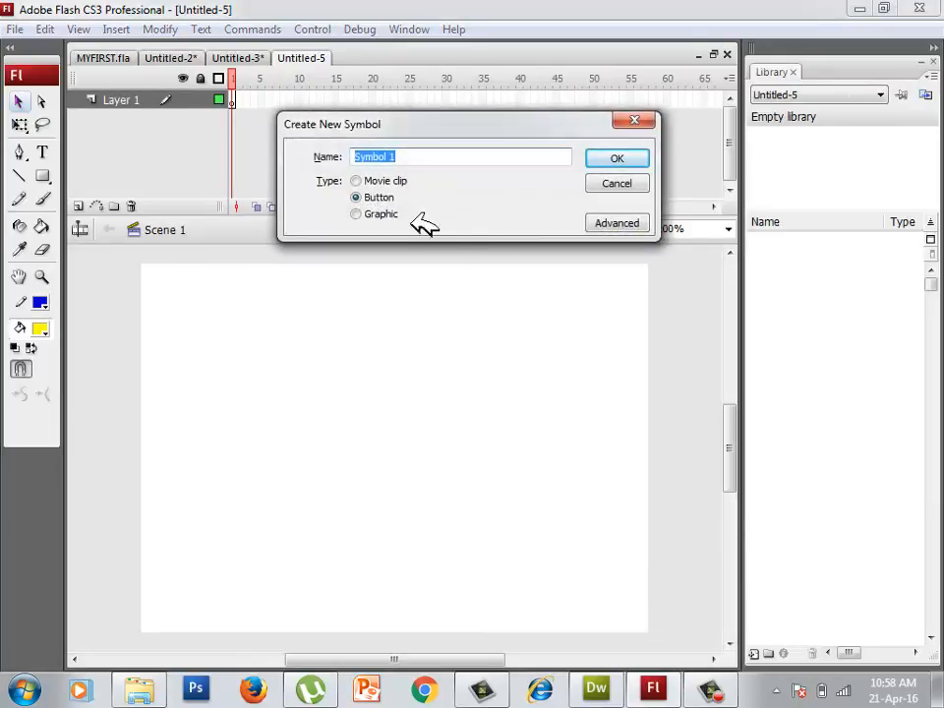
Step: Create a new movie clip symbol named CHANGINGSHAPES
{"action": "left_click", "coordinate": [356, 181]}
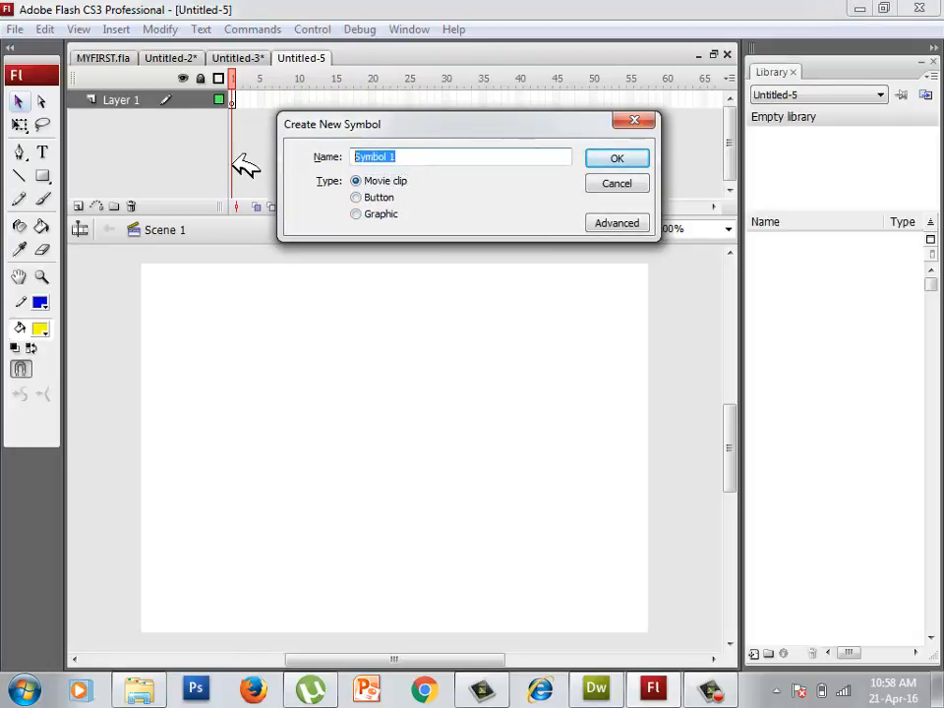
{"action": "type", "text": "CHA"}
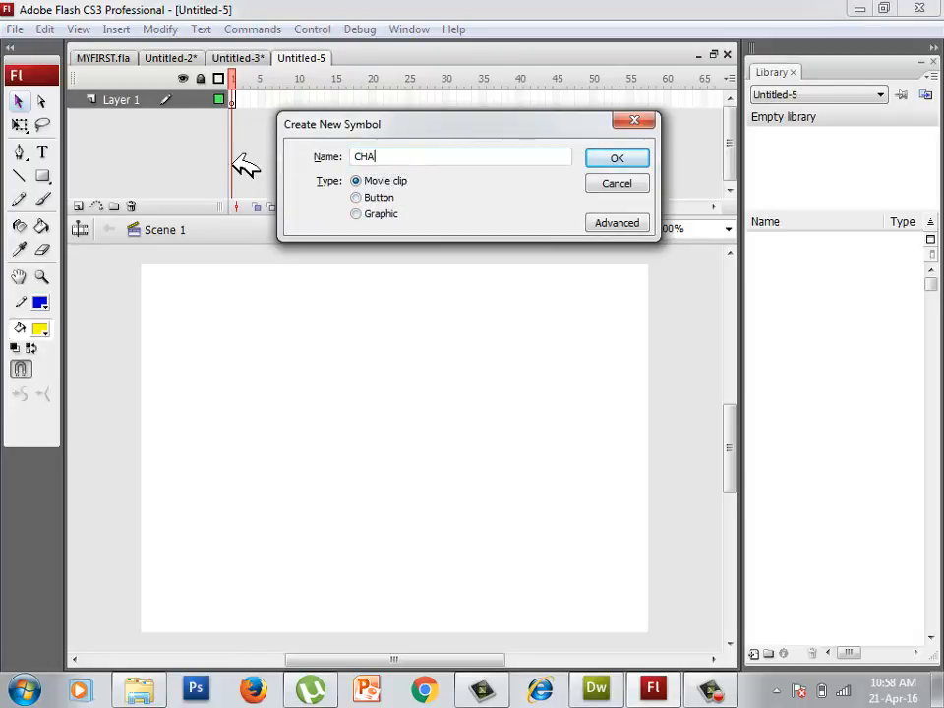
{"action": "type", "text": "NGINGSHAPES"}
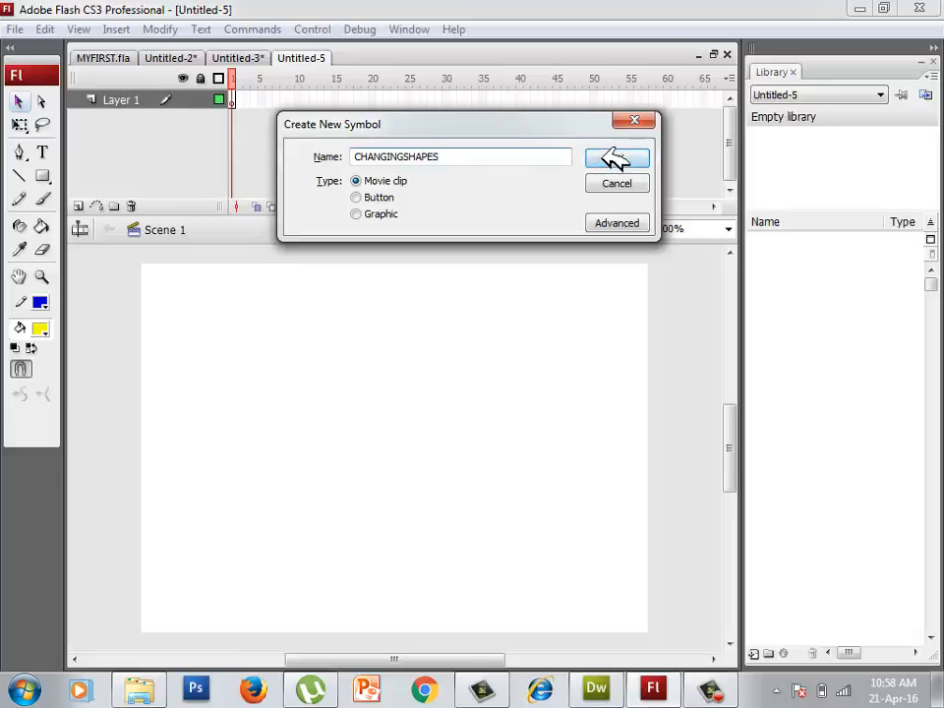
{"action": "left_click", "coordinate": [618, 158]}
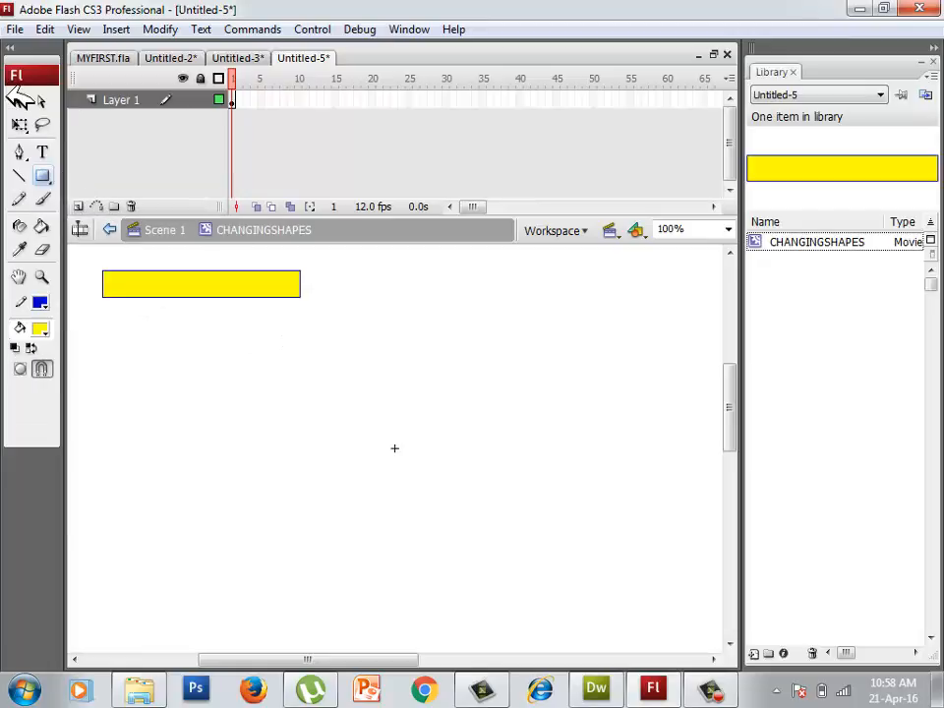
Step: Add a keyframe at frame 45 and switch to the Oval tool for the end shape
{"action": "right_click", "coordinate": [581, 99]}
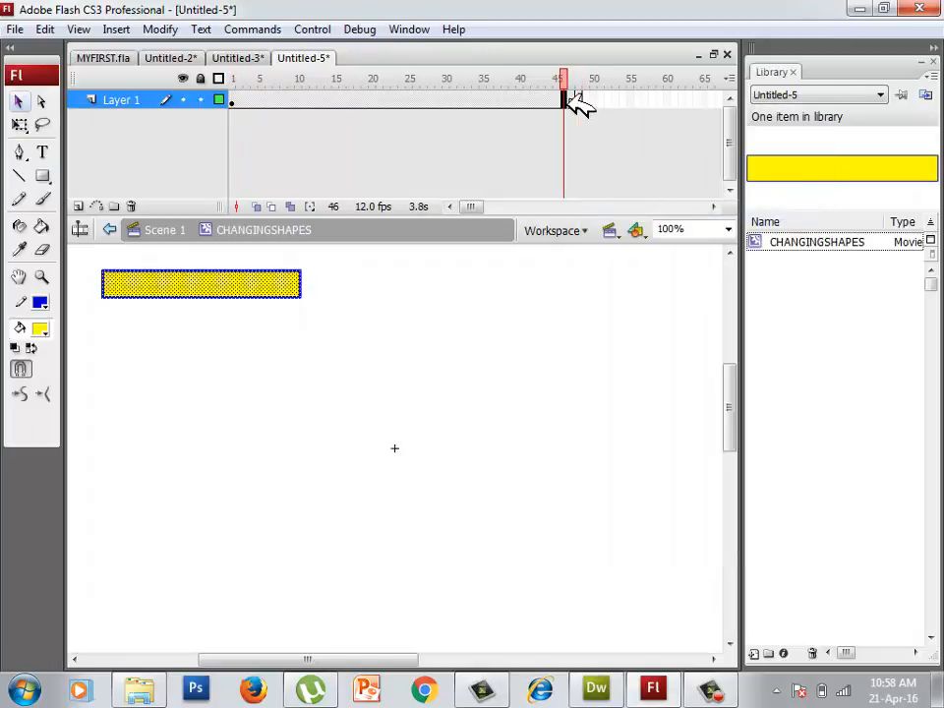
{"action": "left_click", "coordinate": [571, 78]}
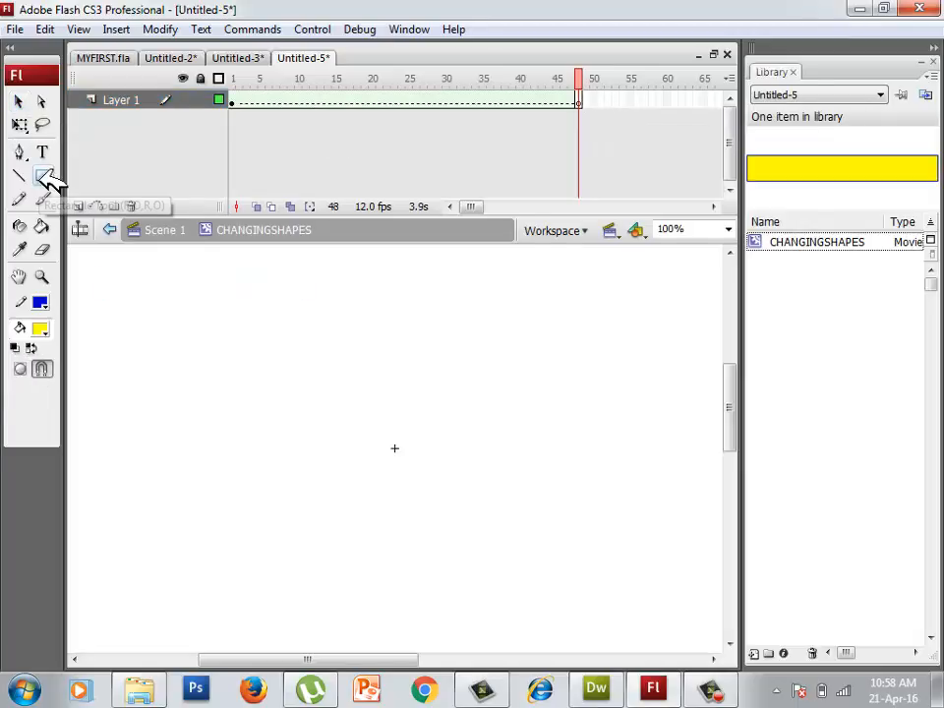
{"action": "left_click", "coordinate": [43, 177]}
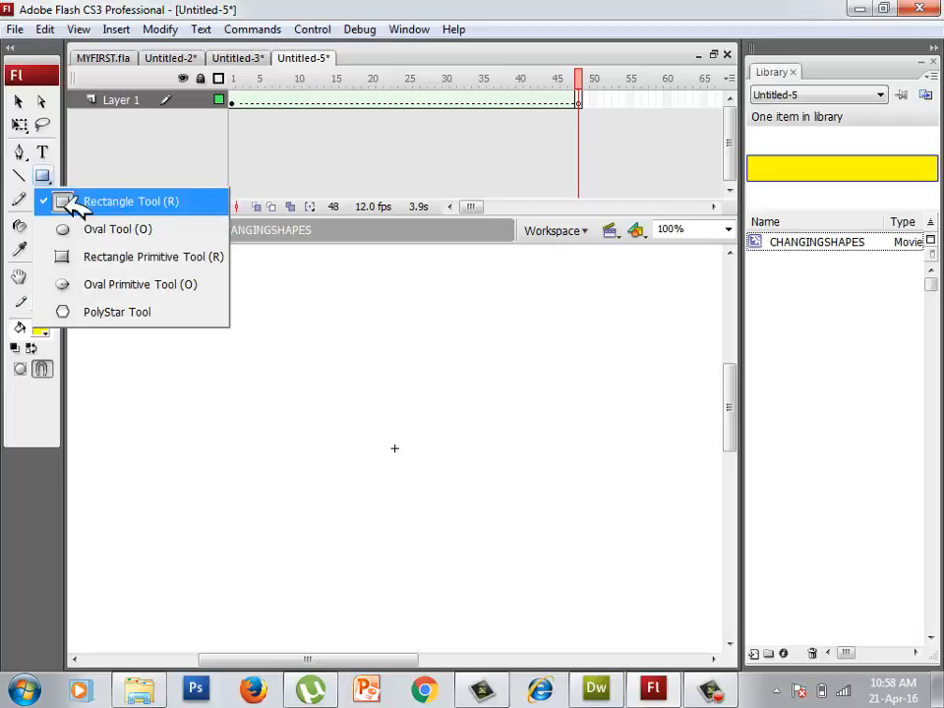
{"action": "left_click", "coordinate": [118, 228]}
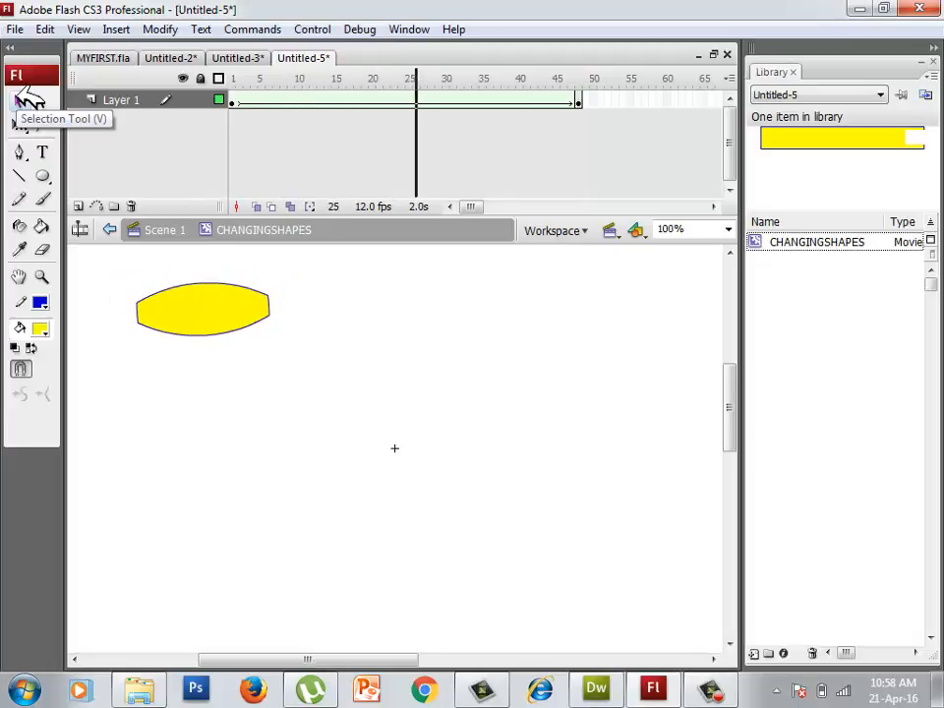
{"action": "left_click", "coordinate": [232, 98]}
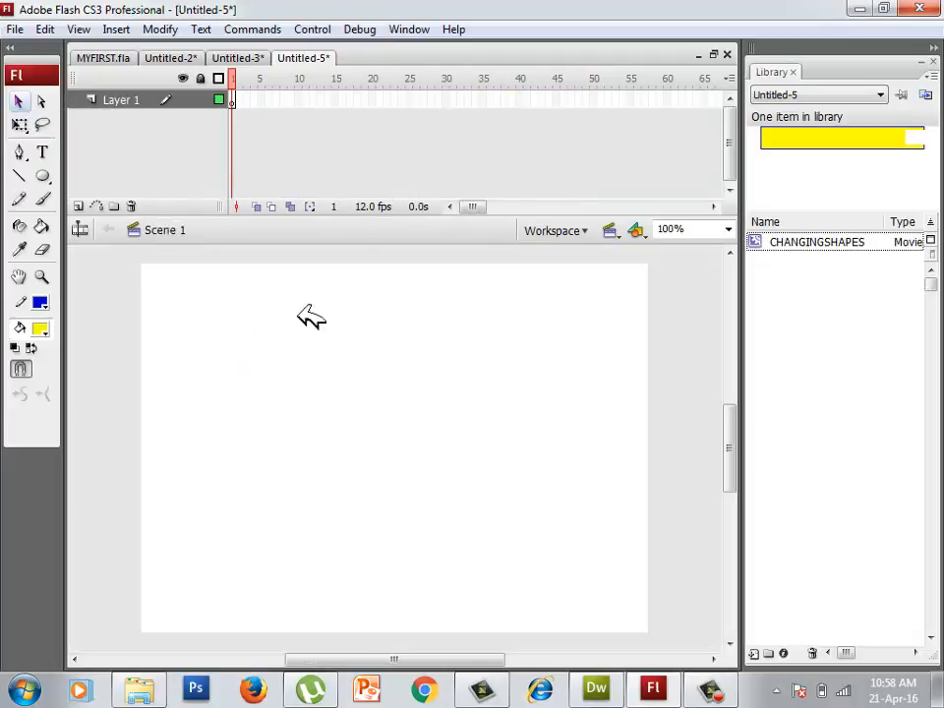
{"action": "mouse_move", "coordinate": [724, 296]}
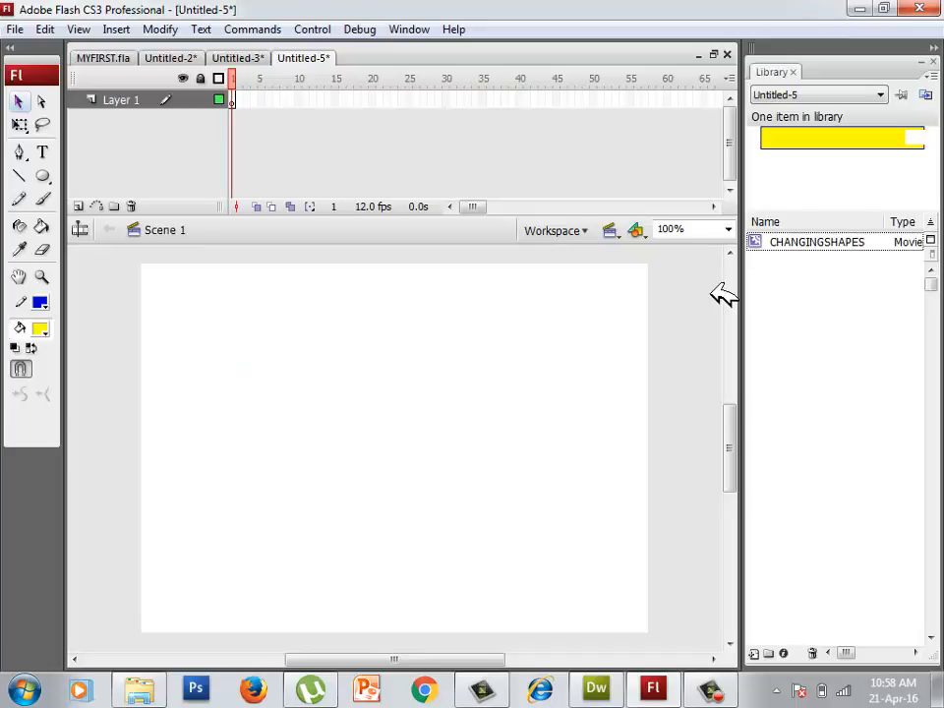
{"action": "triple_click", "coordinate": [673, 229]}
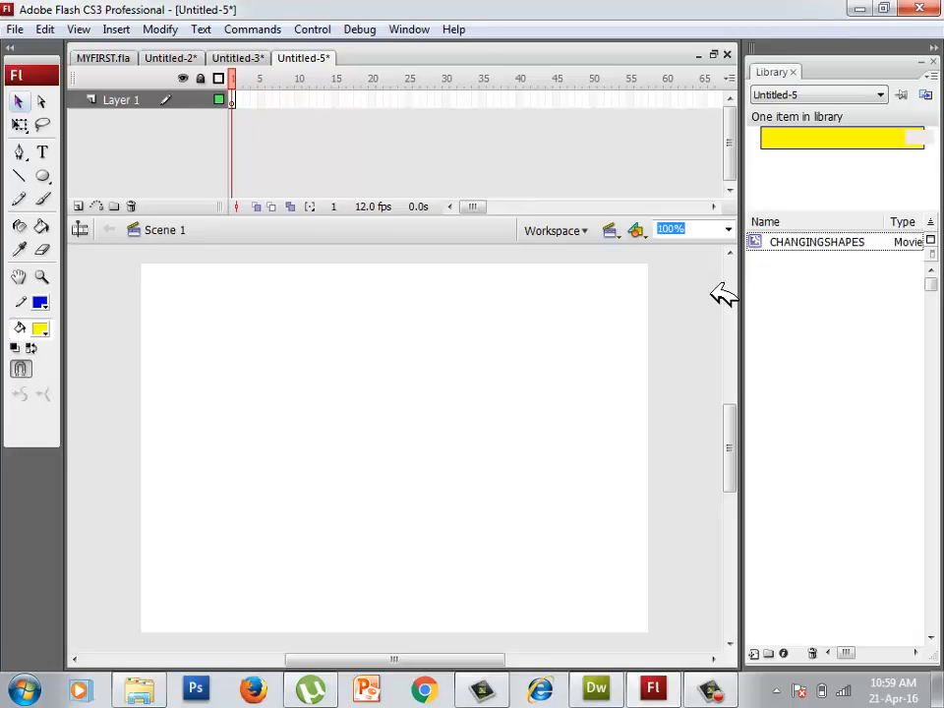
{"action": "mouse_move", "coordinate": [807, 251]}
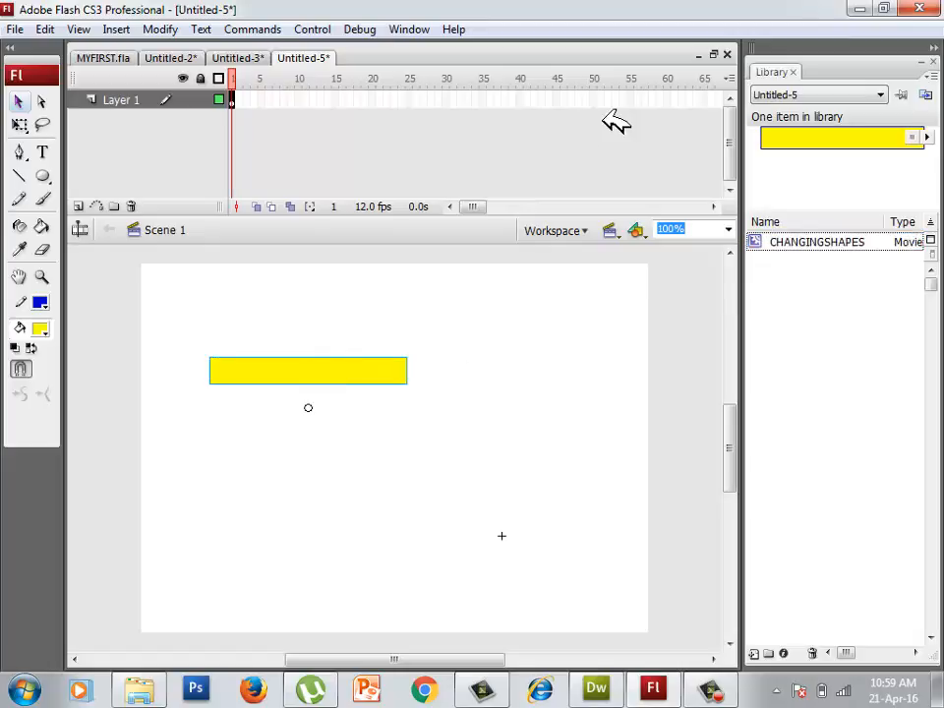
Step: Keyframe frame 55, add a guide layer and pencil a winding path to the lower right
{"action": "right_click", "coordinate": [631, 98]}
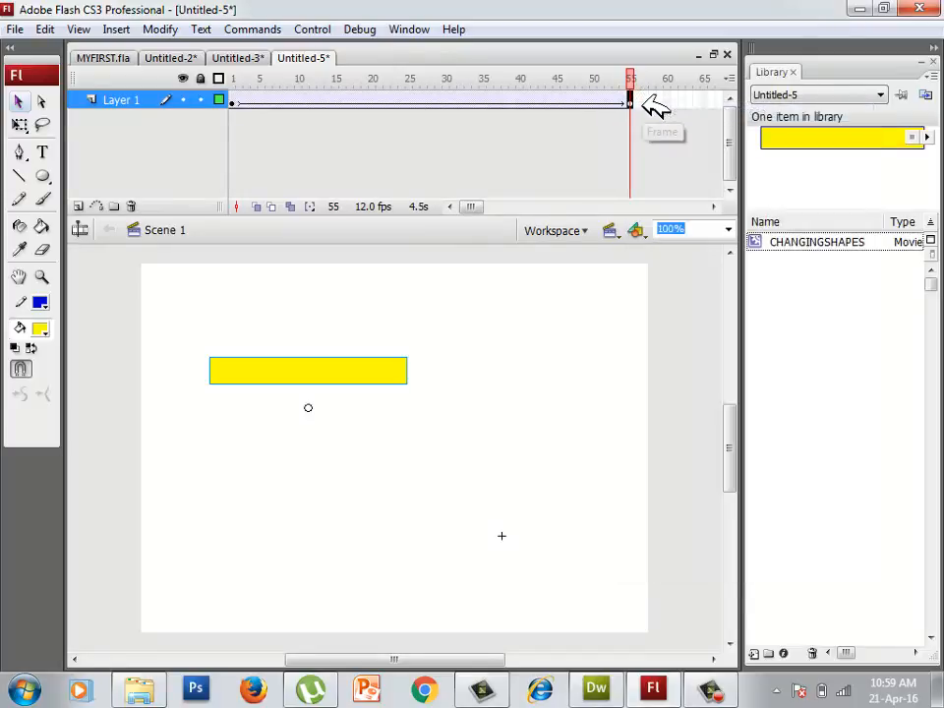
{"action": "left_click", "coordinate": [96, 207]}
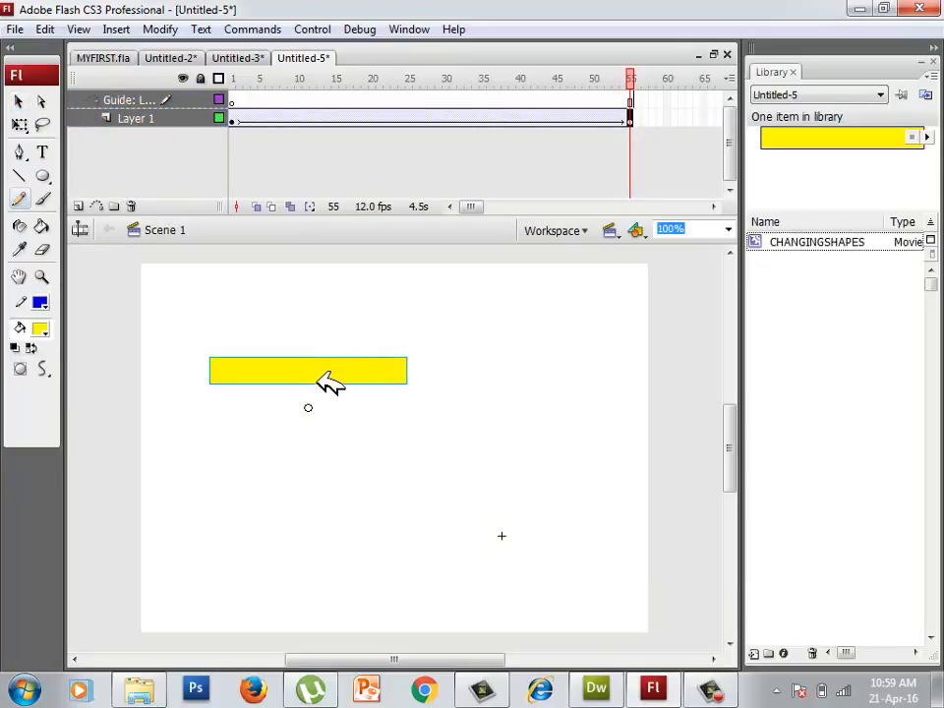
{"action": "left_click_drag", "start_coordinate": [330, 382], "coordinate": [535, 453]}
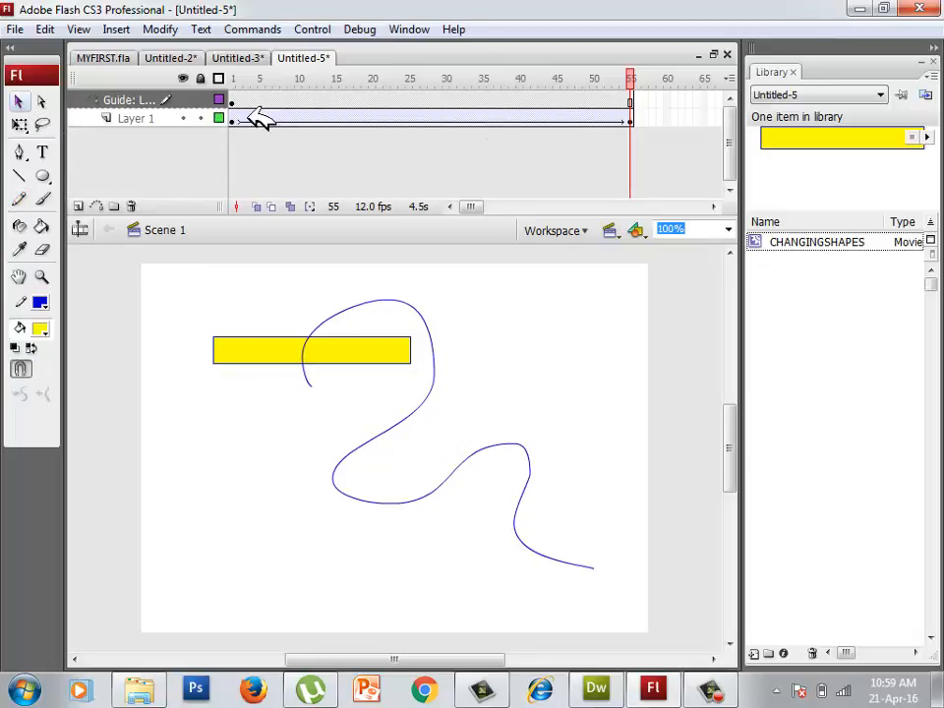
Step: Snap the instance onto the path end at frame 1 and preview with Ctrl+Enter
{"action": "left_click", "coordinate": [232, 118]}
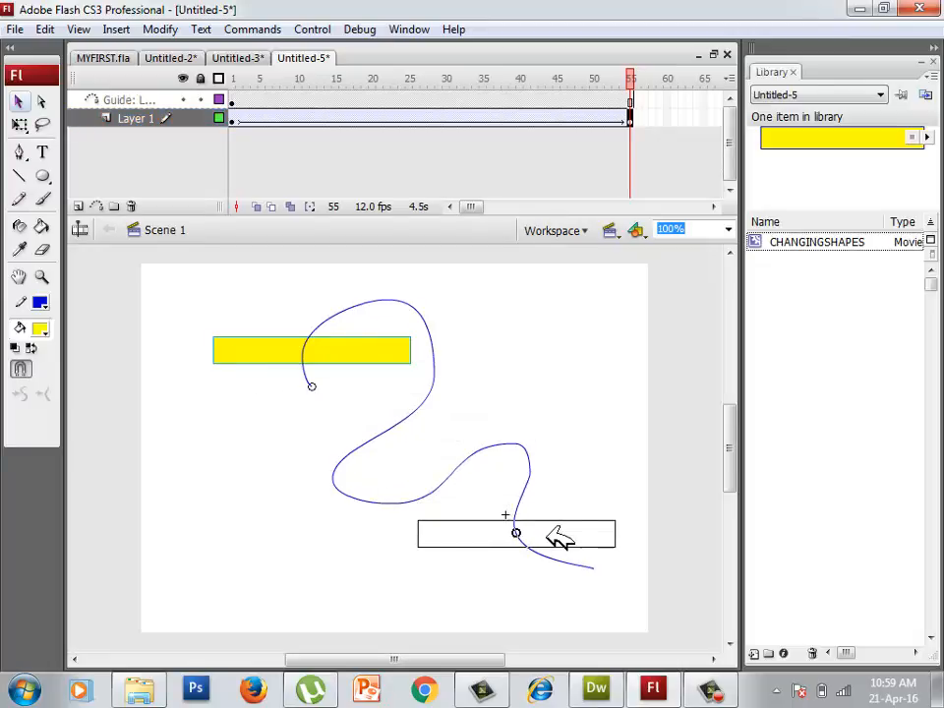
{"action": "left_click", "coordinate": [234, 102]}
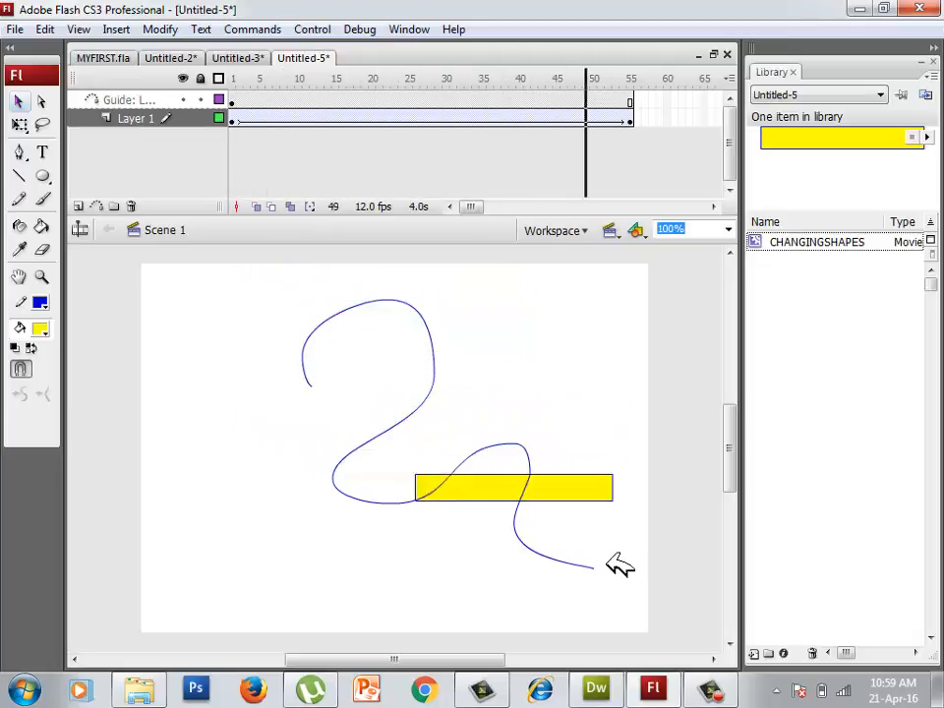
{"action": "key", "text": "ctrl+Return"}
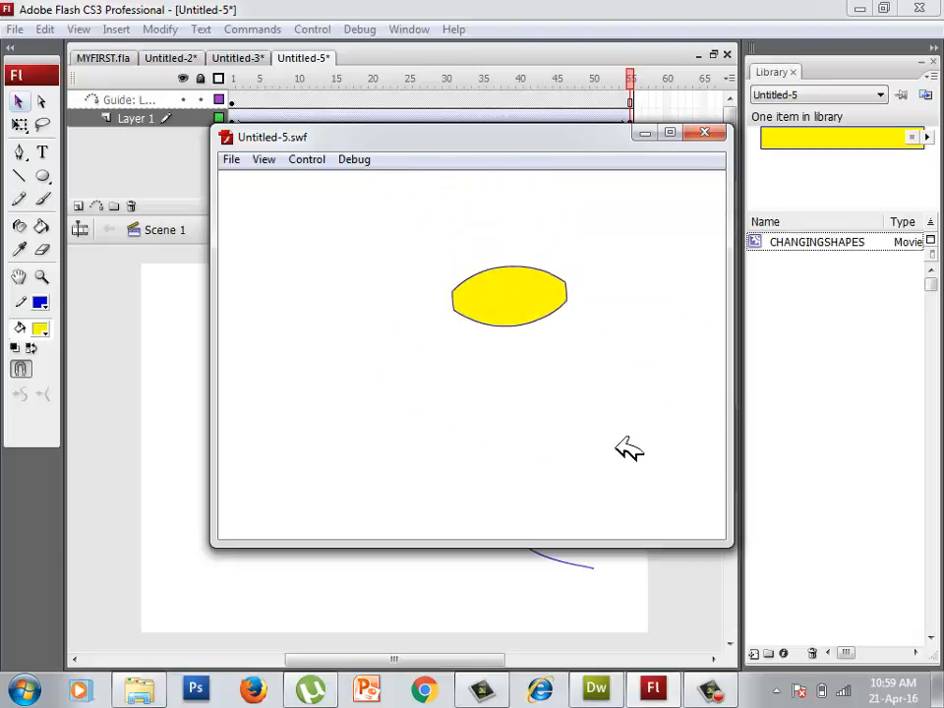
Step: Close the test movie and begin the blue DROP shape in a new document
{"action": "left_click", "coordinate": [705, 134]}
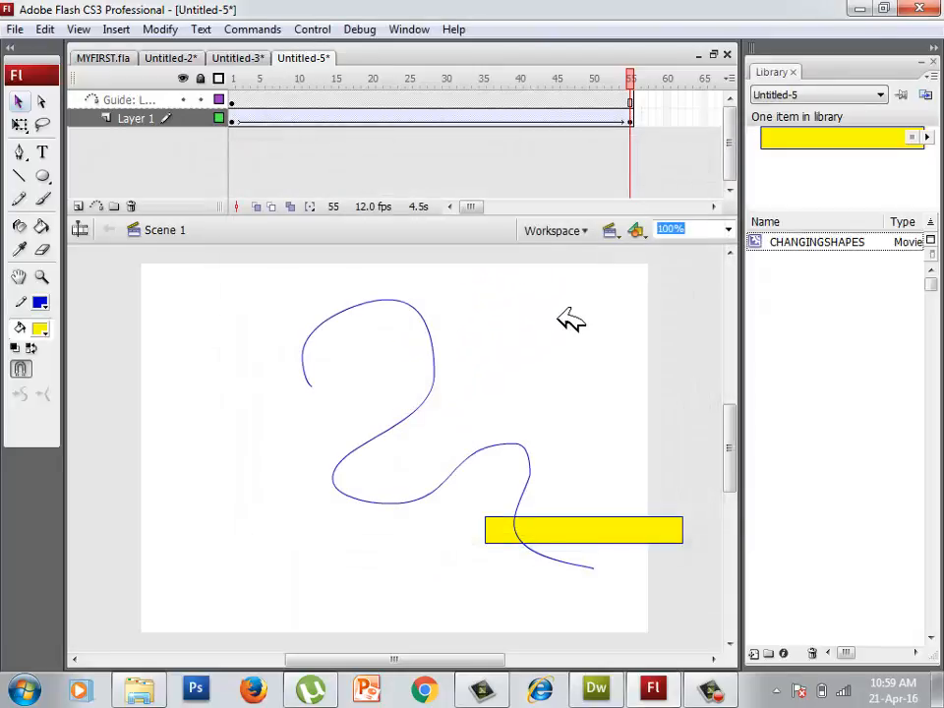
{"action": "mouse_move", "coordinate": [582, 333]}
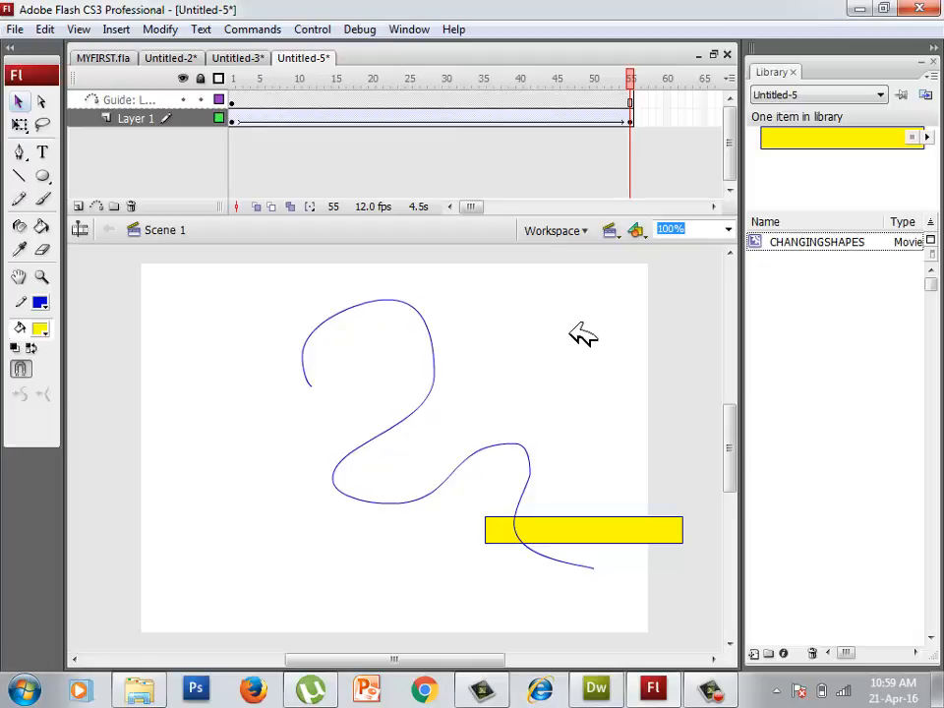
{"action": "mouse_move", "coordinate": [710, 688]}
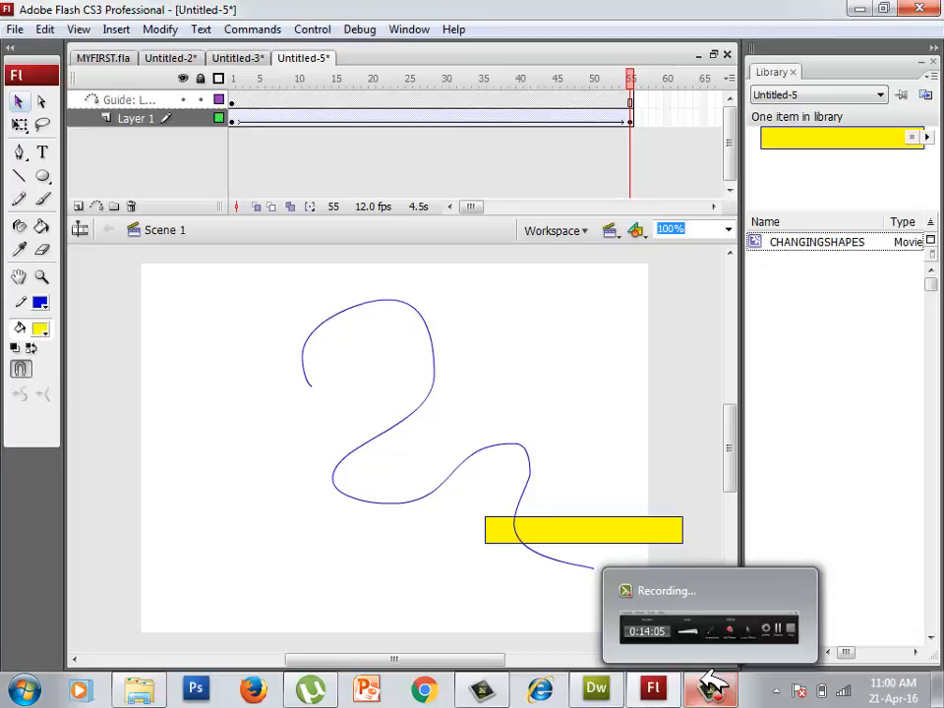
{"action": "left_click", "coordinate": [710, 689]}
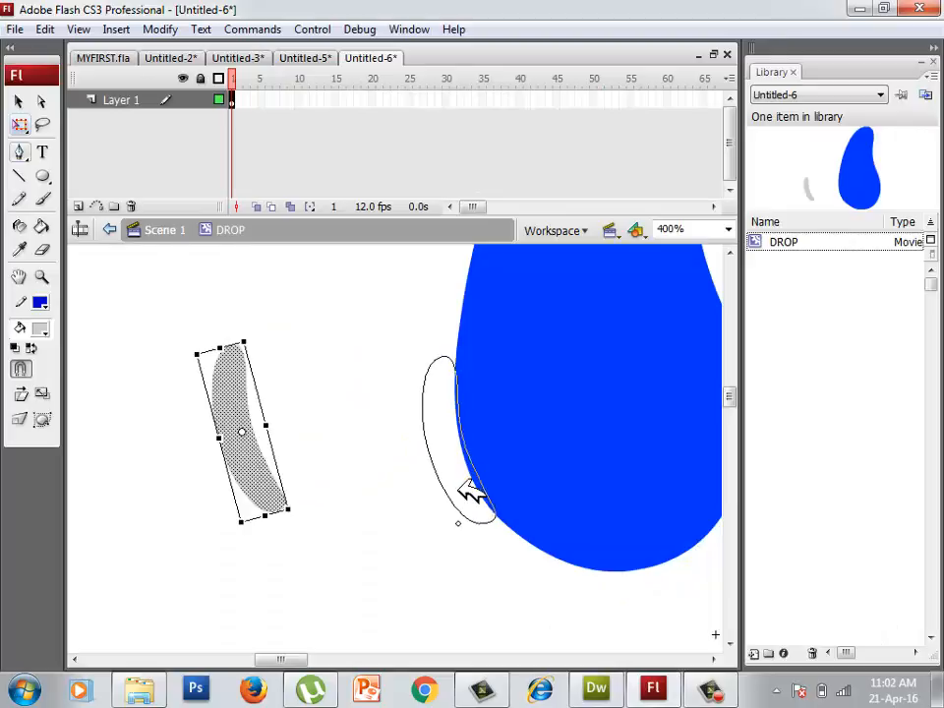
Step: Keyframe a later frame and move the drop to the bottom of its fall
{"action": "left_click_drag", "start_coordinate": [240, 429], "coordinate": [521, 429]}
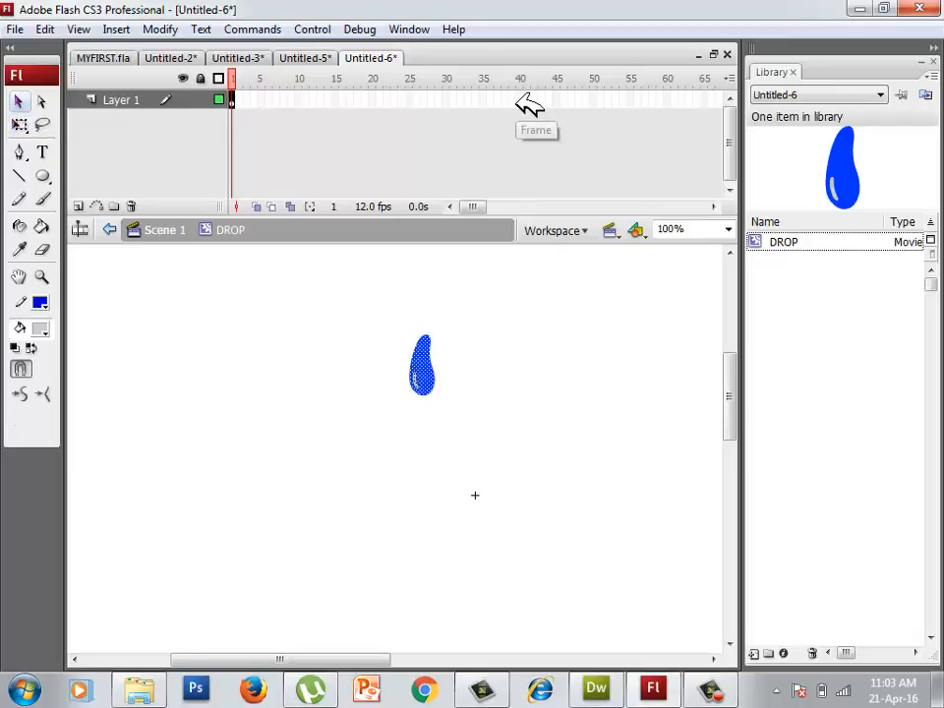
{"action": "right_click", "coordinate": [520, 98]}
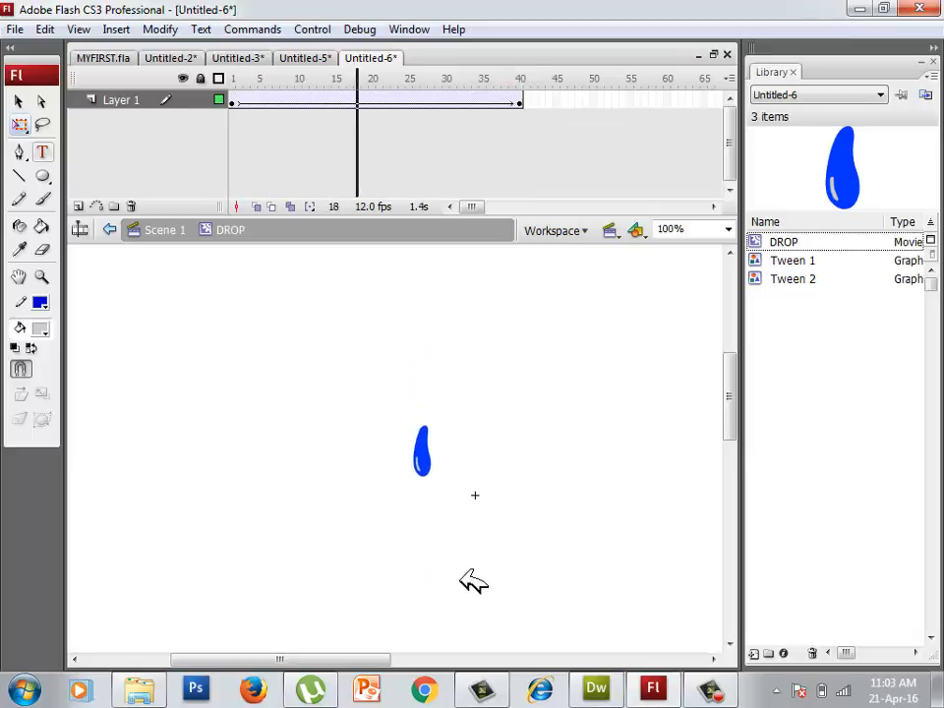
{"action": "left_click", "coordinate": [520, 79]}
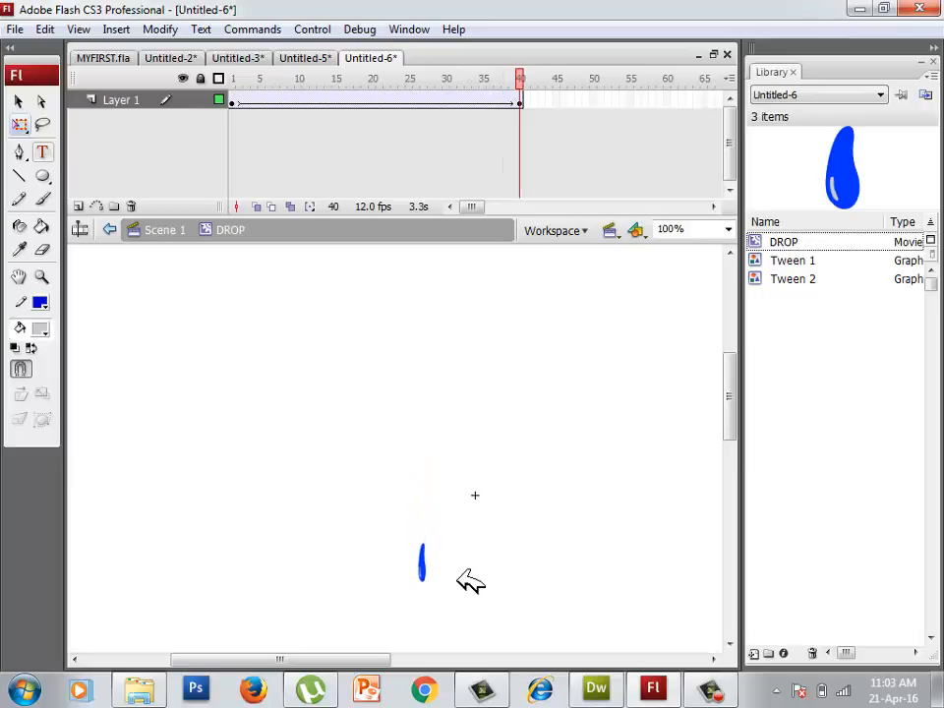
{"action": "left_click", "coordinate": [421, 563]}
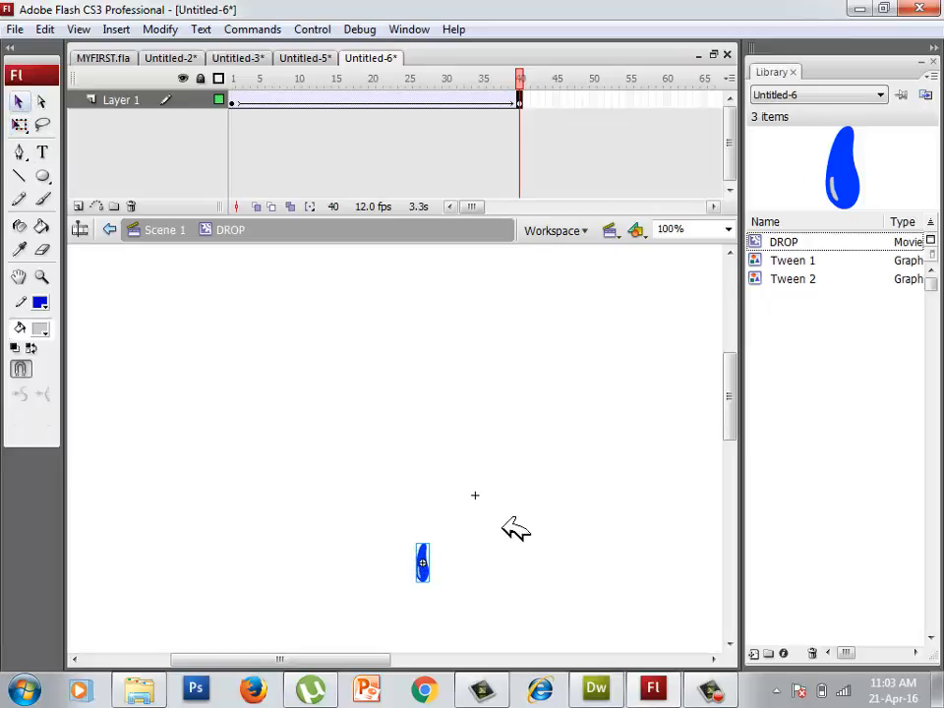
Step: Give the last-frame drop an Alpha colour effect so it fades out, then return to Scene 1
{"action": "left_click", "coordinate": [409, 29]}
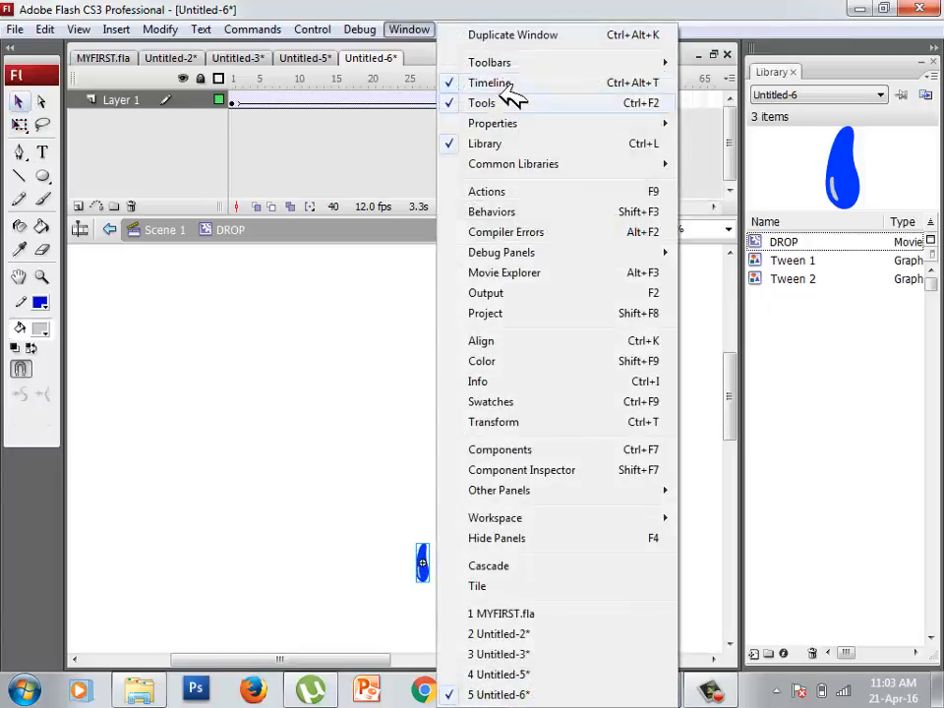
{"action": "mouse_move", "coordinate": [492, 122]}
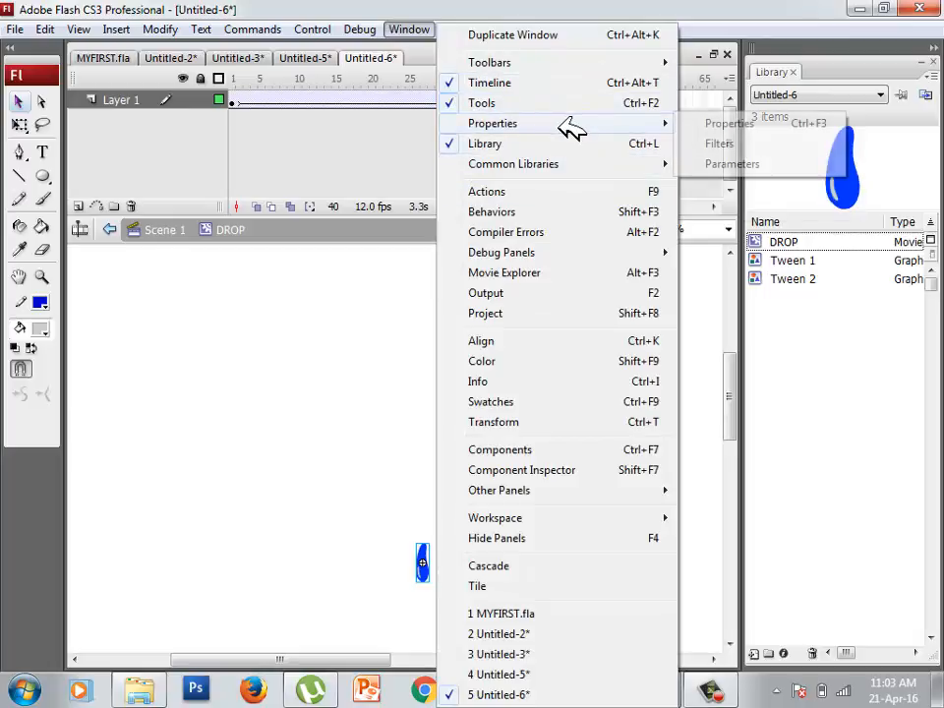
{"action": "left_click", "coordinate": [492, 122]}
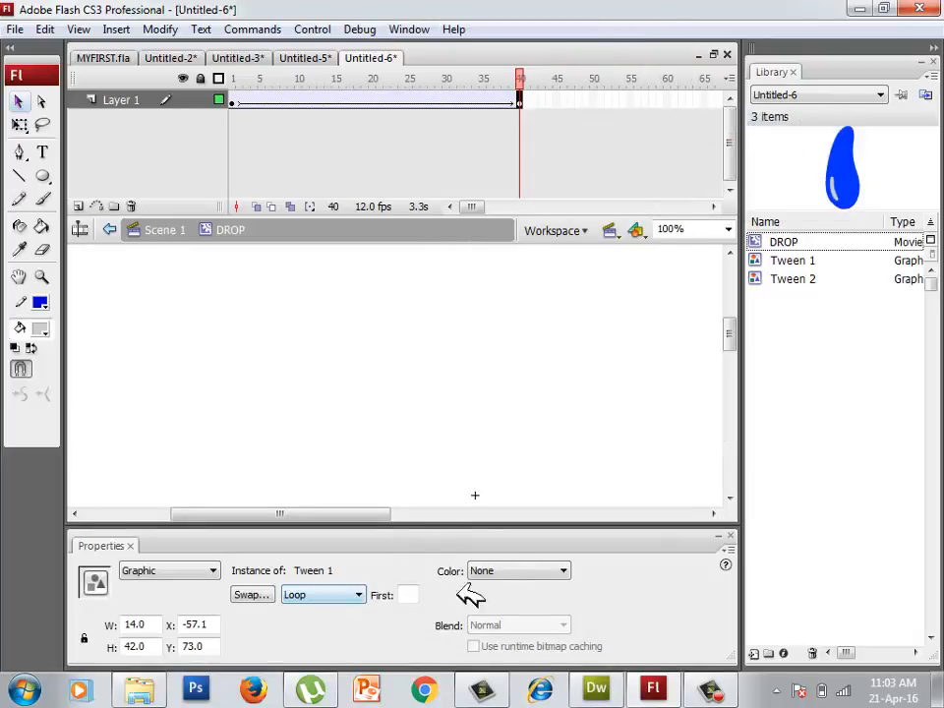
{"action": "left_click", "coordinate": [561, 571]}
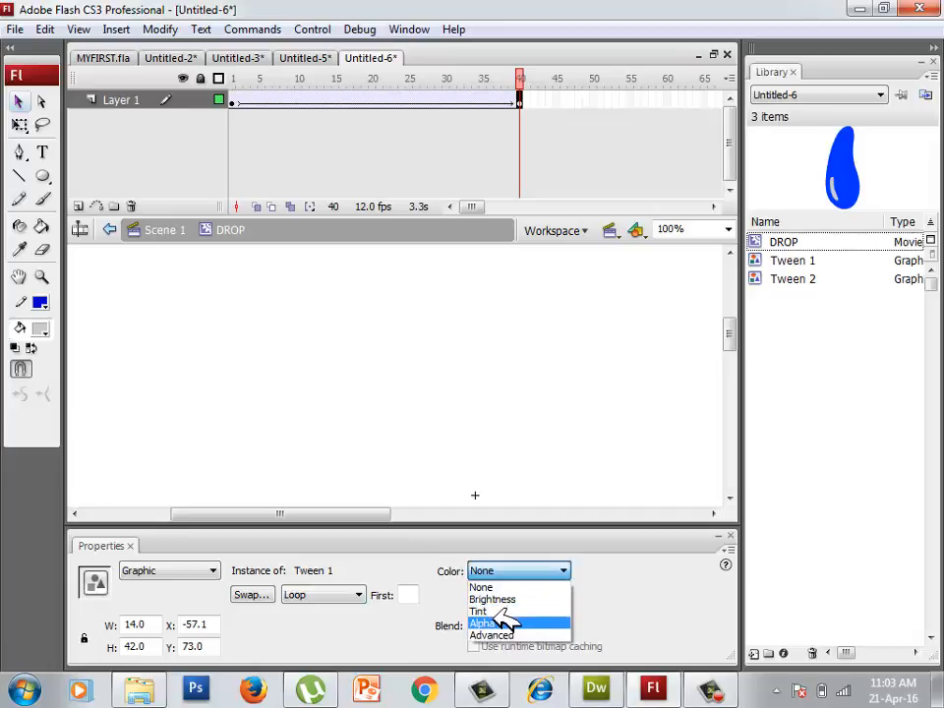
{"action": "left_click", "coordinate": [484, 623]}
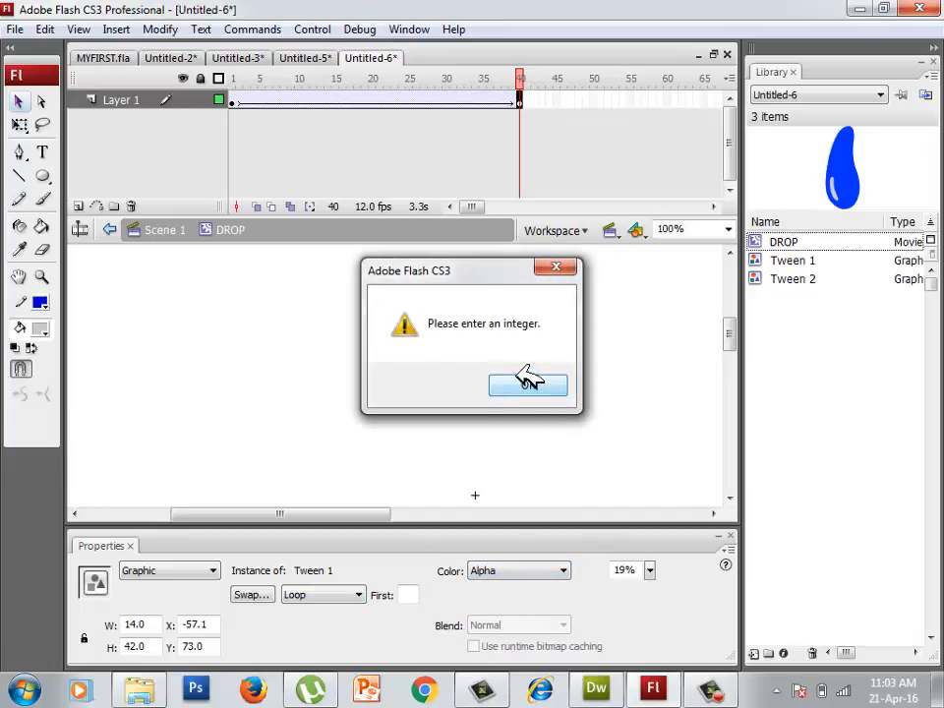
{"action": "left_click", "coordinate": [527, 384]}
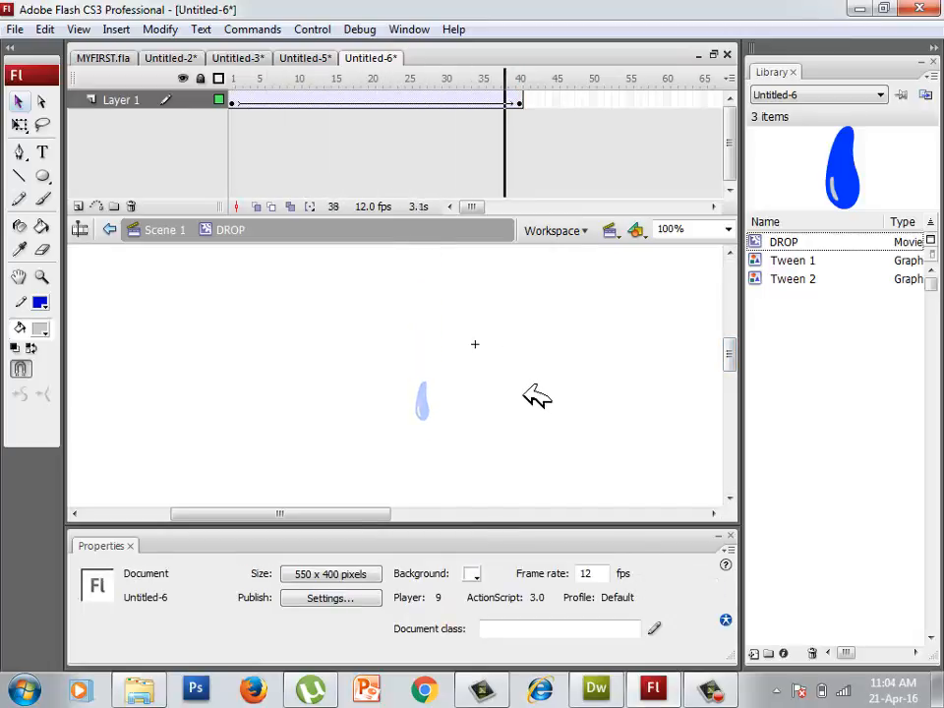
{"action": "left_click", "coordinate": [519, 79]}
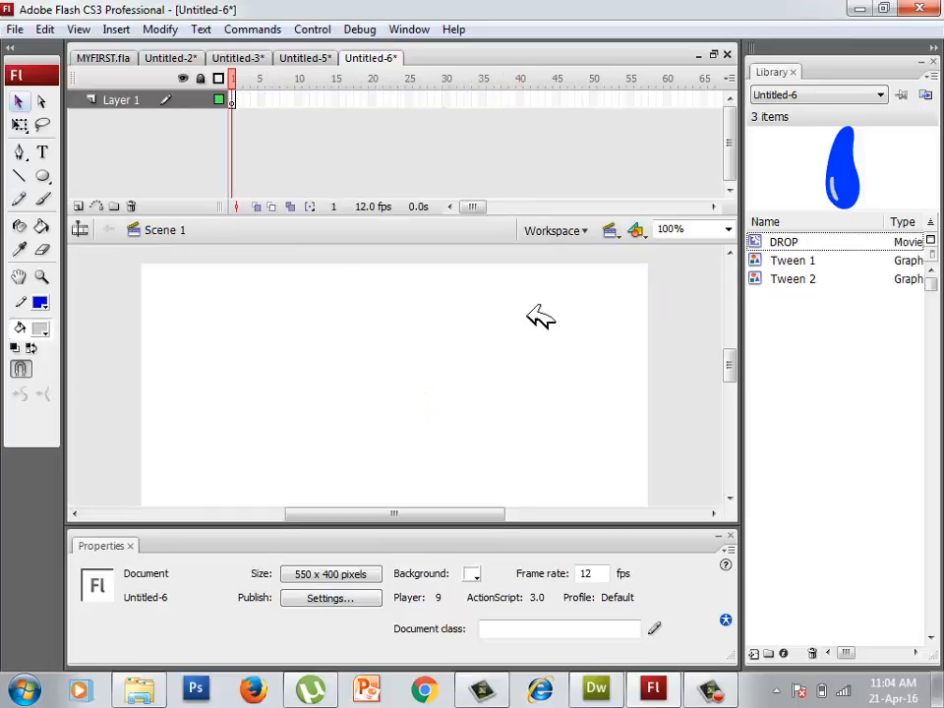
Step: Place DROP instances from the Library at the left, middle and right of the stage
{"action": "left_click", "coordinate": [783, 240]}
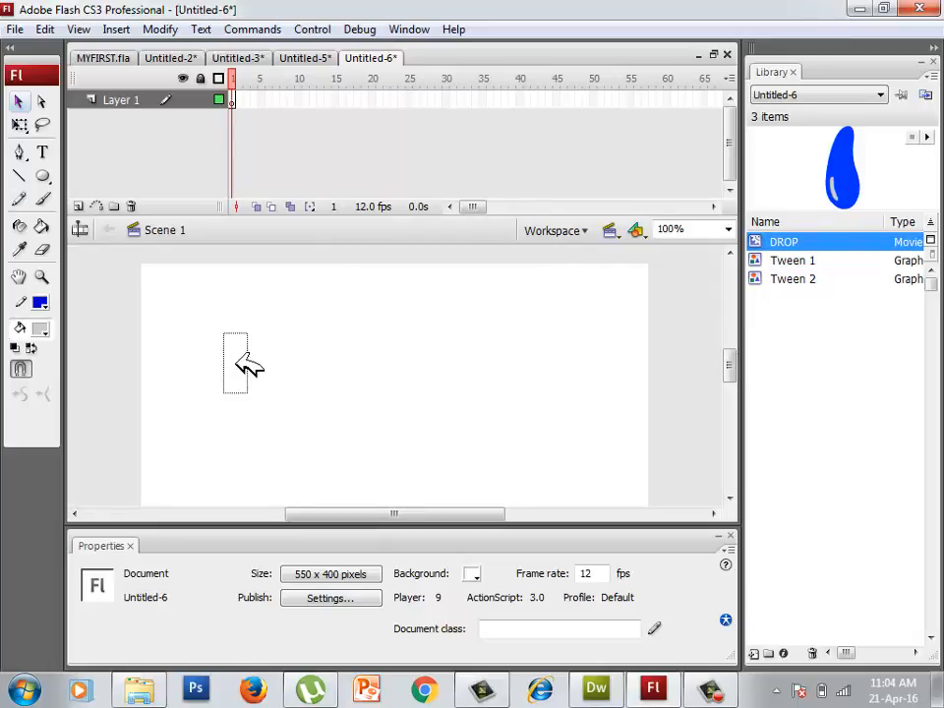
{"action": "left_click_drag", "start_coordinate": [842, 165], "coordinate": [204, 326]}
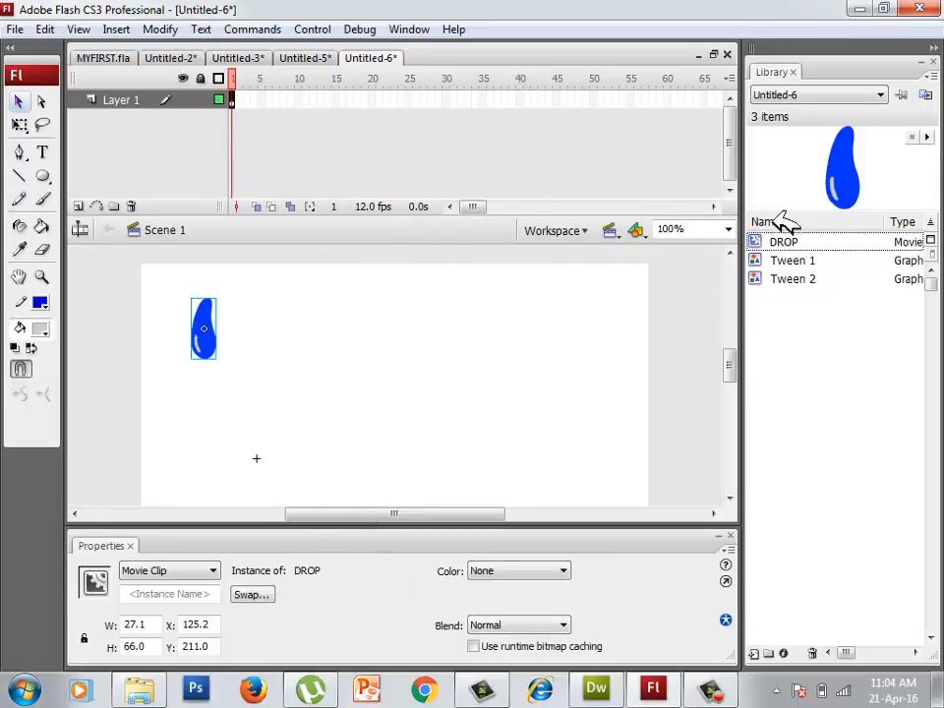
{"action": "left_click_drag", "start_coordinate": [205, 331], "coordinate": [279, 374]}
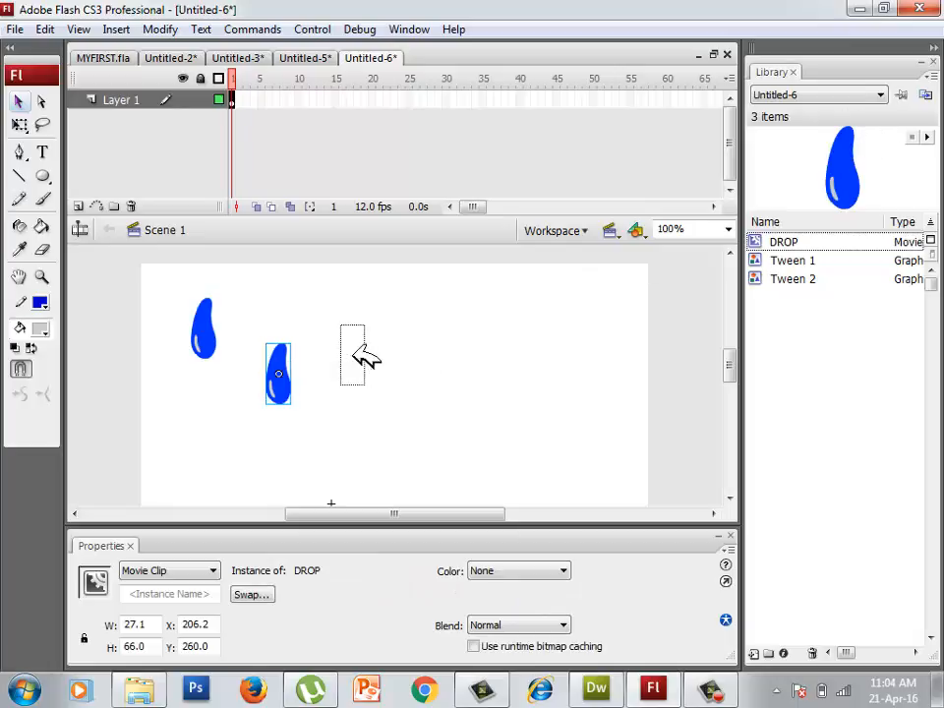
{"action": "left_click_drag", "start_coordinate": [280, 374], "coordinate": [345, 316]}
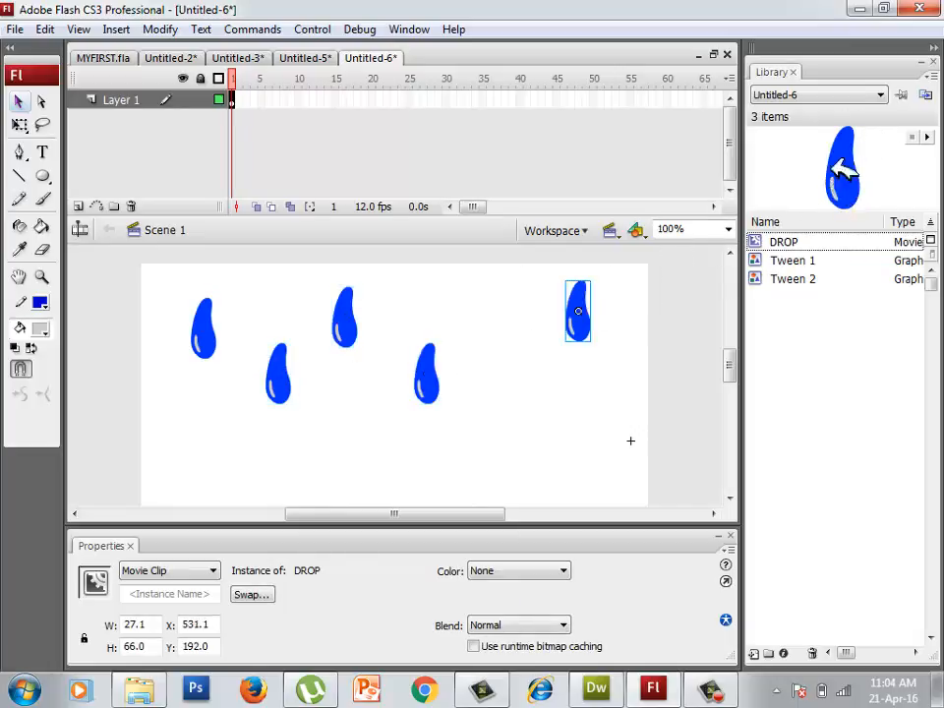
{"action": "left_click_drag", "start_coordinate": [578, 311], "coordinate": [608, 405]}
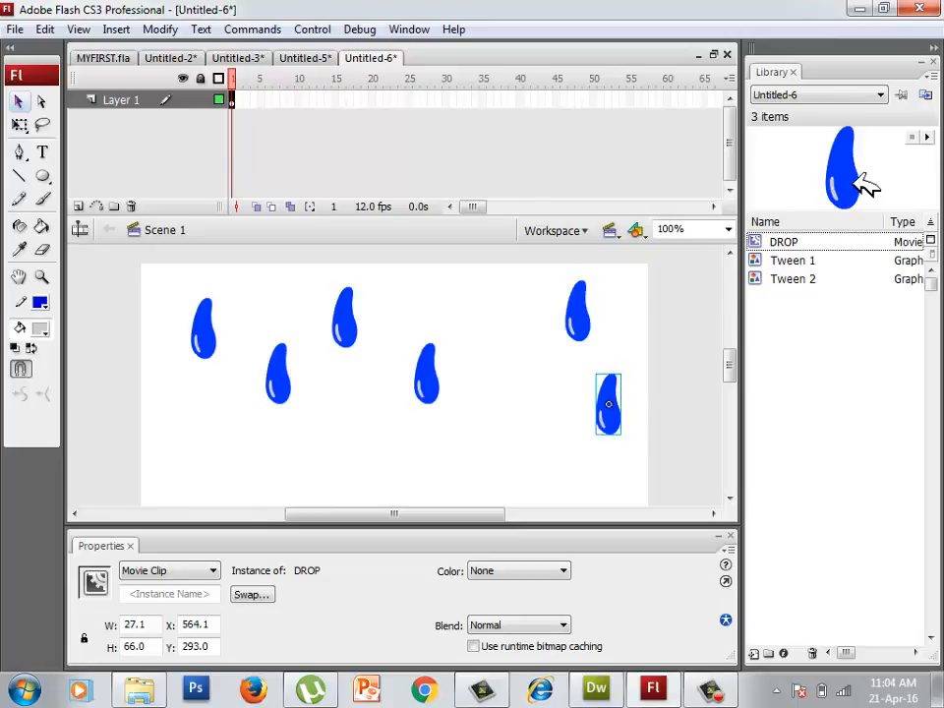
{"action": "left_click_drag", "start_coordinate": [608, 403], "coordinate": [481, 450]}
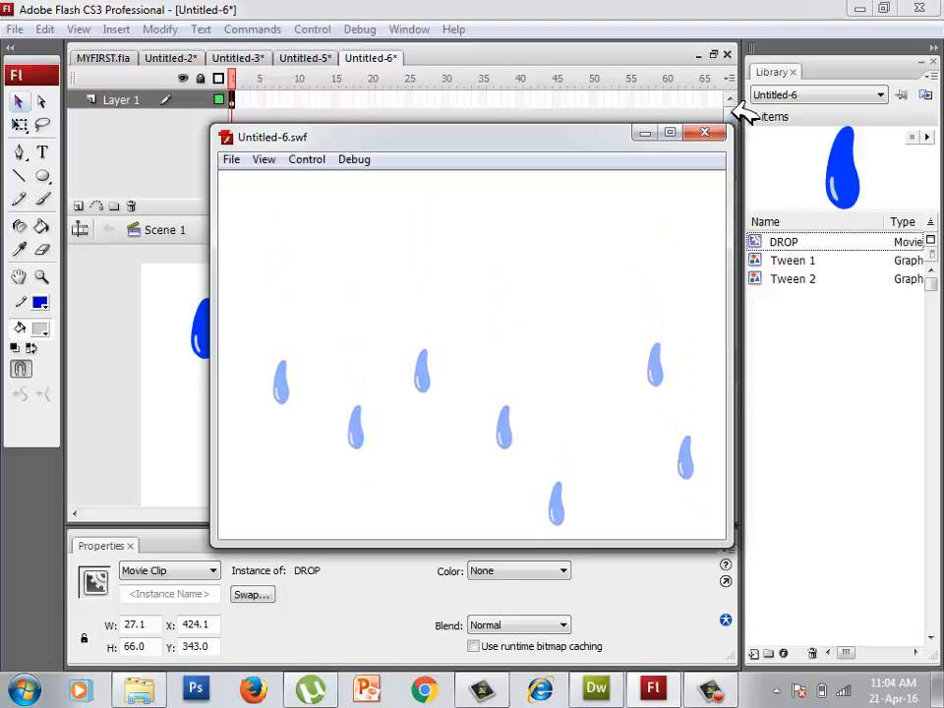
{"action": "left_click", "coordinate": [705, 134]}
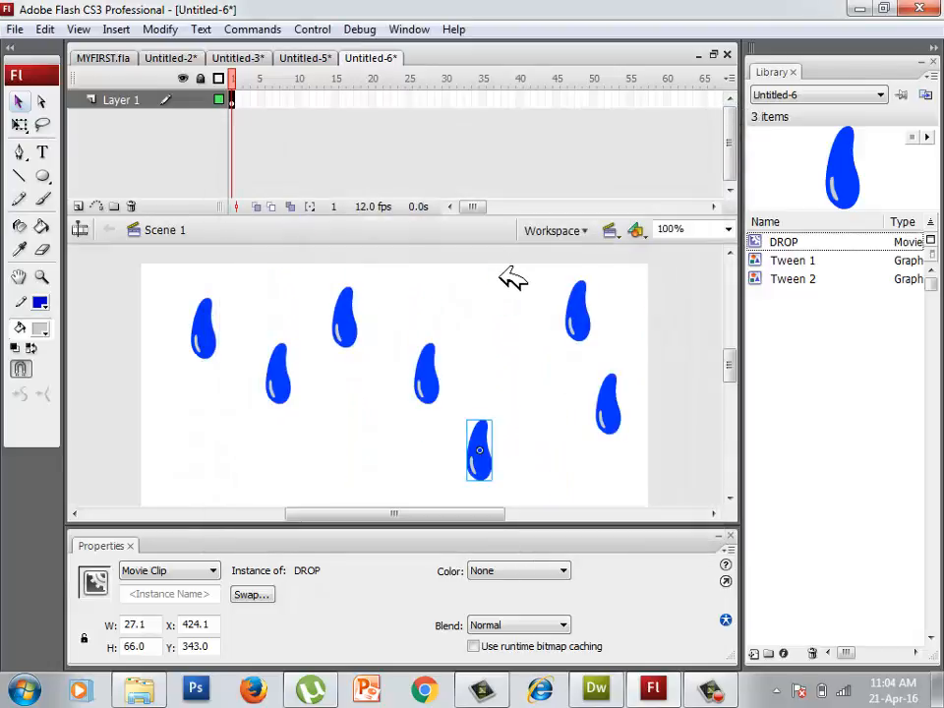
Step: Add a middle drop, slant one, and test-play the fading rain with Ctrl+Enter
{"action": "left_click_drag", "start_coordinate": [480, 450], "coordinate": [425, 374]}
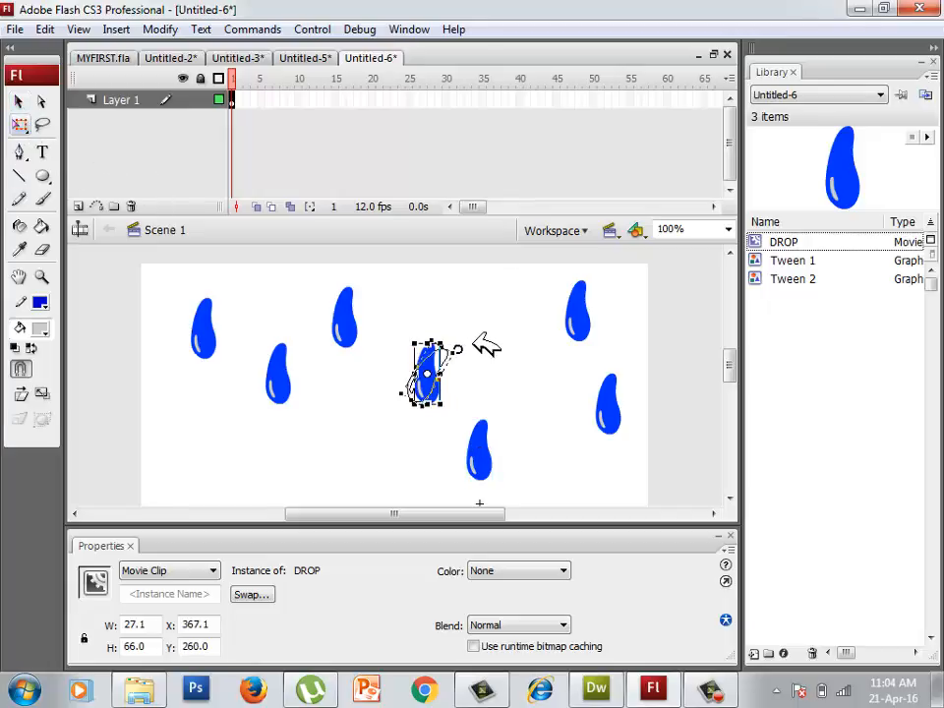
{"action": "left_click_drag", "start_coordinate": [429, 373], "coordinate": [277, 372]}
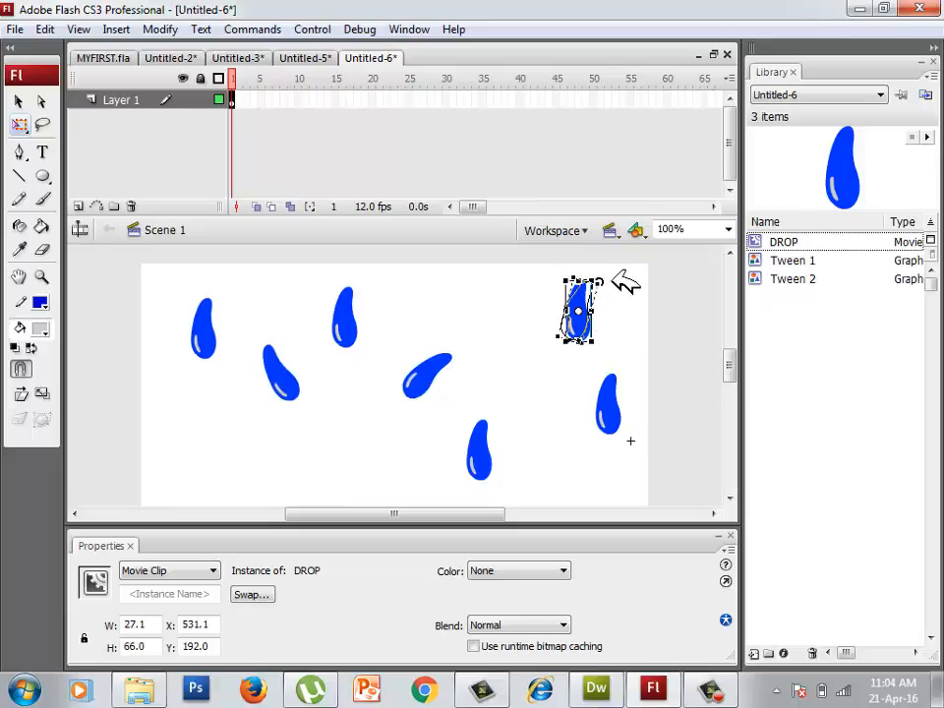
{"action": "key", "text": "ctrl+Return"}
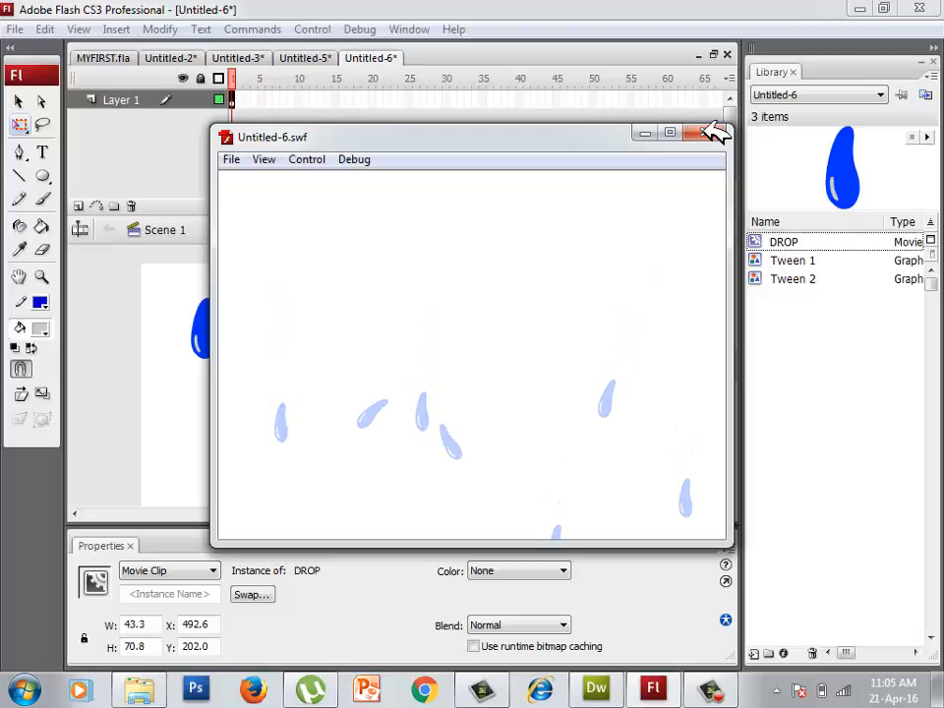
{"action": "left_click", "coordinate": [713, 134]}
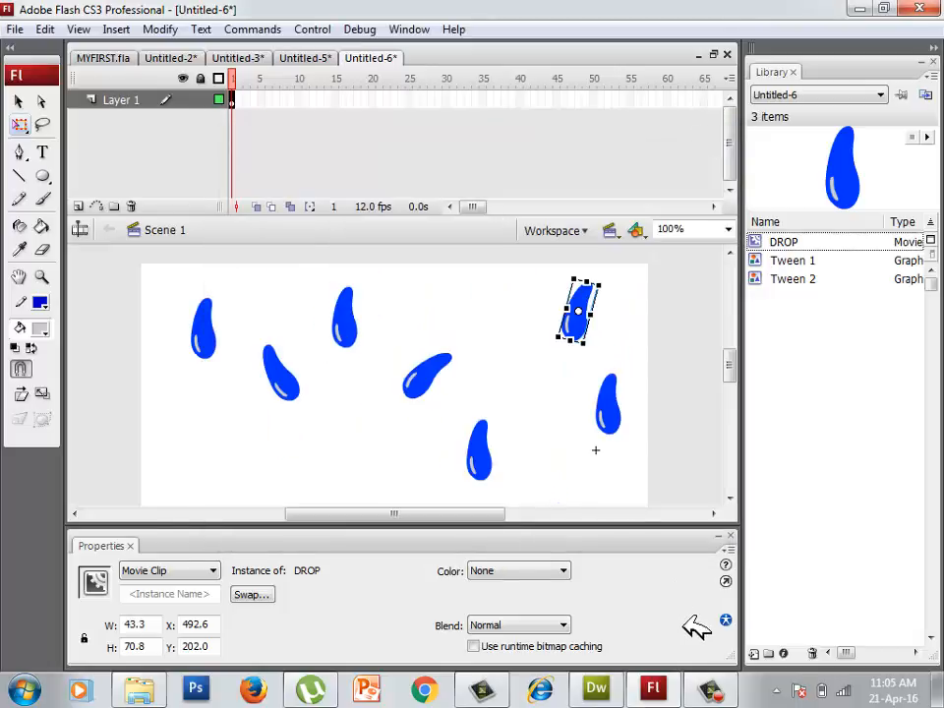